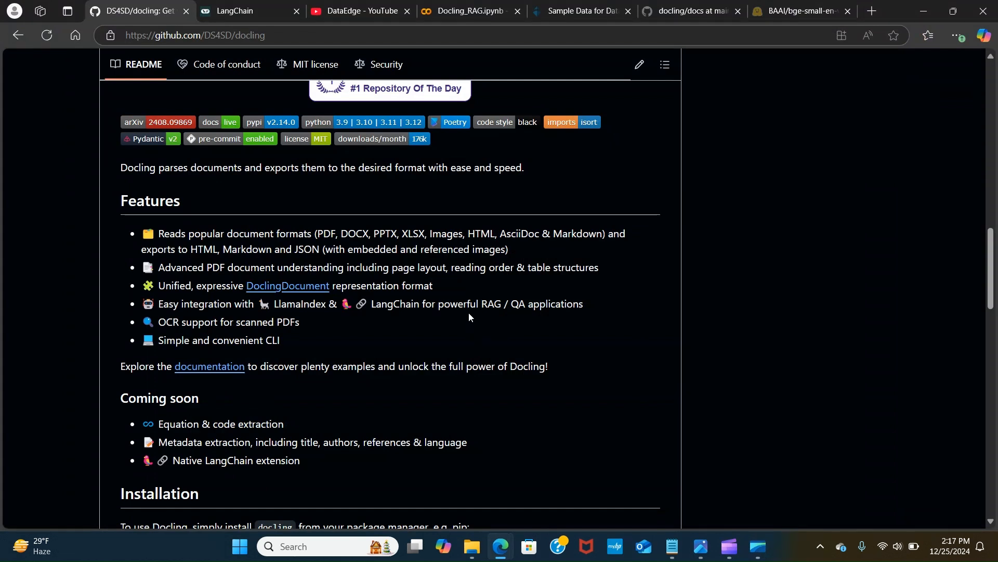
pyautogui.moveTo(467, 317)
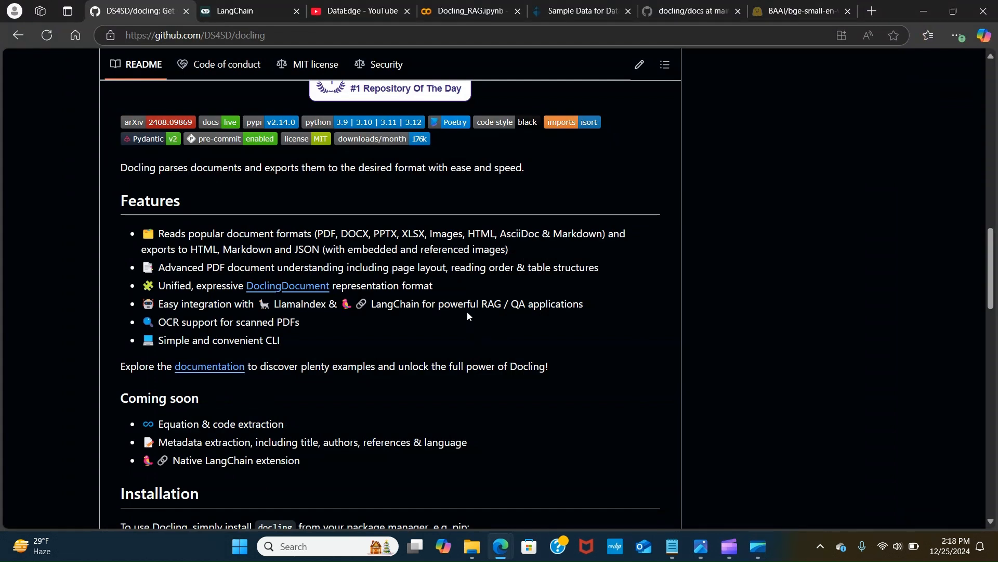
pyautogui.moveTo(431, 315)
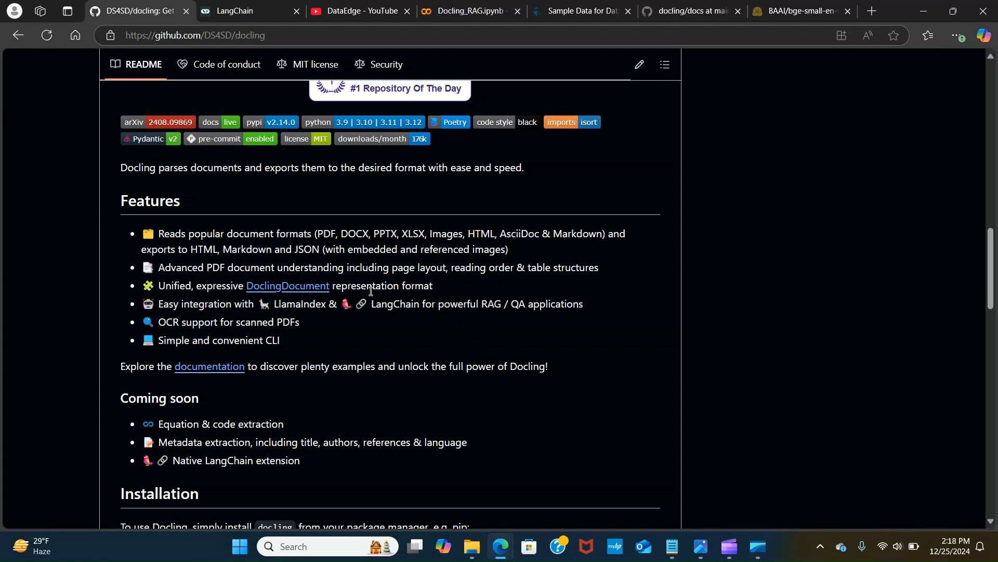
pyautogui.moveTo(347, 300)
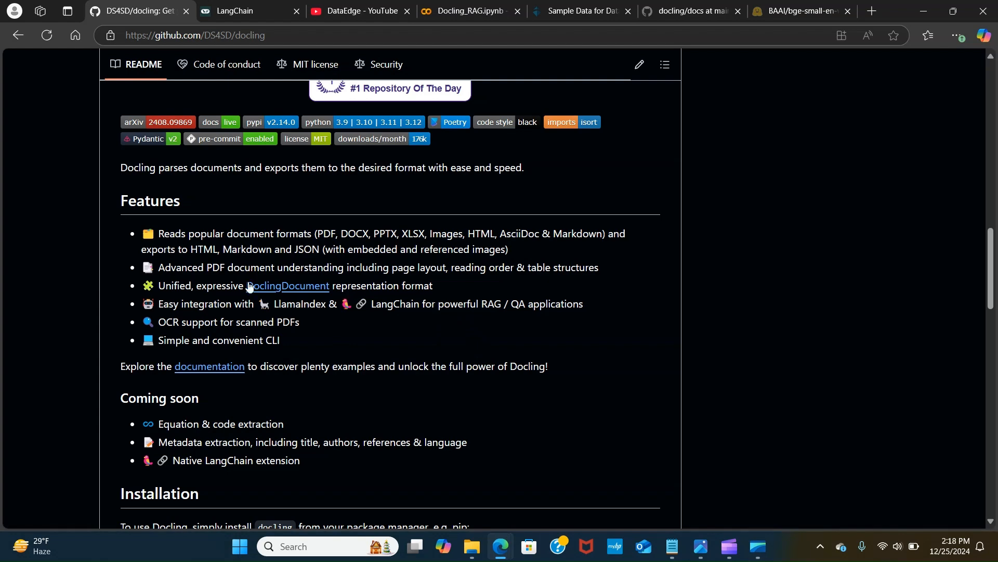
# Switch to the DataEdge YouTube tab showing the channel's Videos page with the Docling video
pyautogui.click(349, 11)
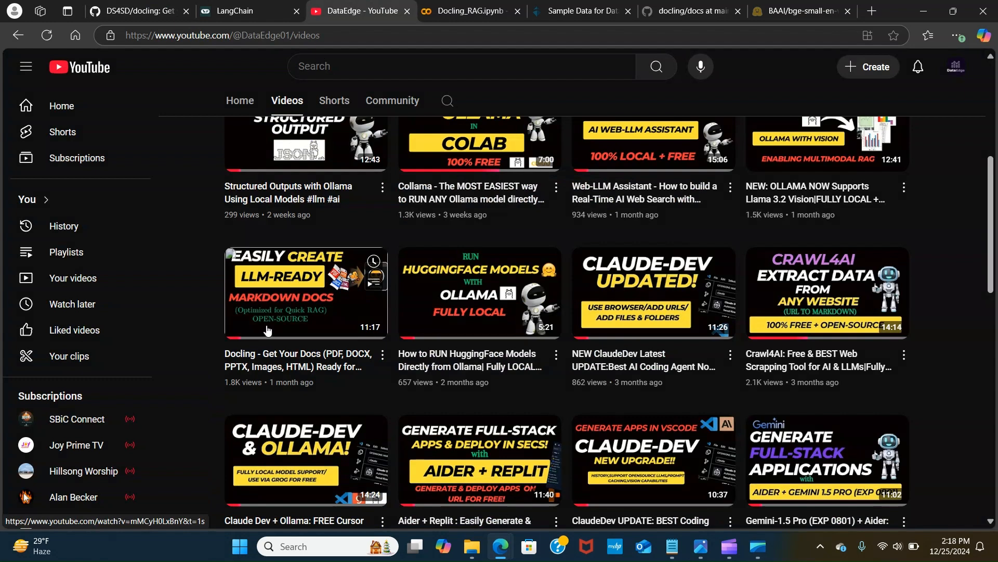
pyautogui.moveTo(334, 332)
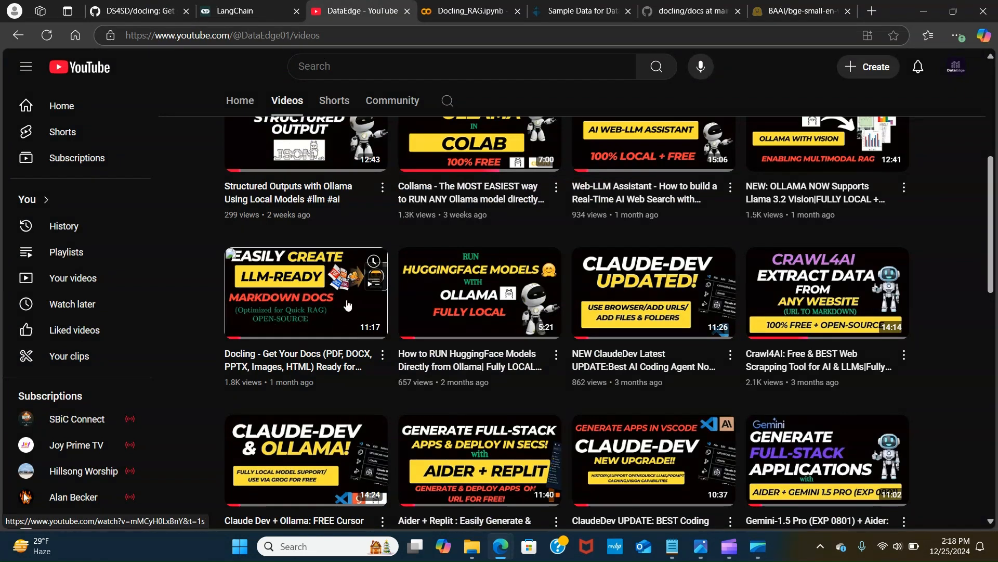
pyautogui.moveTo(292, 335)
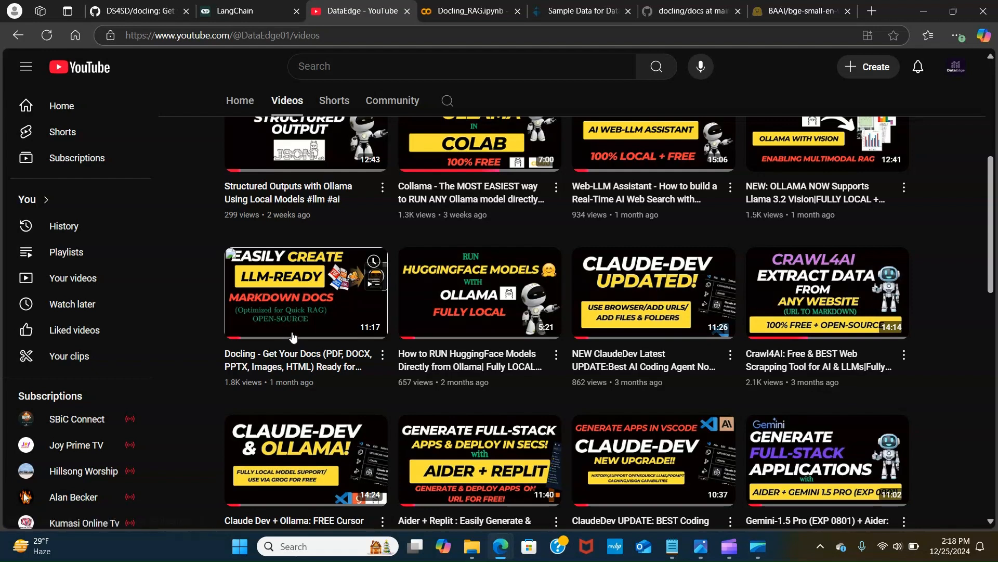
# Return to the DS4SD/docling README and scroll through its Features and Installation sections
pyautogui.click(137, 10)
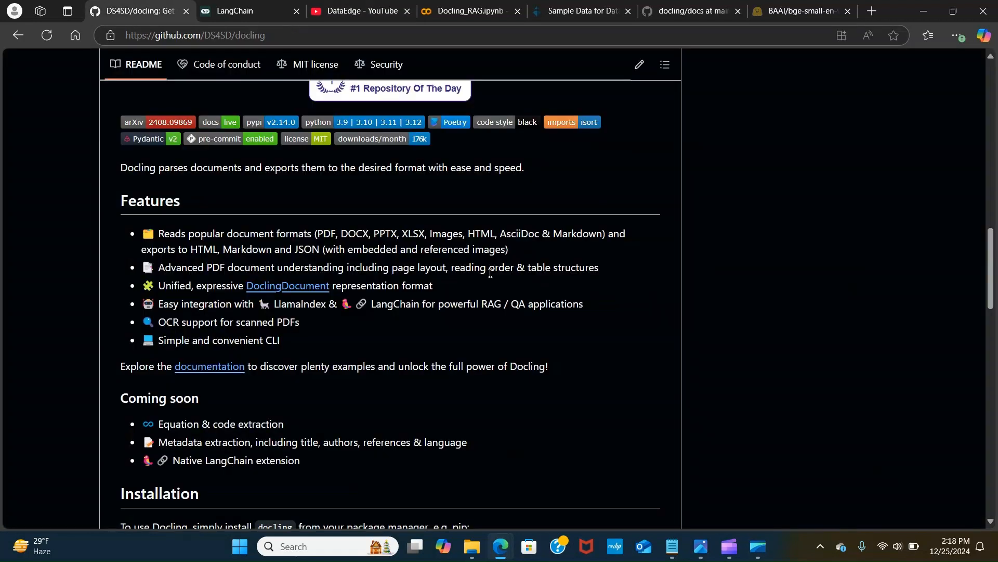
pyautogui.moveTo(370, 287)
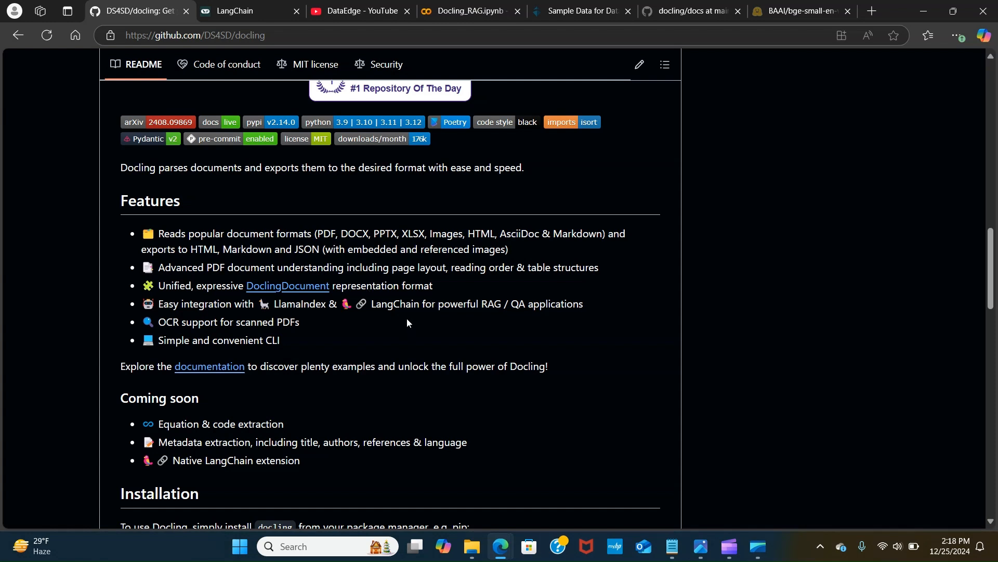
pyautogui.moveTo(401, 327)
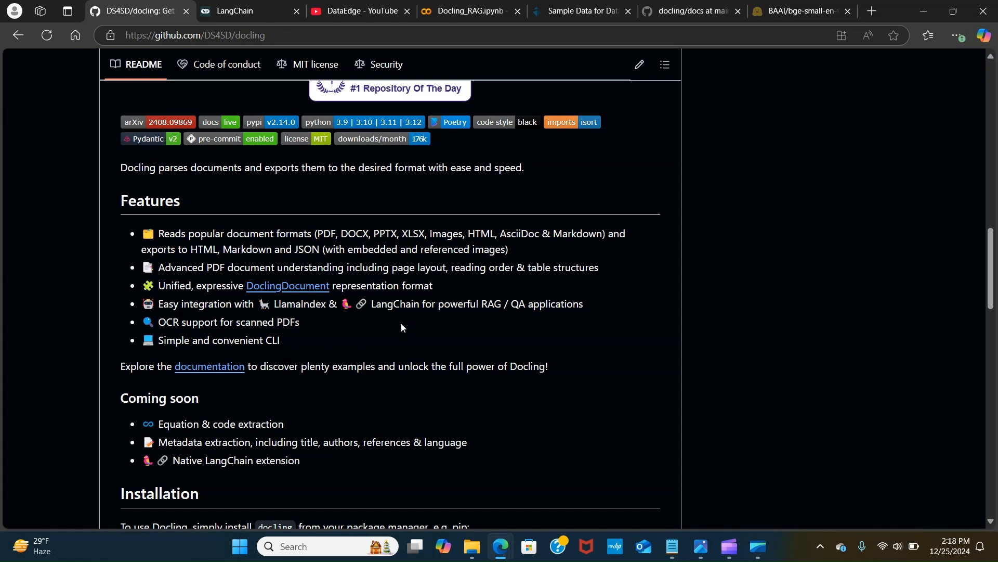
pyautogui.moveTo(210, 222)
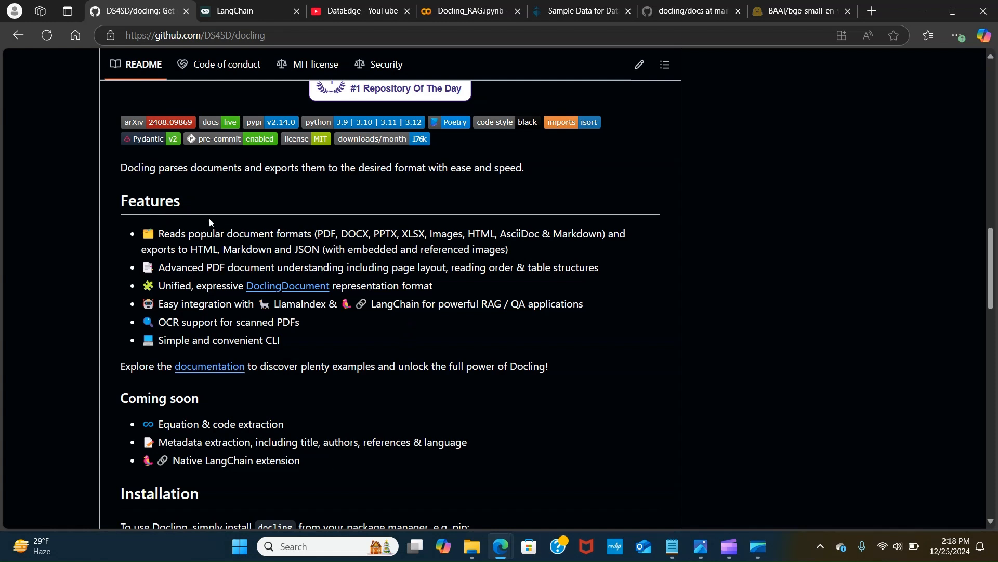
pyautogui.moveTo(236, 260)
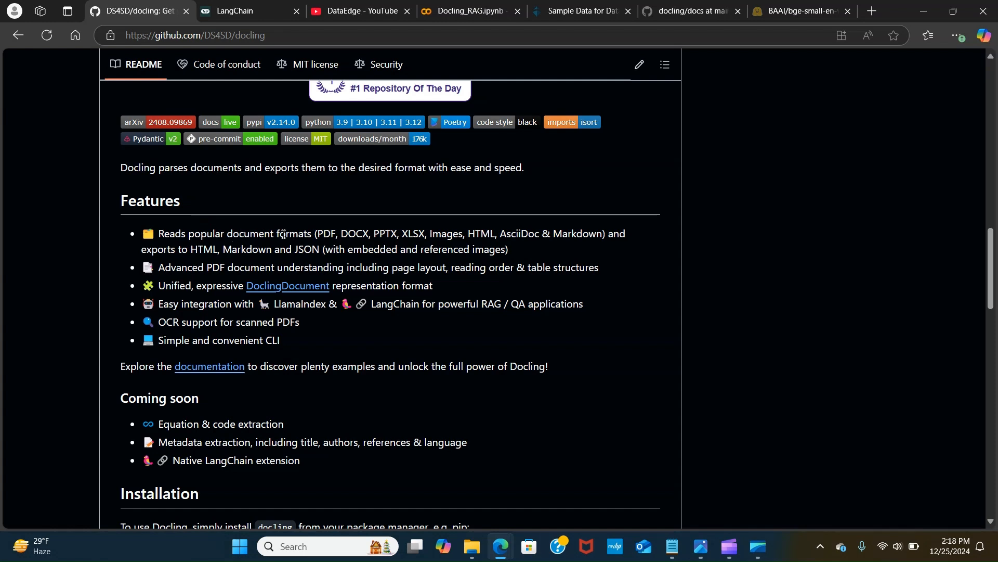
pyautogui.moveTo(139, 280)
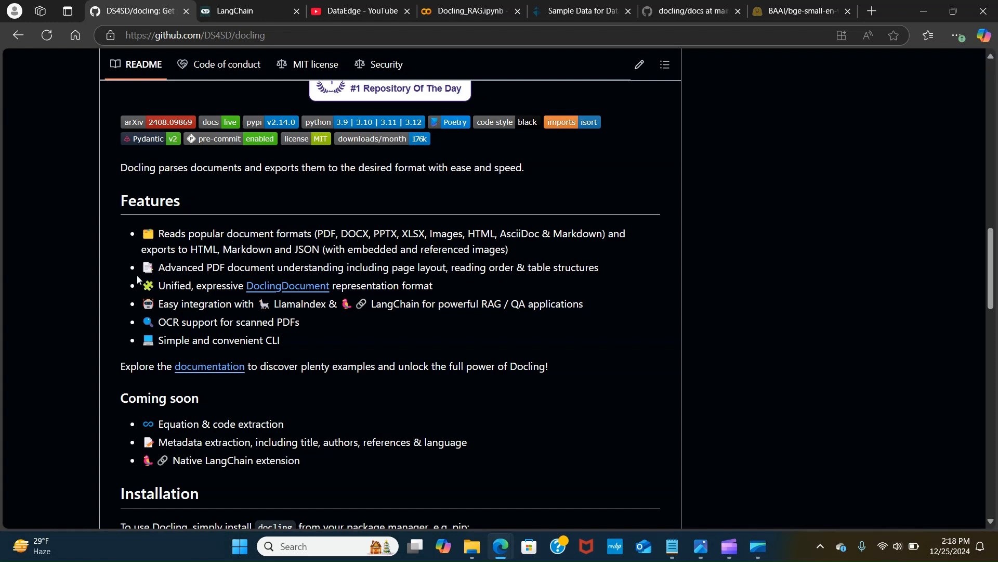
pyautogui.moveTo(212, 324)
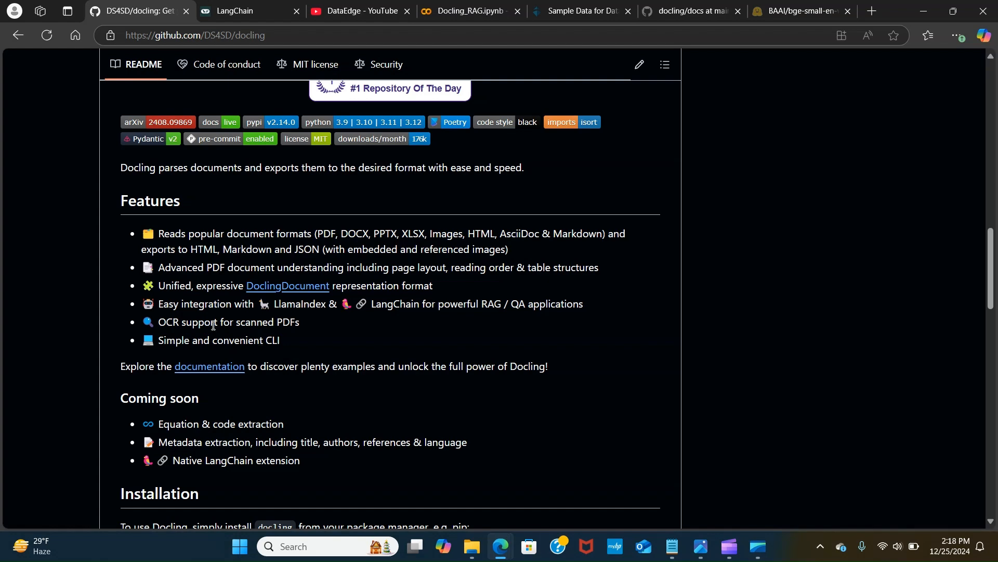
pyautogui.scroll(-3)
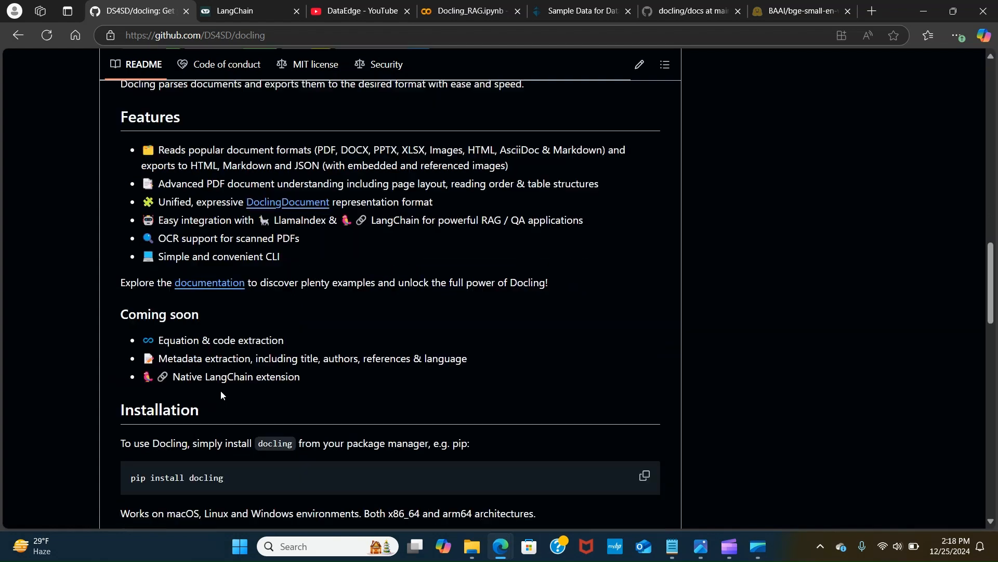
pyautogui.scroll(-3)
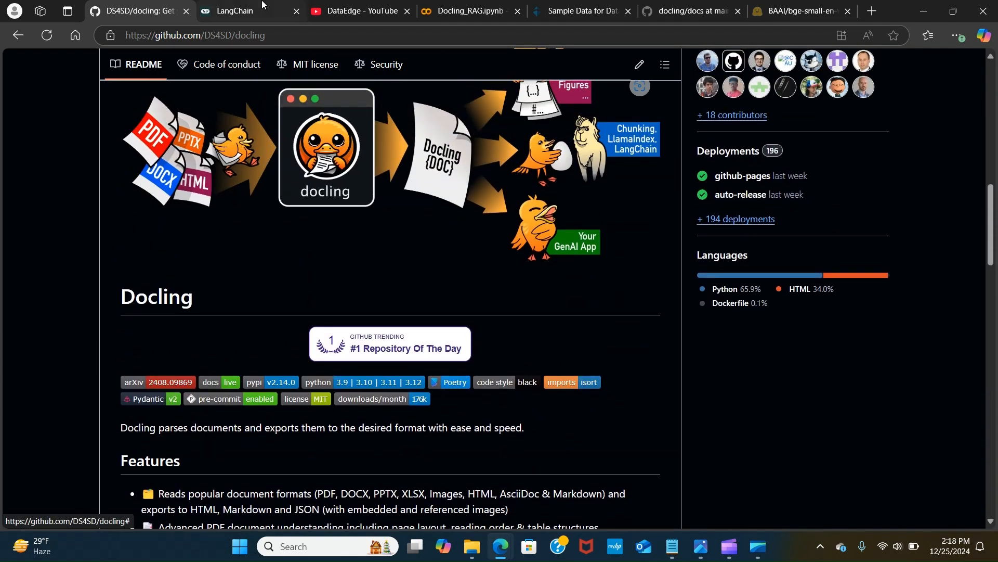
# Show the langchain.com homepage about applications that can reason and scroll down it
pyautogui.click(234, 11)
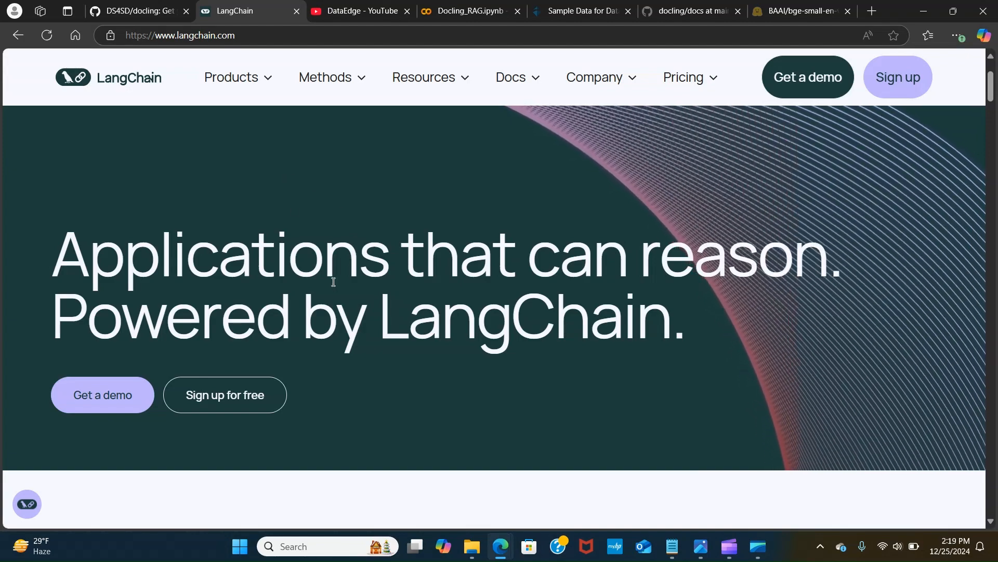
pyautogui.scroll(-3)
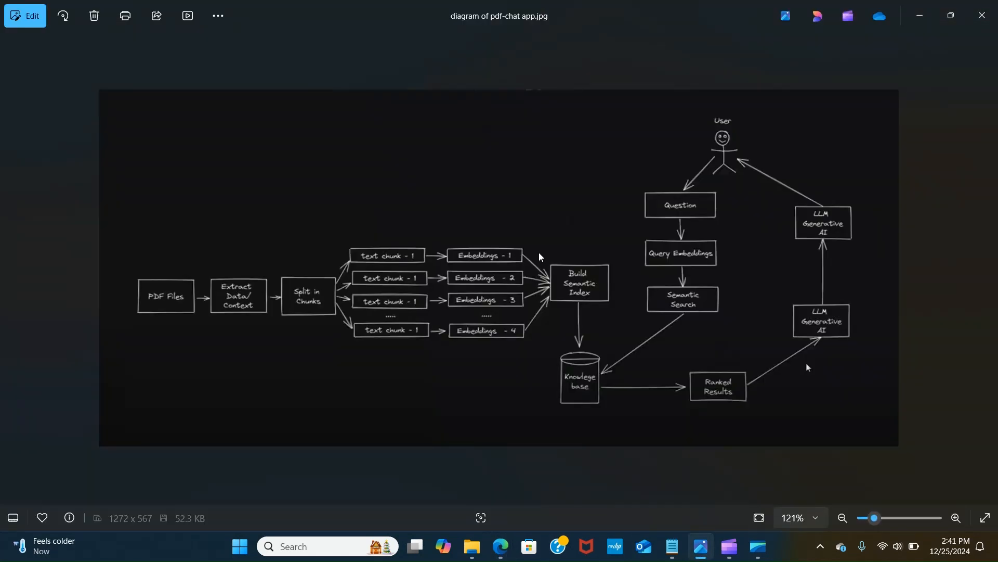
pyautogui.moveTo(590, 307)
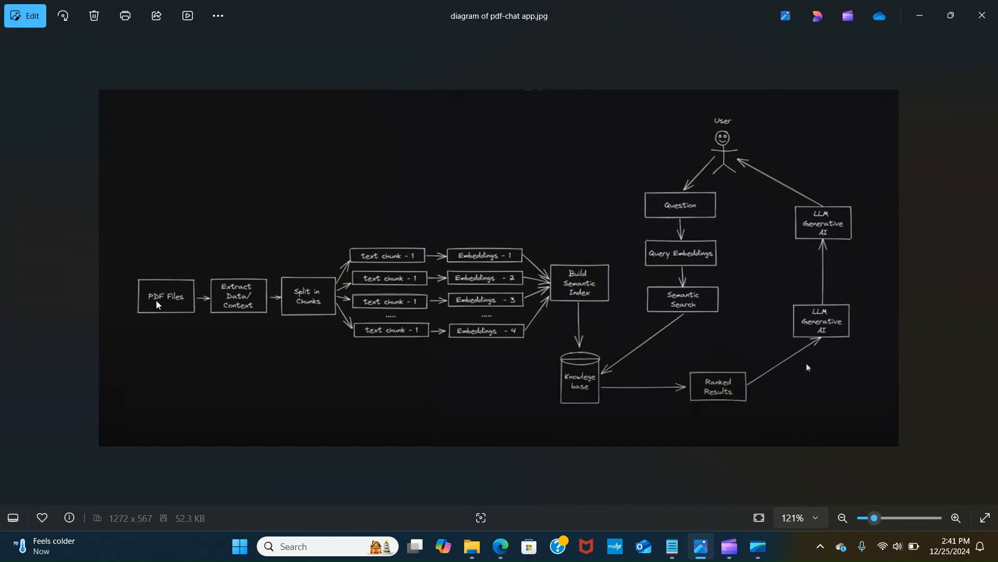
pyautogui.moveTo(227, 295)
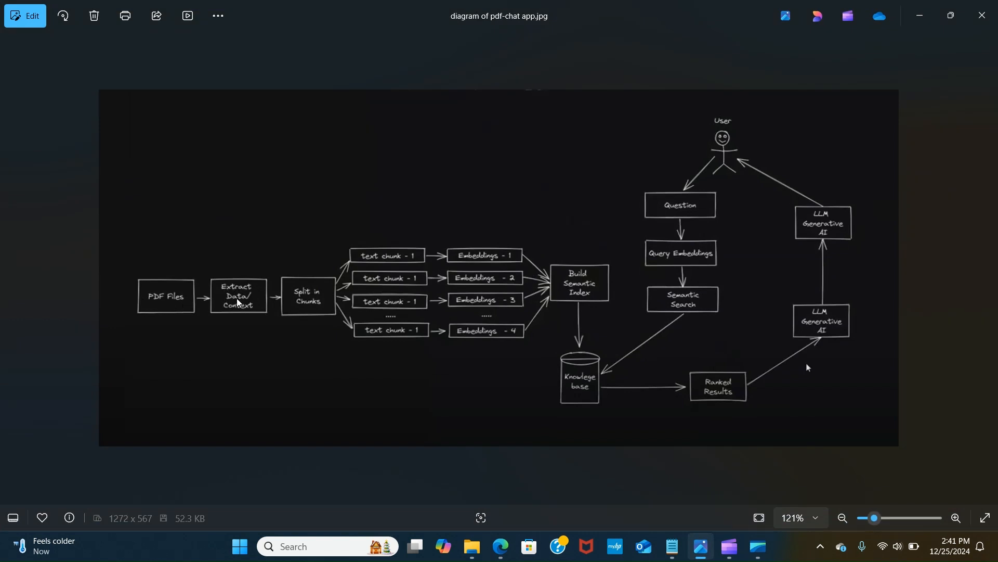
pyautogui.moveTo(307, 287)
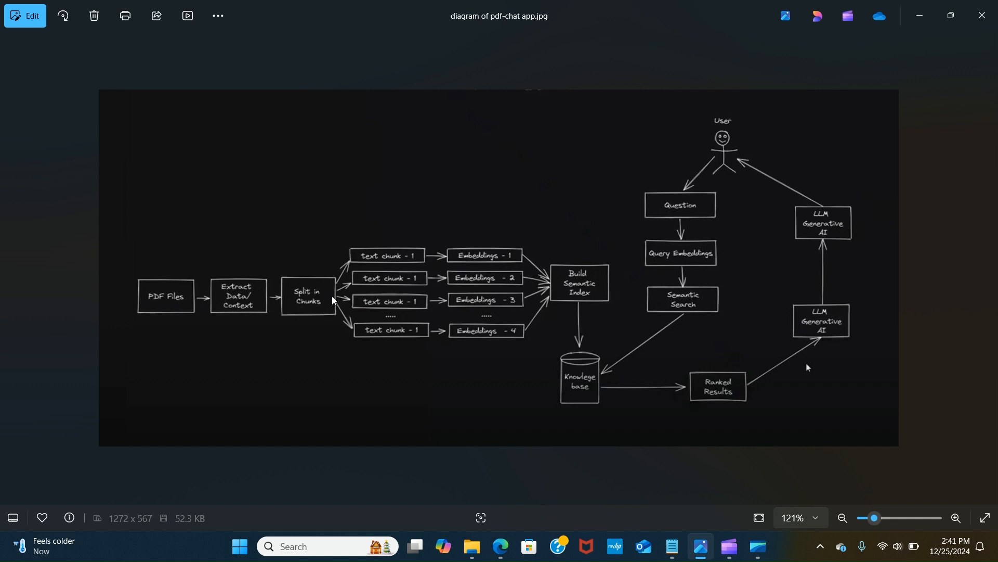
pyautogui.moveTo(420, 258)
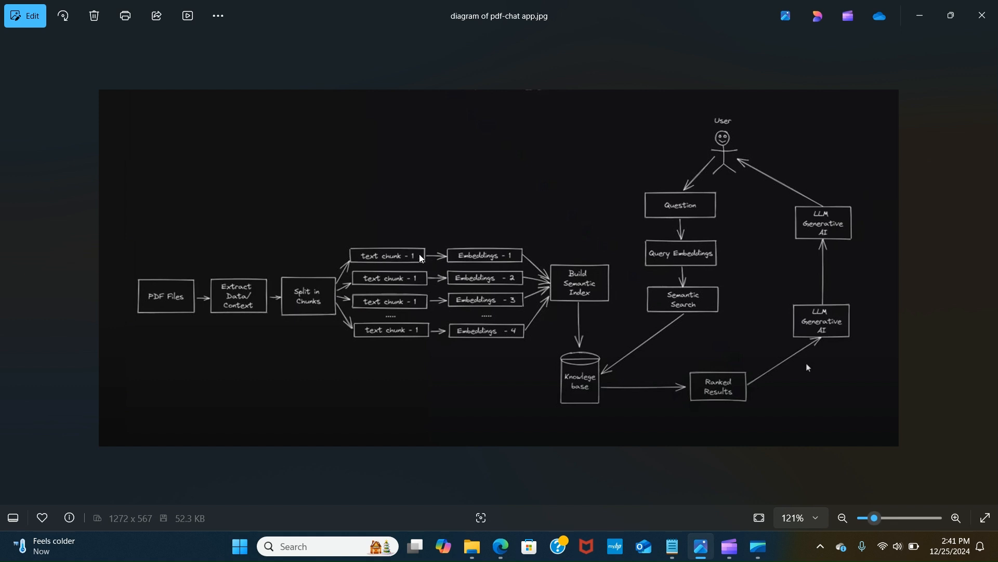
pyautogui.moveTo(533, 258)
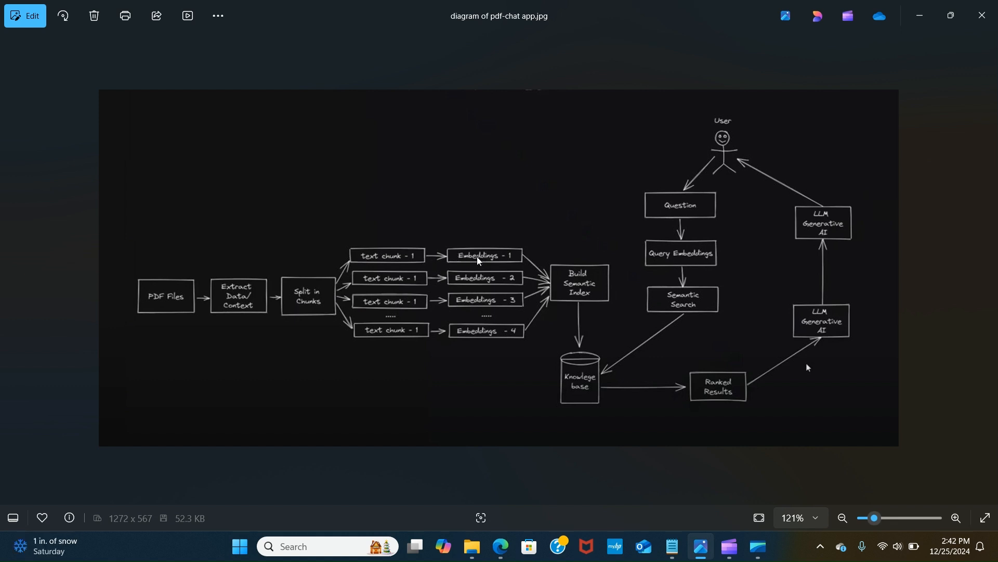
pyautogui.moveTo(534, 286)
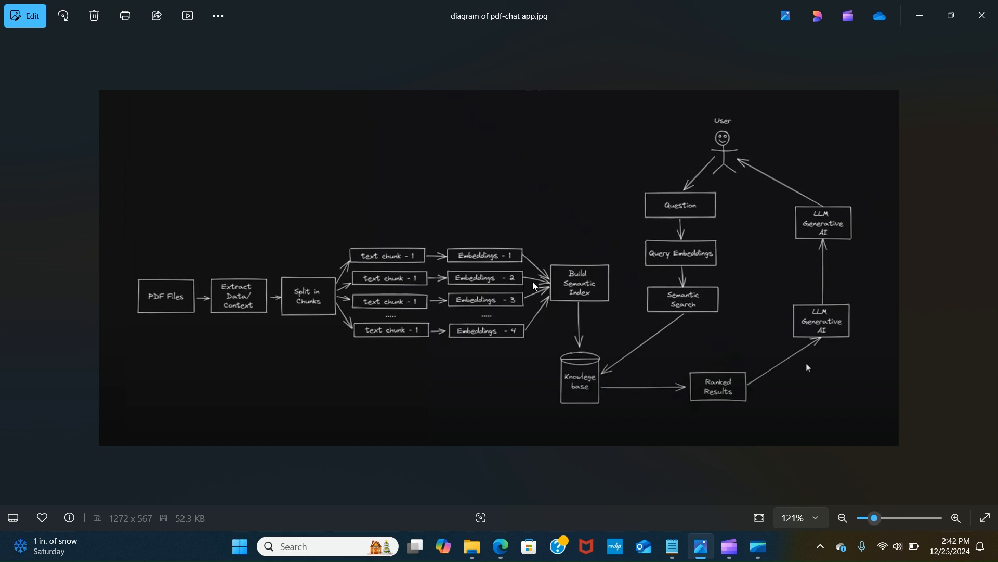
pyautogui.moveTo(598, 348)
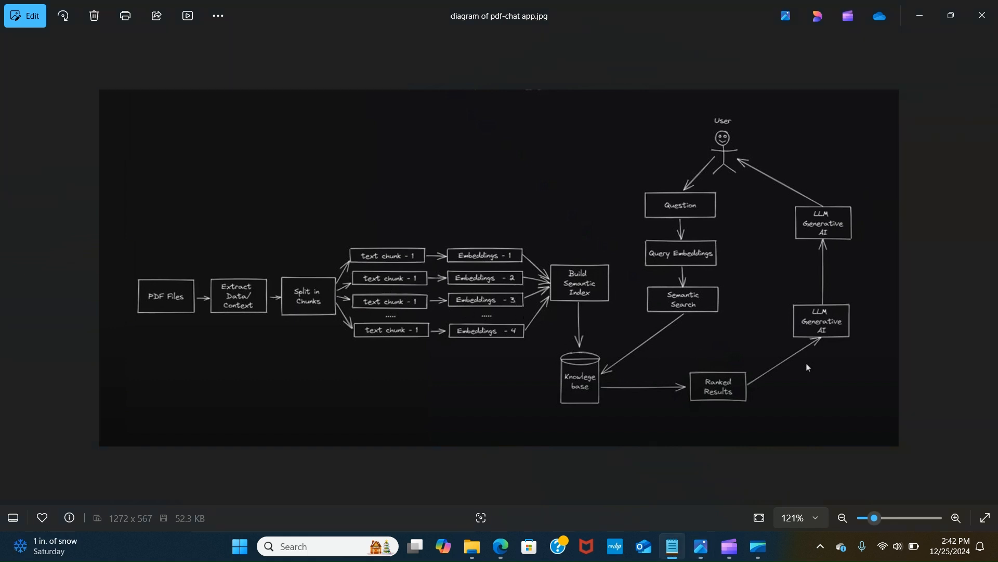
pyautogui.moveTo(580, 292)
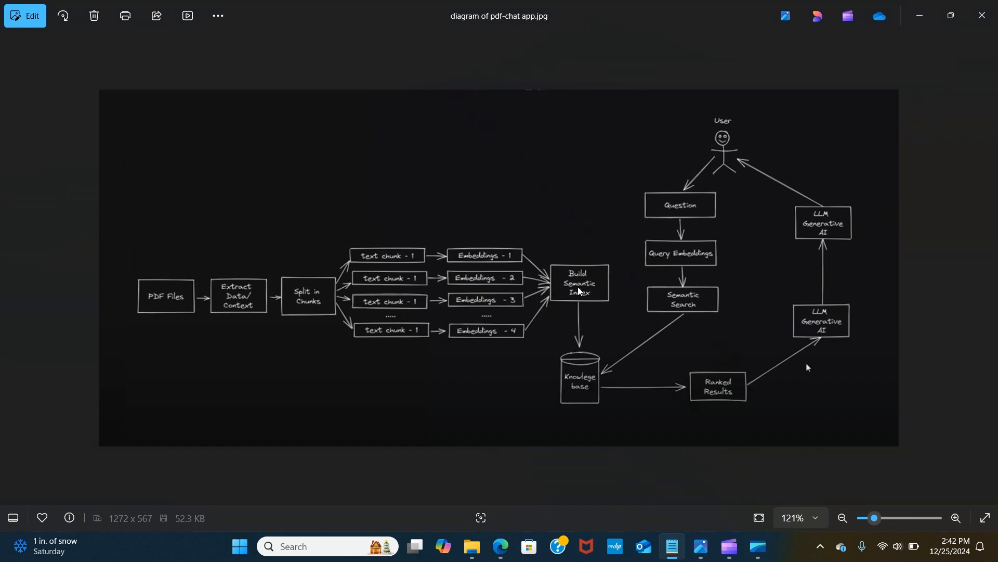
pyautogui.moveTo(592, 290)
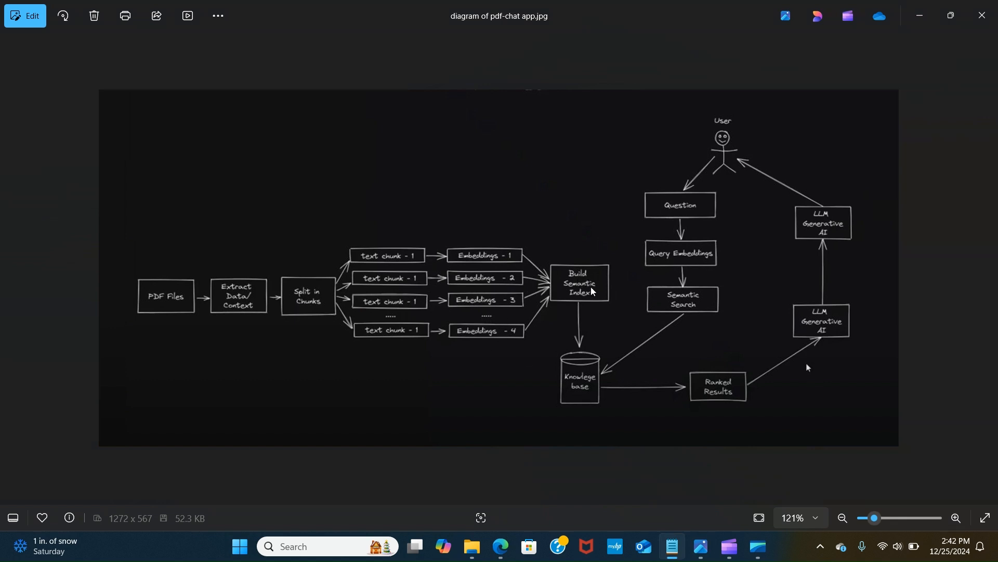
pyautogui.moveTo(575, 300)
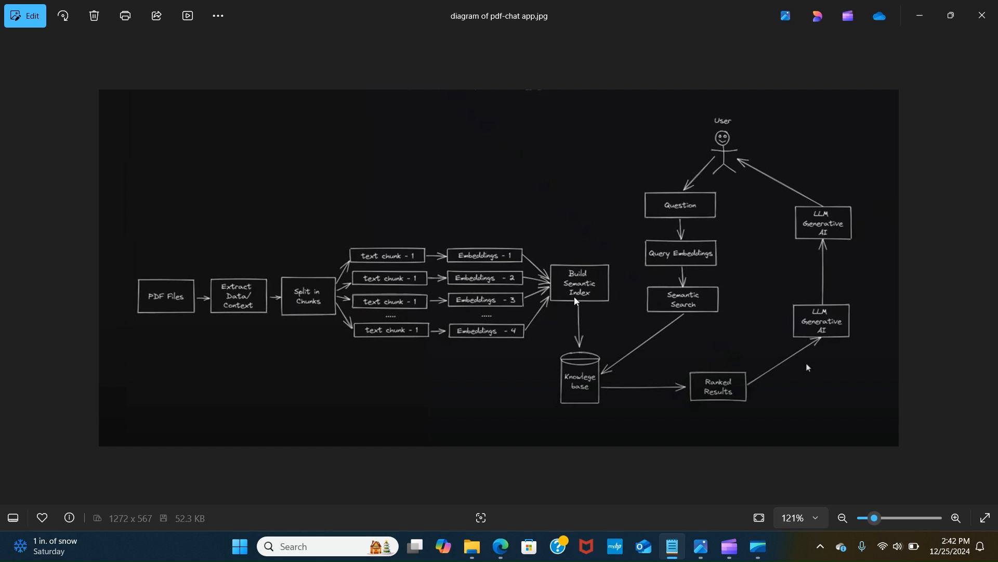
pyautogui.moveTo(564, 299)
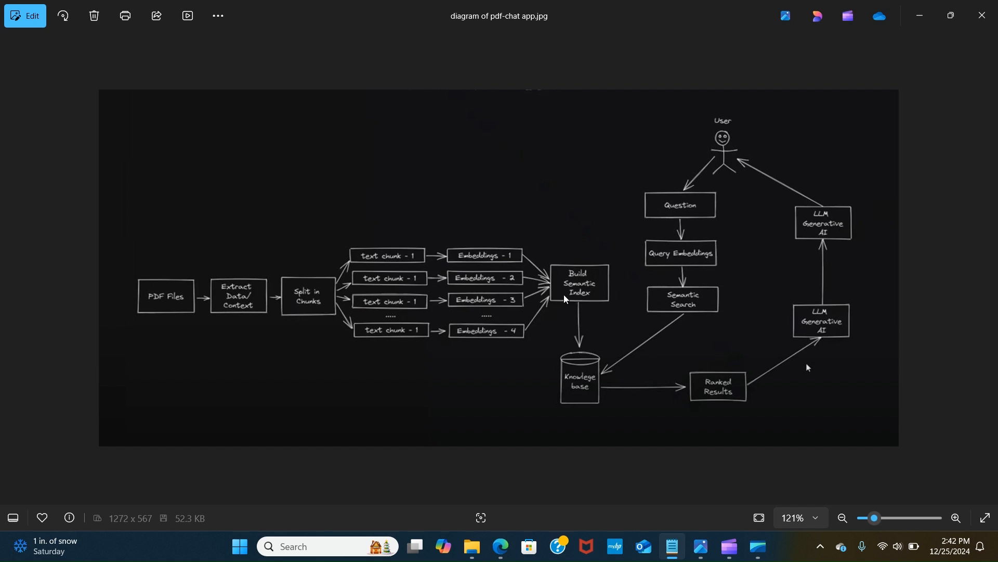
pyautogui.moveTo(596, 295)
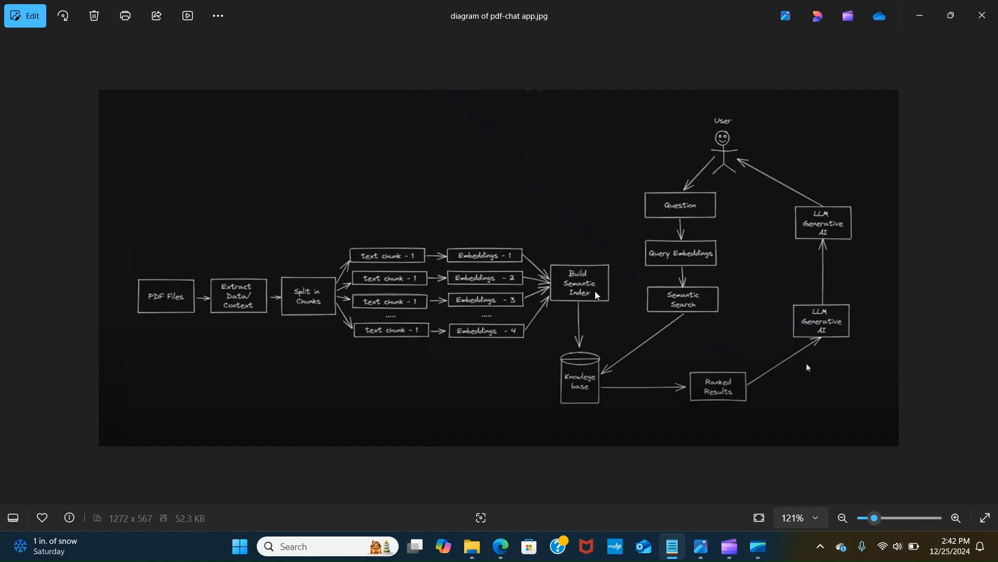
pyautogui.moveTo(602, 292)
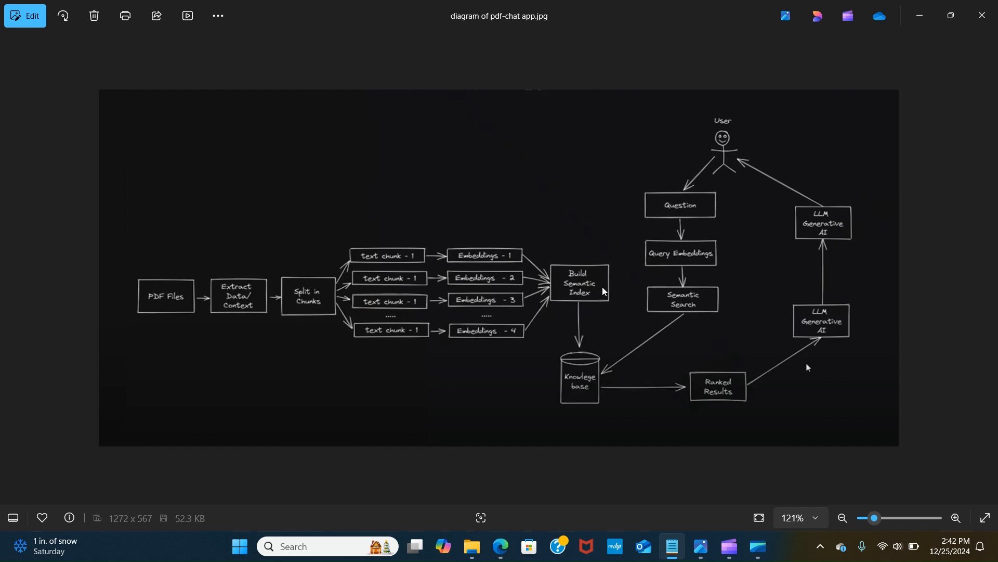
pyautogui.moveTo(579, 285)
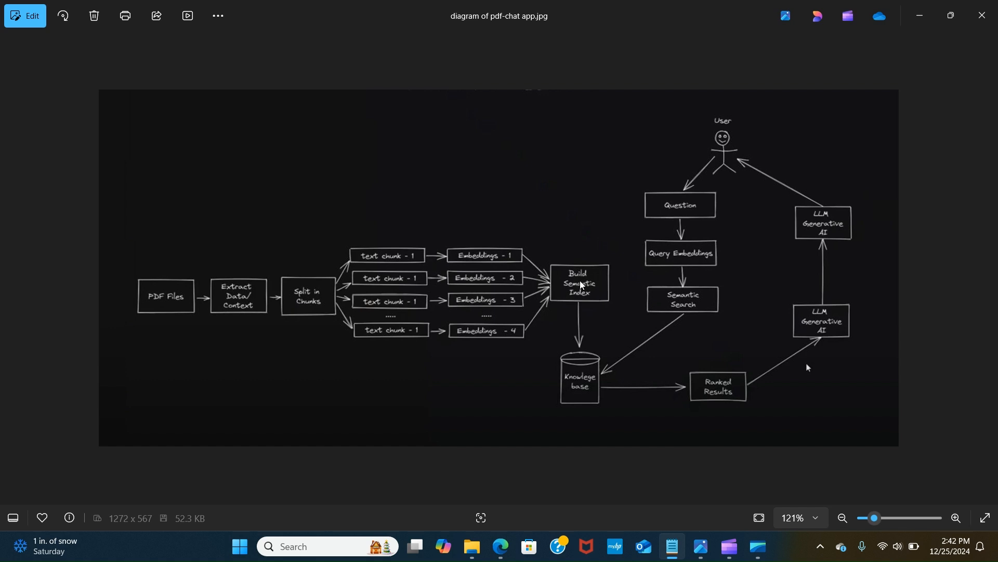
pyautogui.moveTo(595, 377)
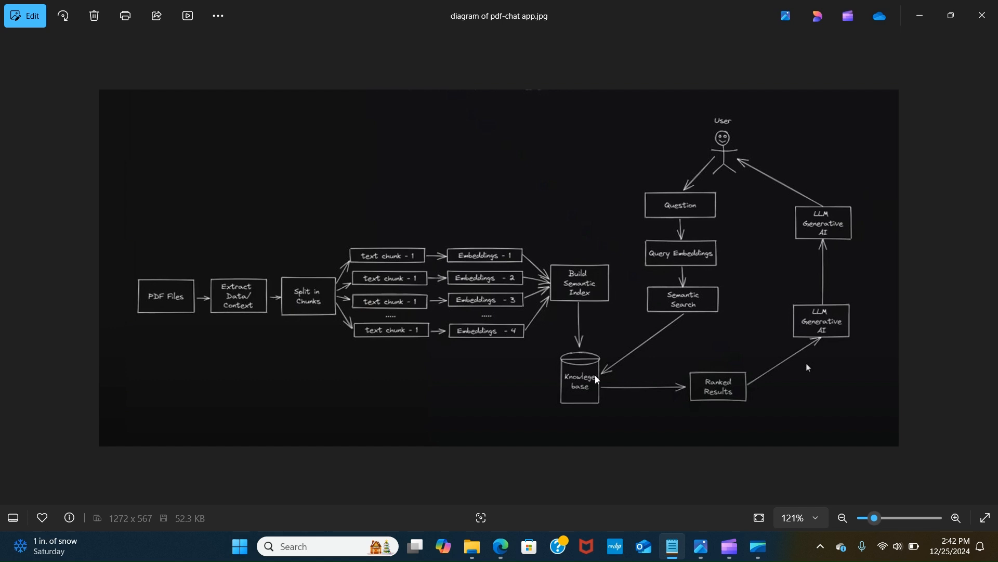
pyautogui.moveTo(587, 383)
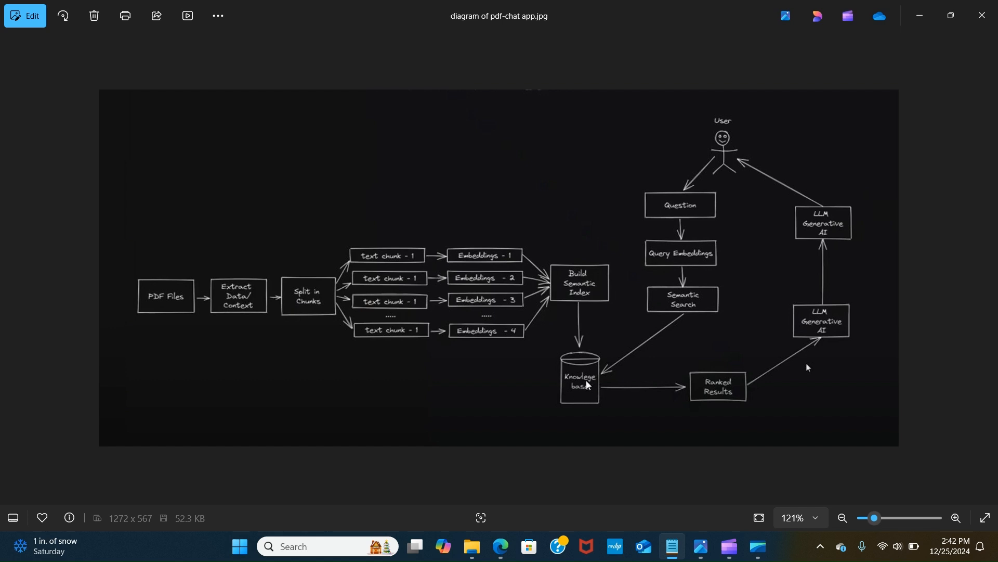
pyautogui.moveTo(565, 383)
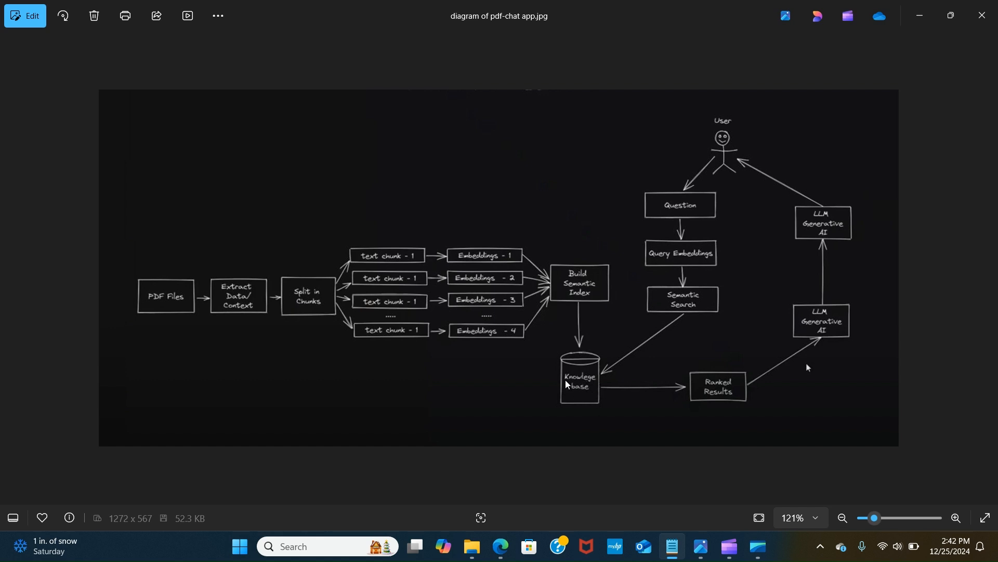
pyautogui.moveTo(576, 387)
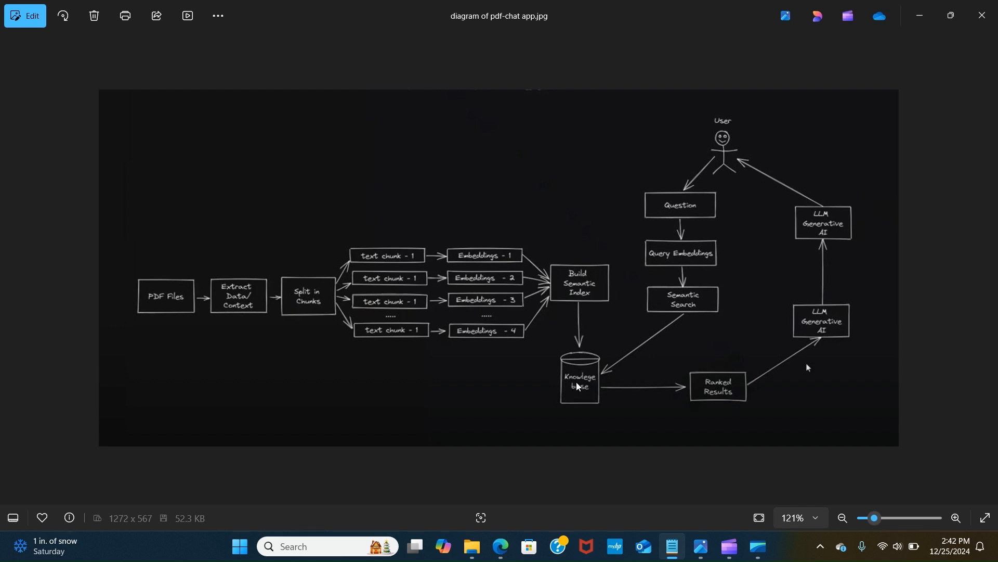
pyautogui.moveTo(583, 391)
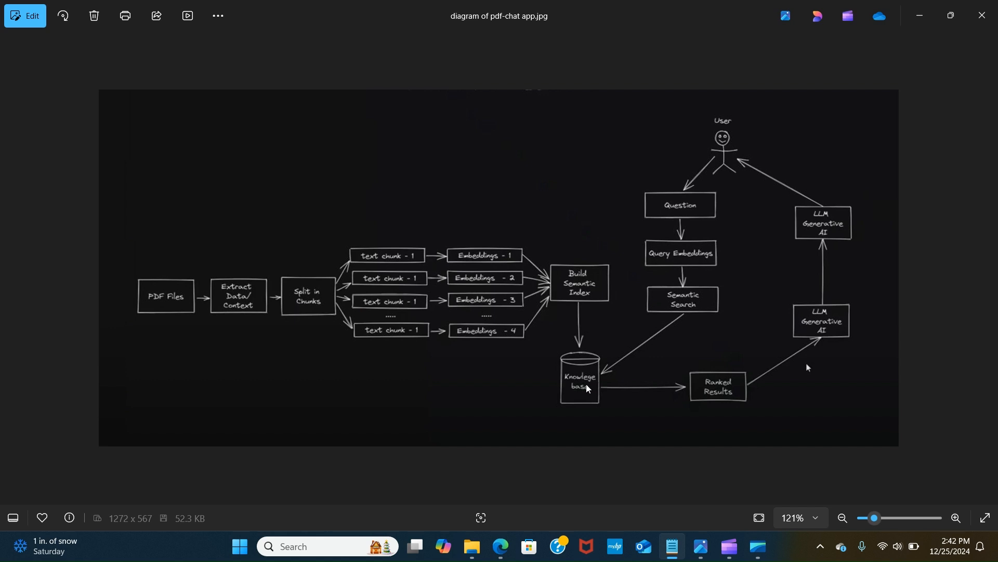
pyautogui.moveTo(586, 378)
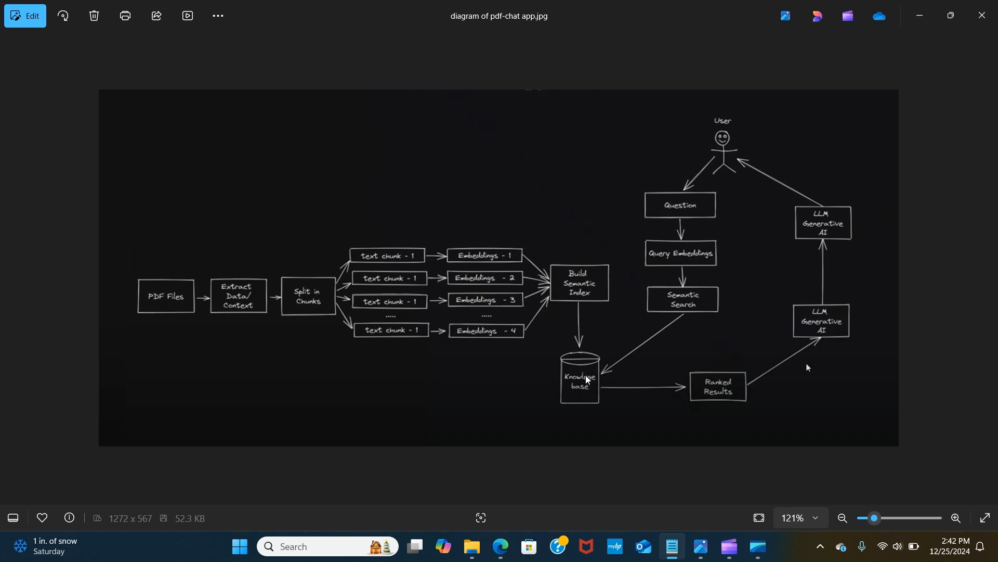
pyautogui.moveTo(586, 380)
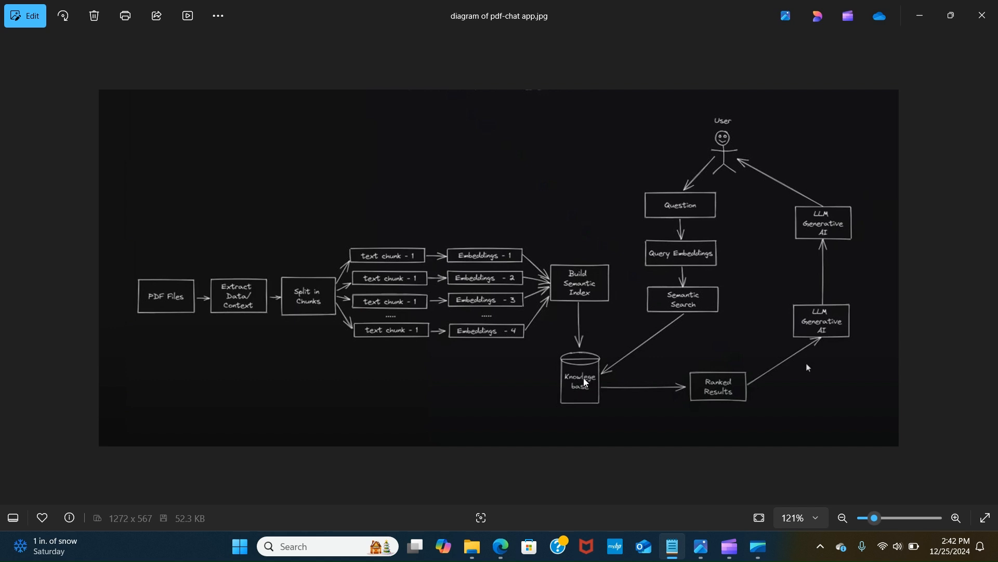
pyautogui.moveTo(727, 176)
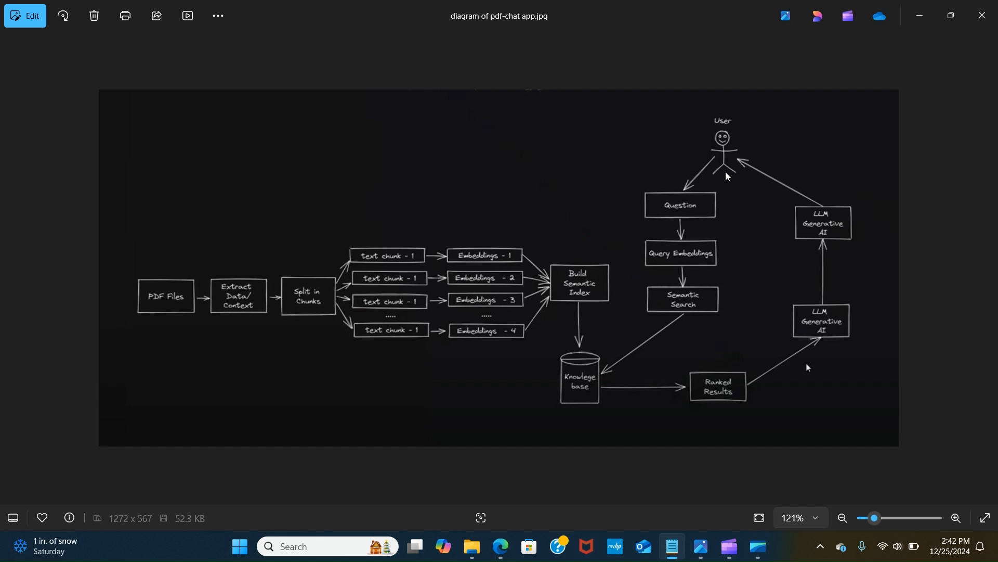
pyautogui.moveTo(687, 222)
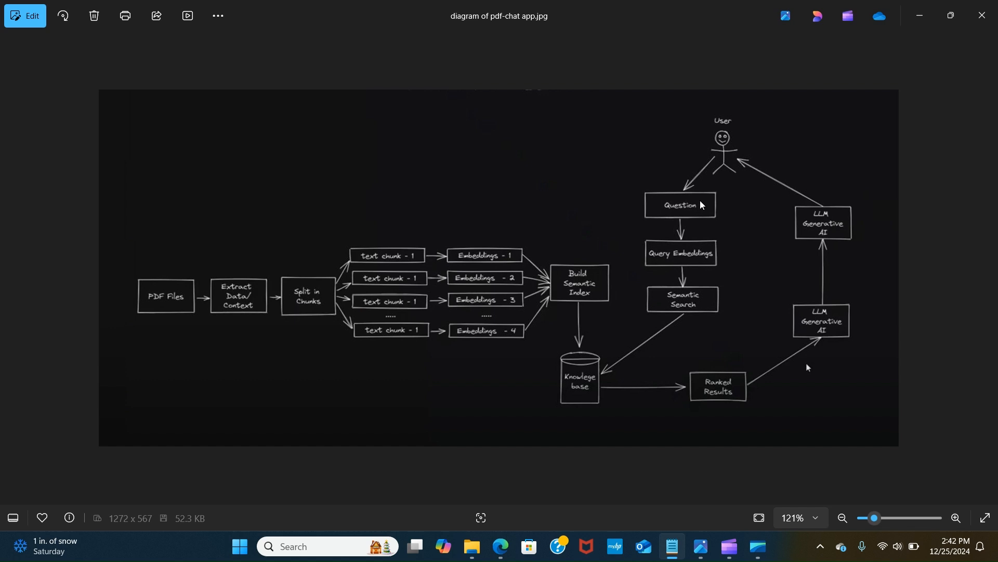
pyautogui.moveTo(673, 257)
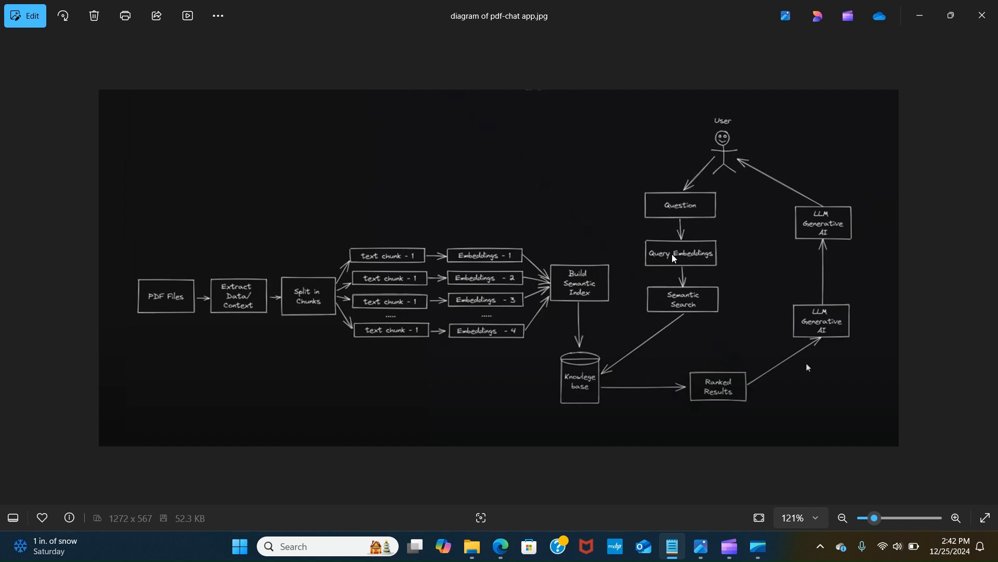
pyautogui.moveTo(675, 317)
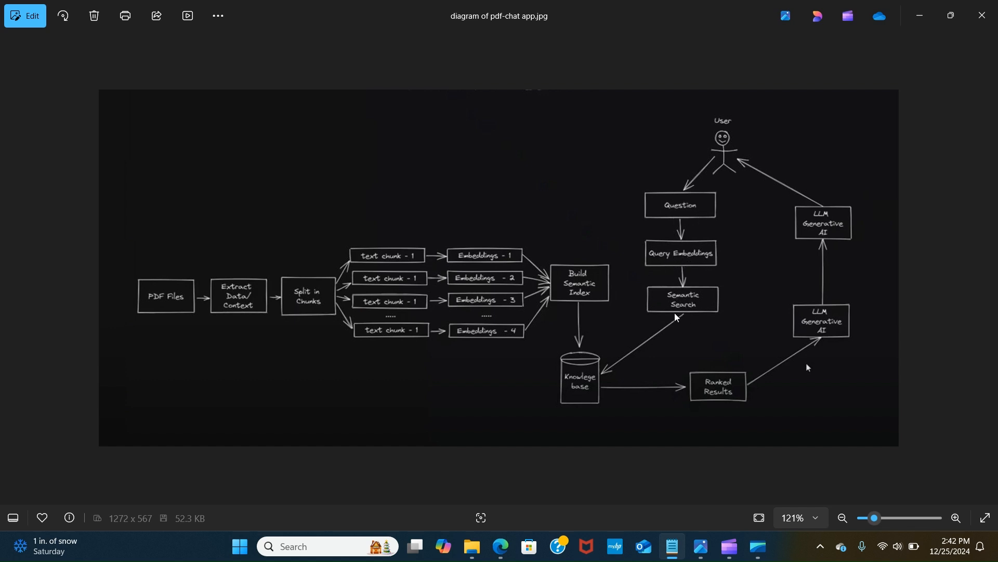
pyautogui.moveTo(698, 308)
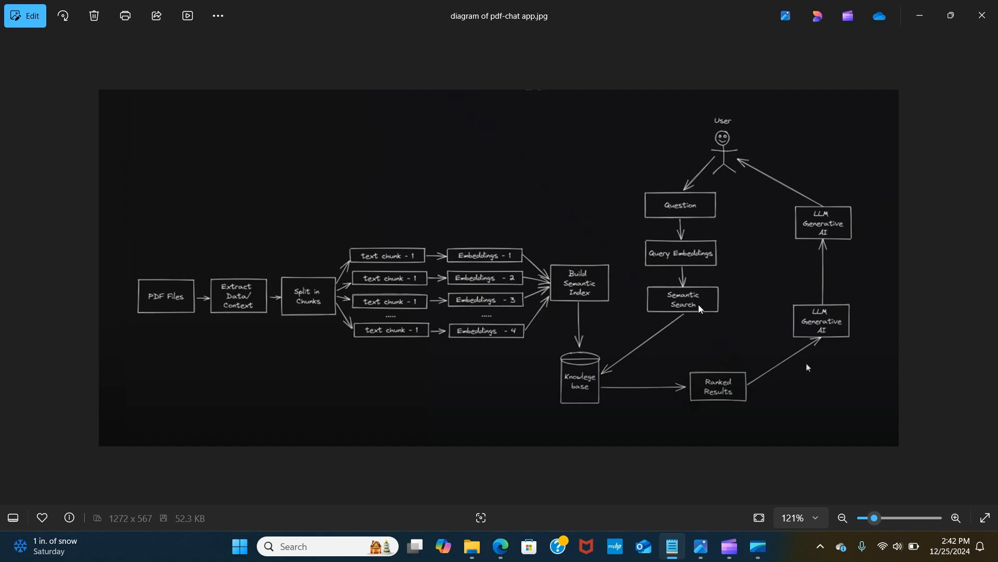
pyautogui.moveTo(686, 308)
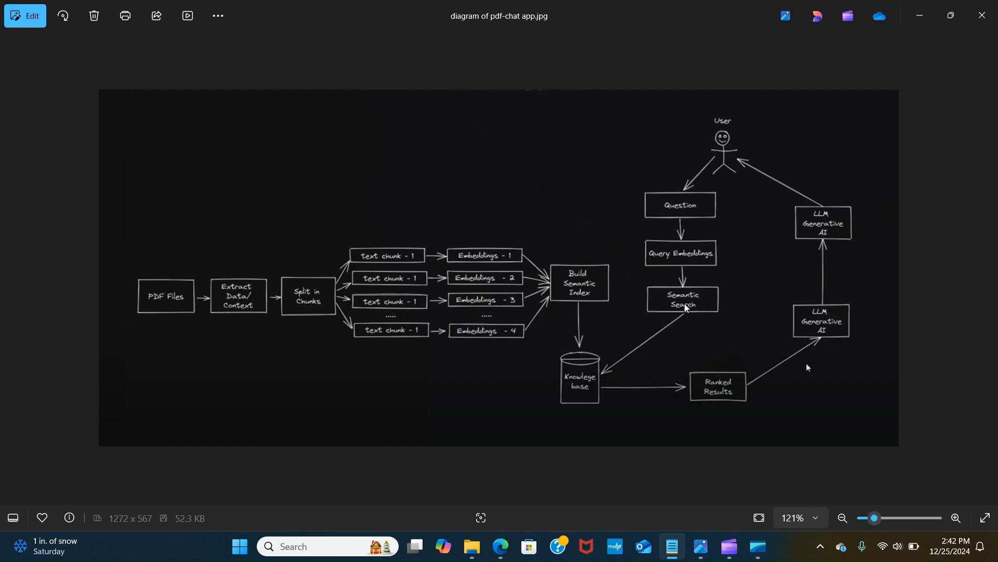
pyautogui.moveTo(691, 300)
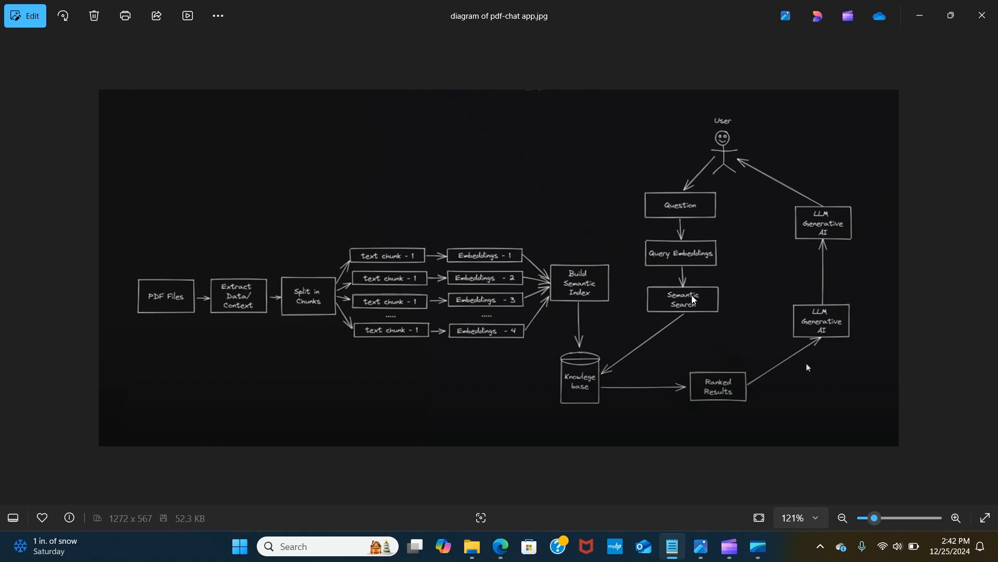
pyautogui.moveTo(683, 317)
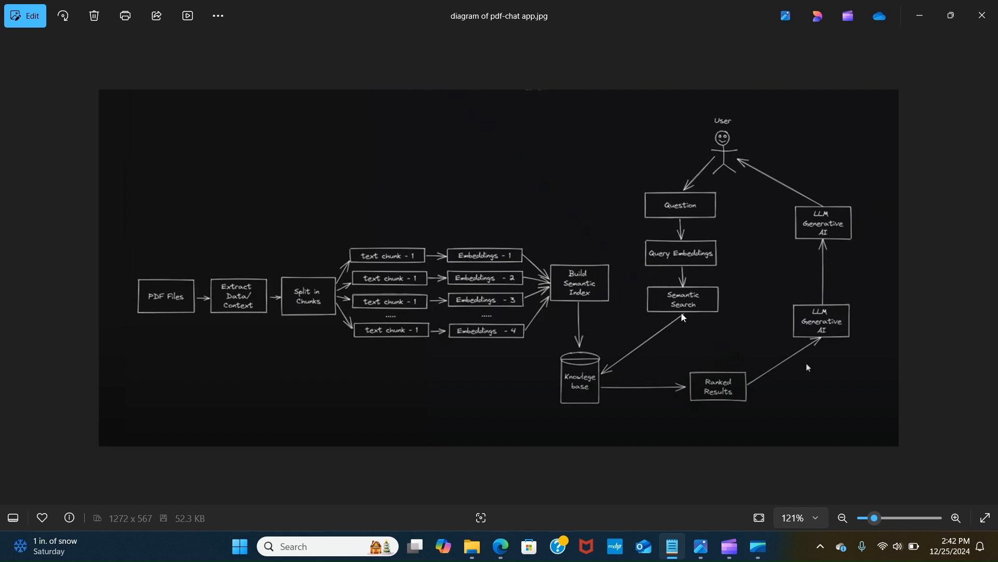
pyautogui.moveTo(673, 332)
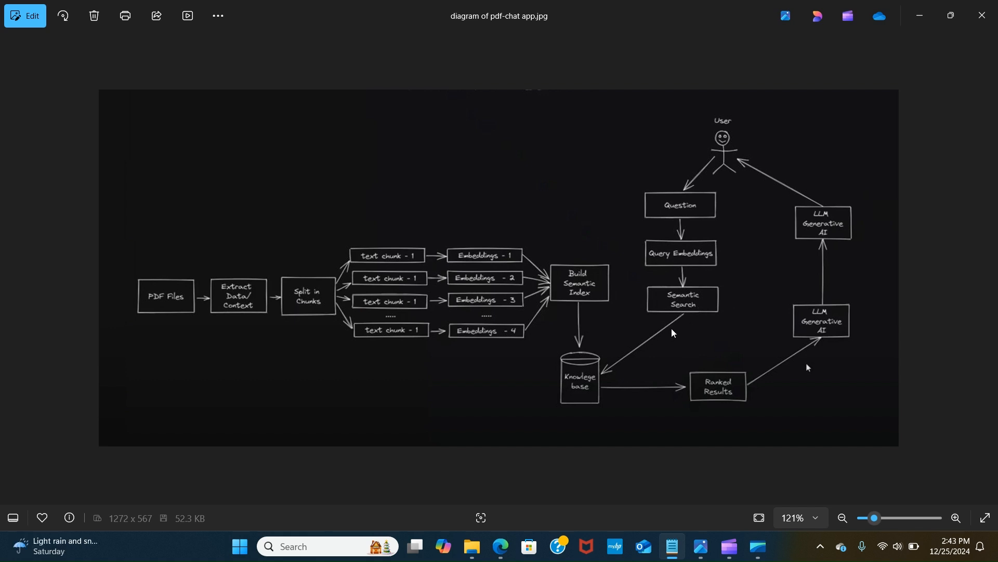
pyautogui.moveTo(674, 324)
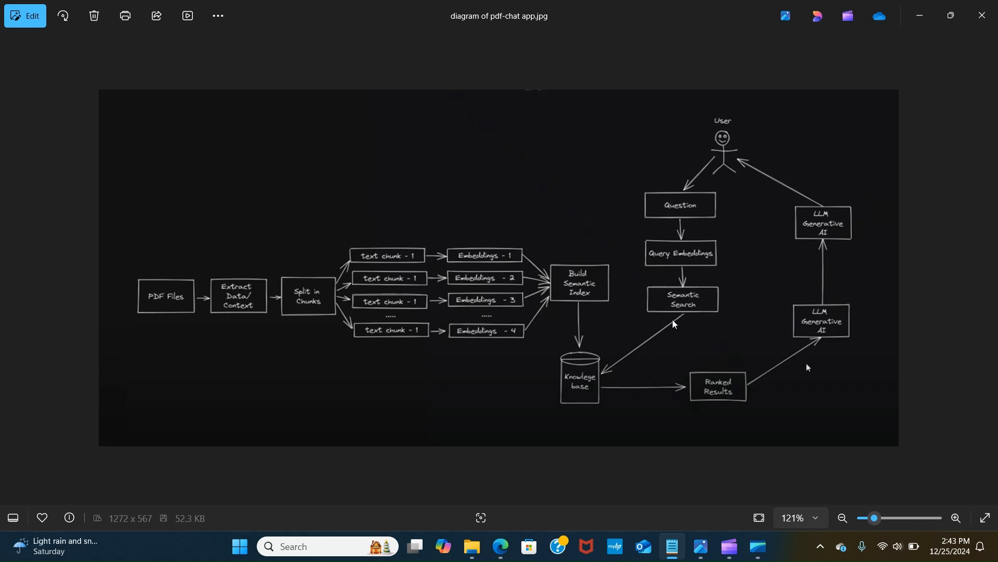
pyautogui.moveTo(643, 342)
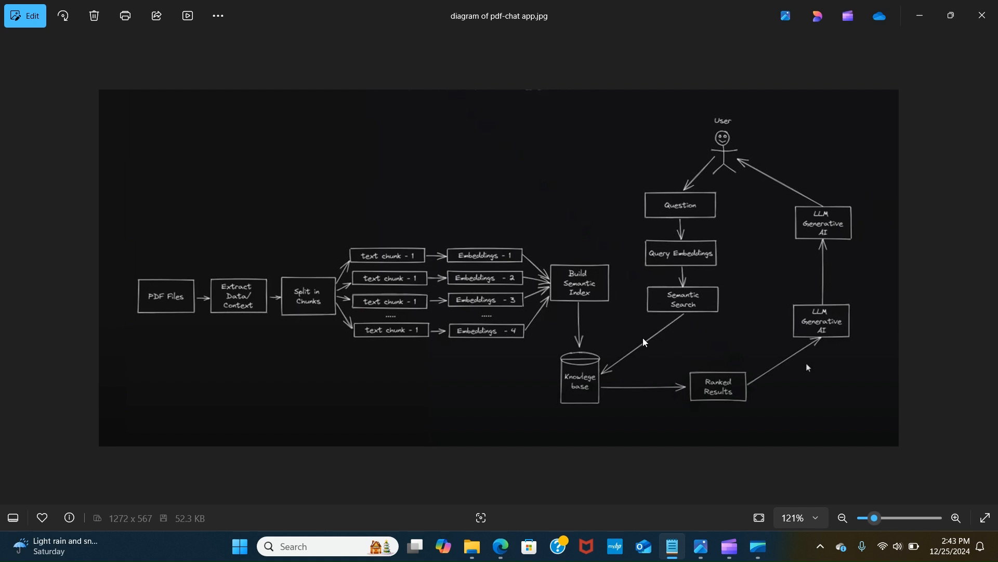
pyautogui.moveTo(583, 391)
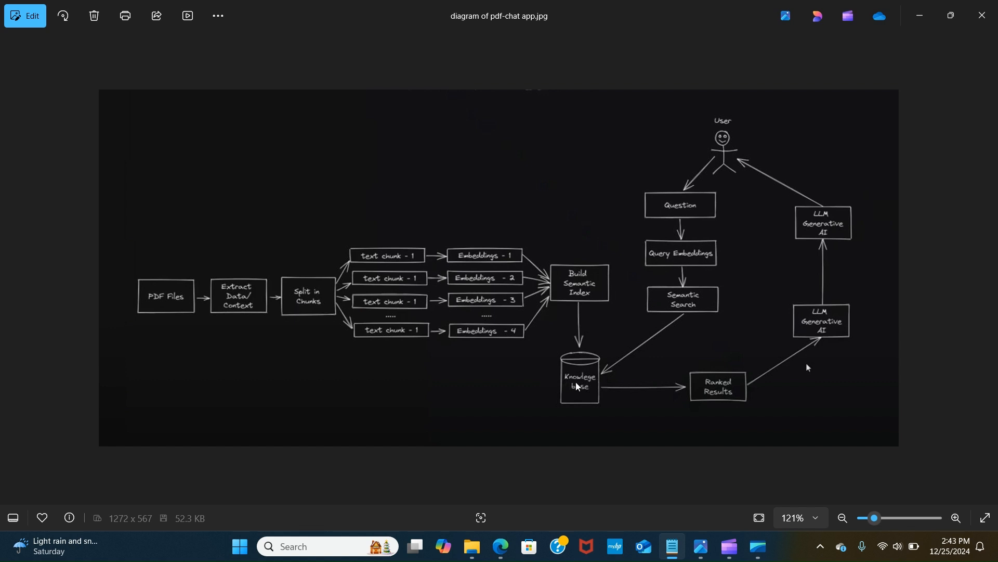
pyautogui.moveTo(742, 400)
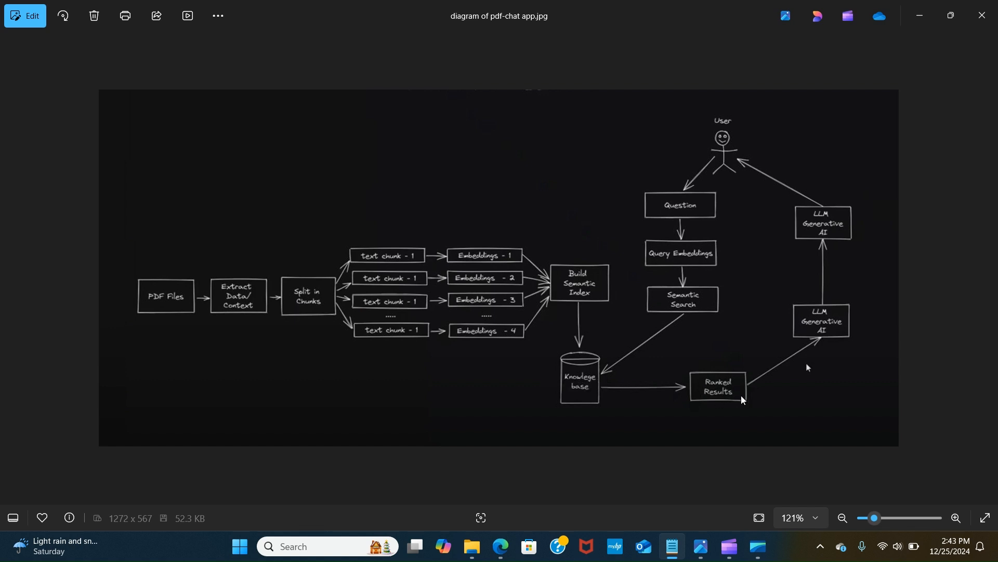
pyautogui.moveTo(724, 400)
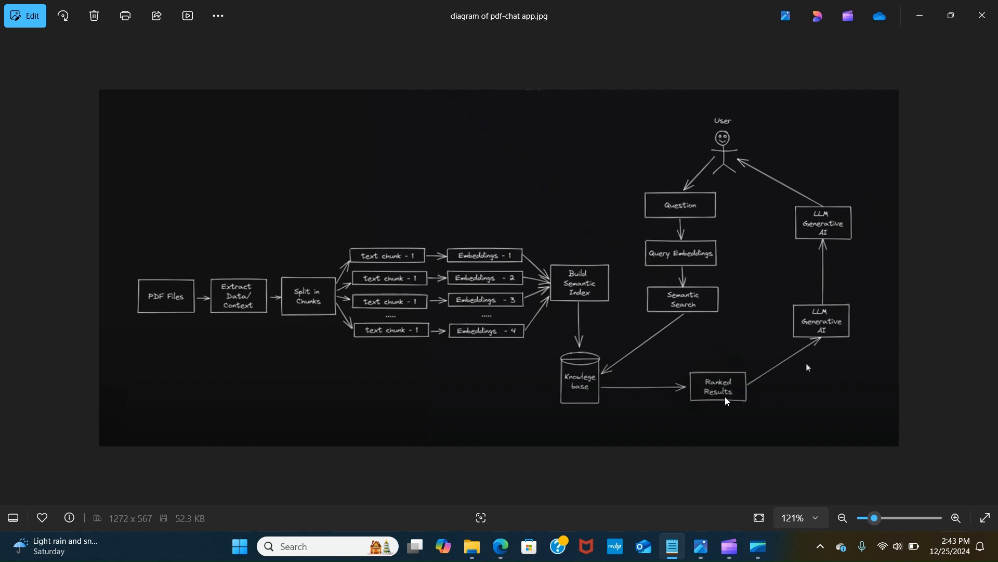
pyautogui.moveTo(797, 223)
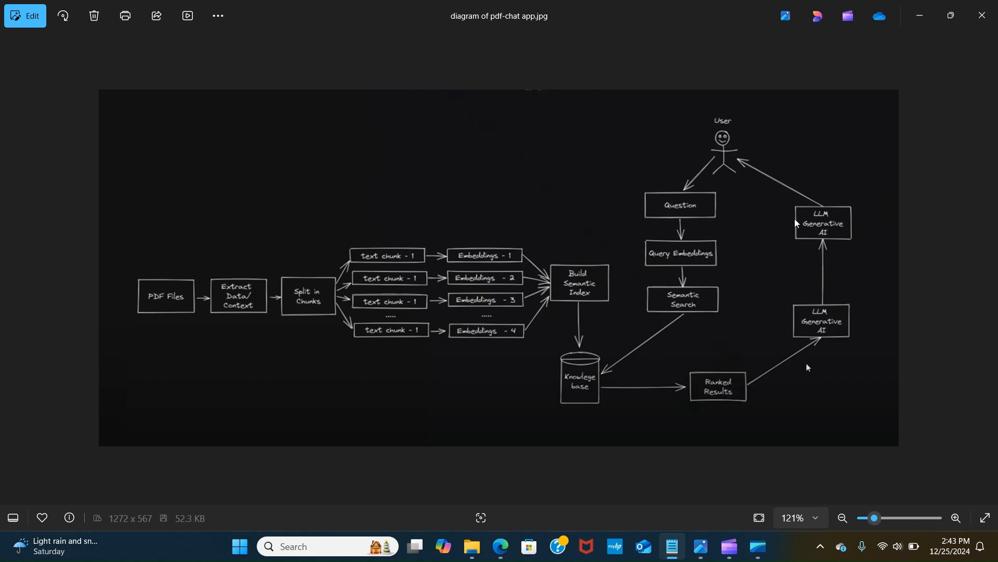
pyautogui.moveTo(741, 161)
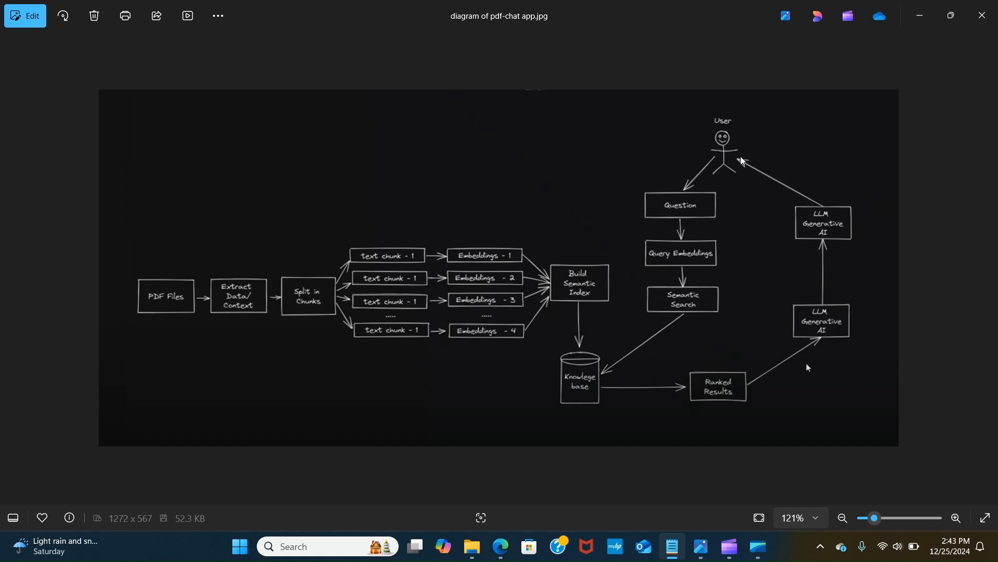
pyautogui.moveTo(662, 213)
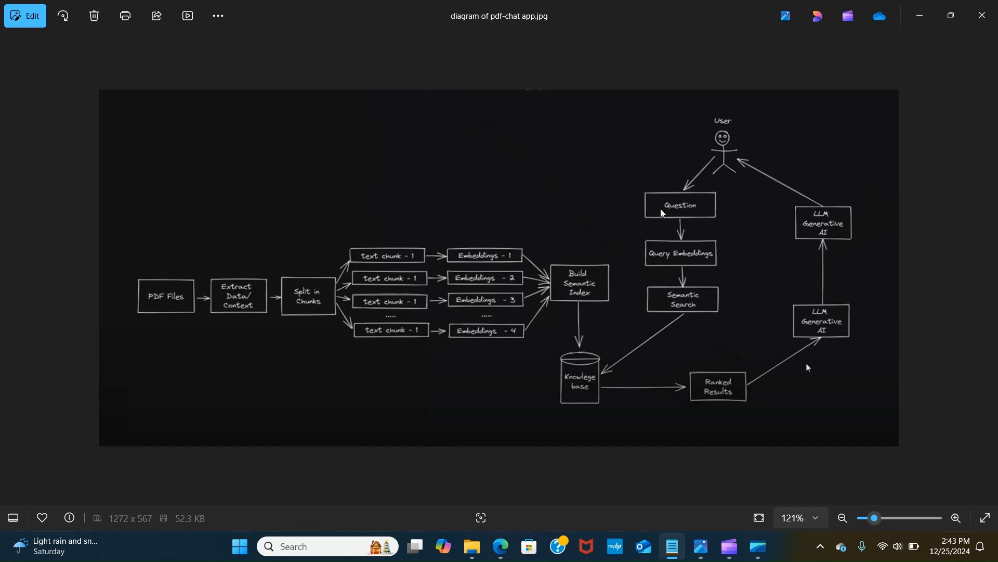
pyautogui.moveTo(746, 153)
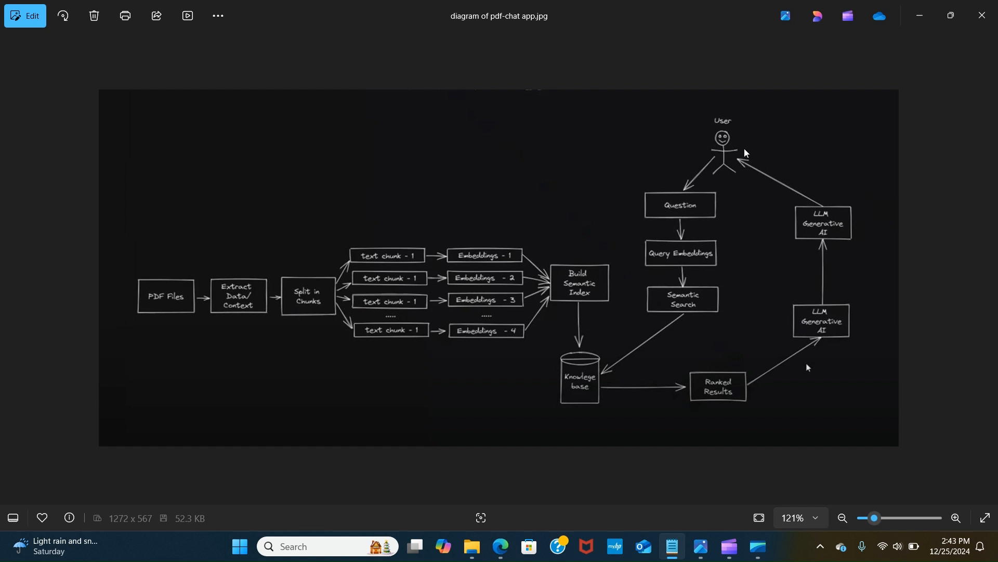
pyautogui.moveTo(919, 17)
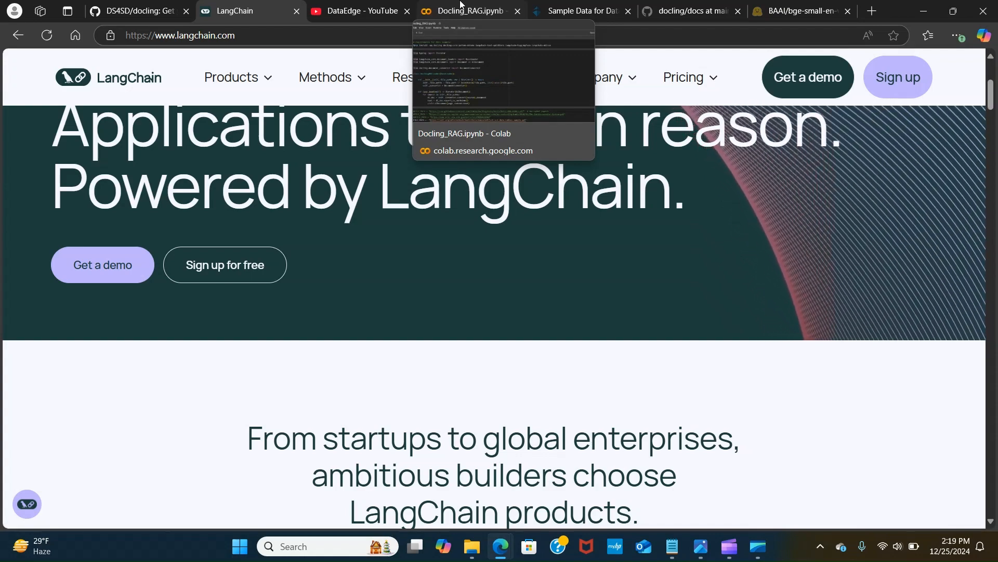
# Review Example 4's land speed records table in the Sample Data PDF, then return to Docling_RAG.ipynb
pyautogui.click(468, 10)
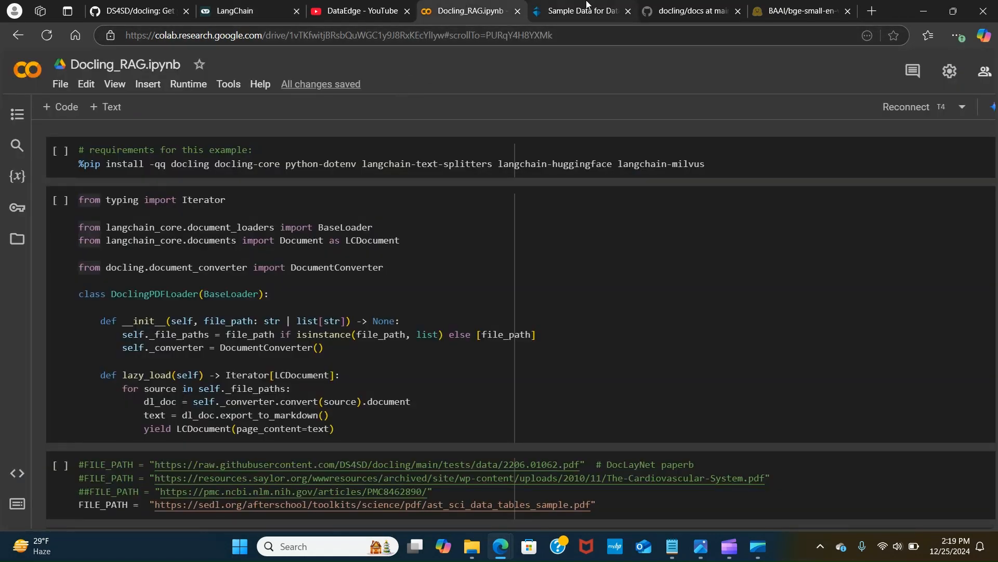
pyautogui.click(576, 11)
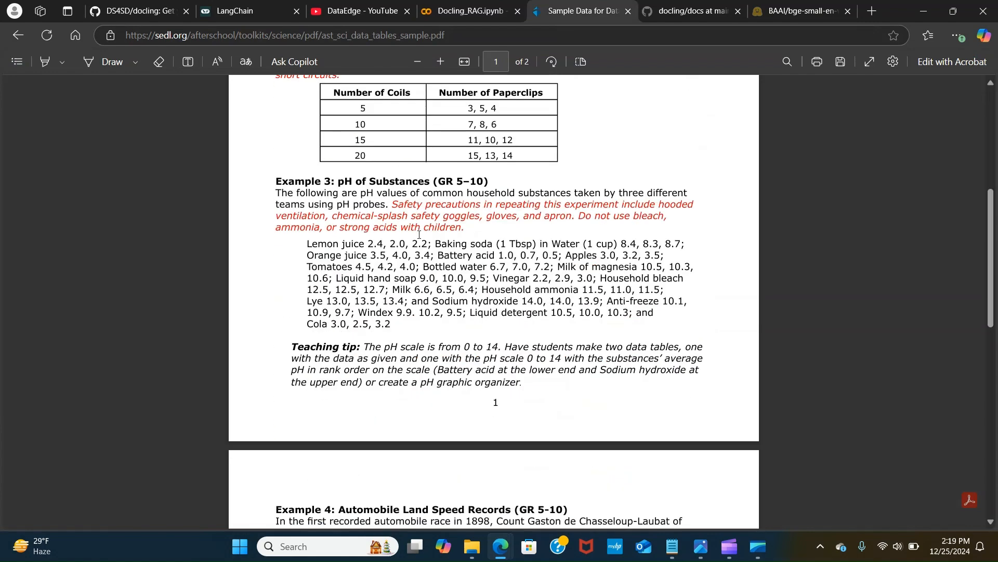
pyautogui.scroll(-3)
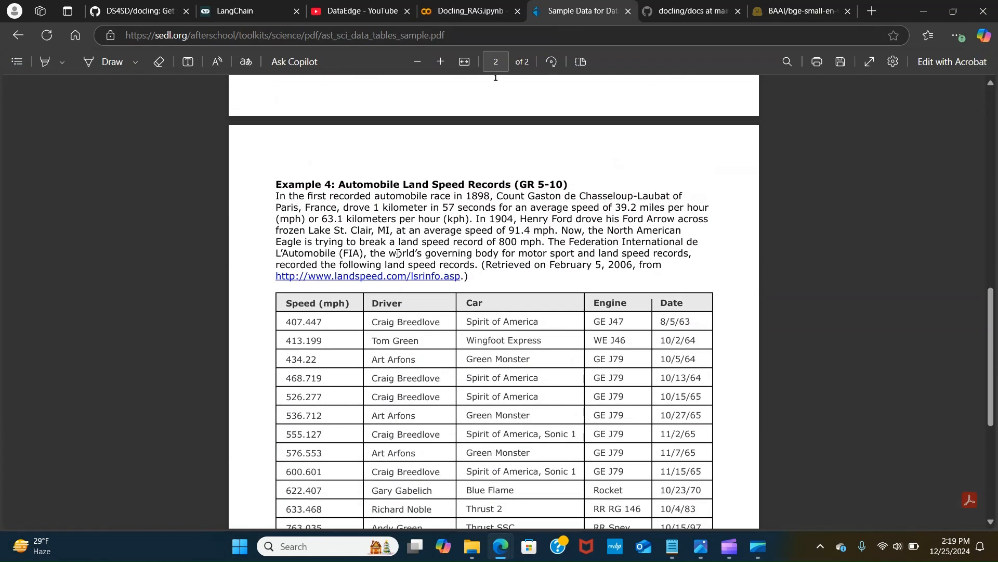
pyautogui.scroll(-3)
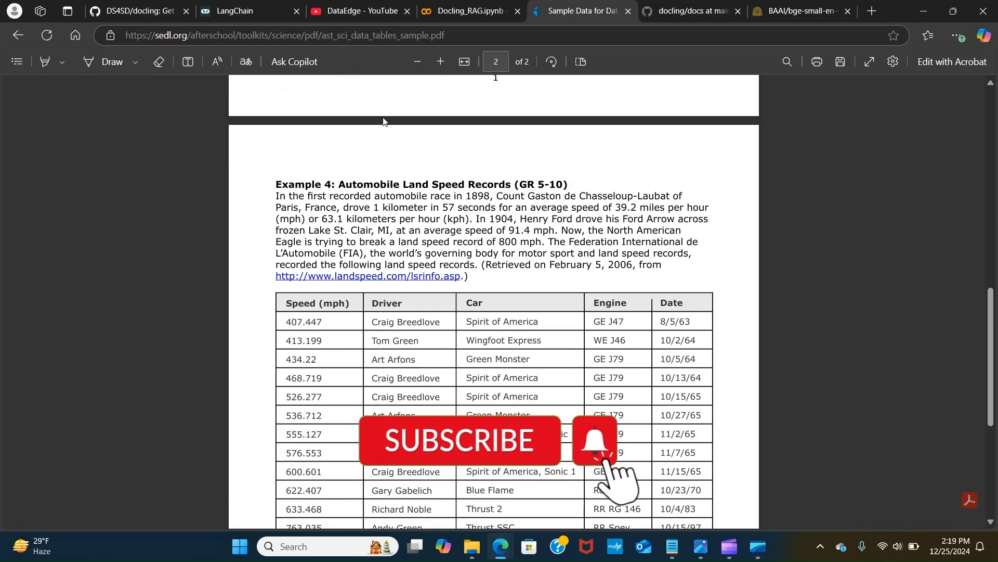
pyautogui.click(469, 11)
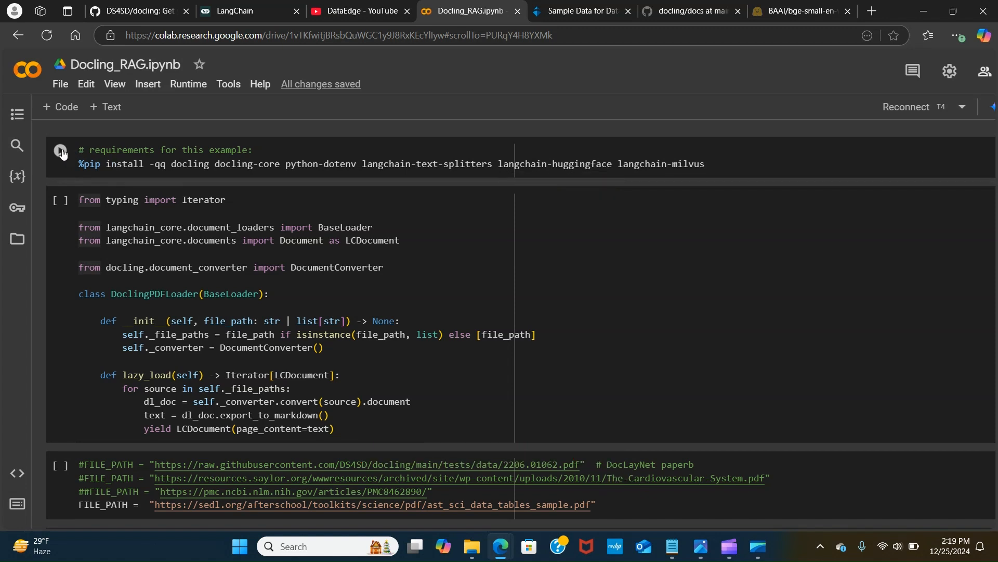
# Save the notebook runtime type as Python 3 with a T4 GPU accelerator
pyautogui.click(188, 83)
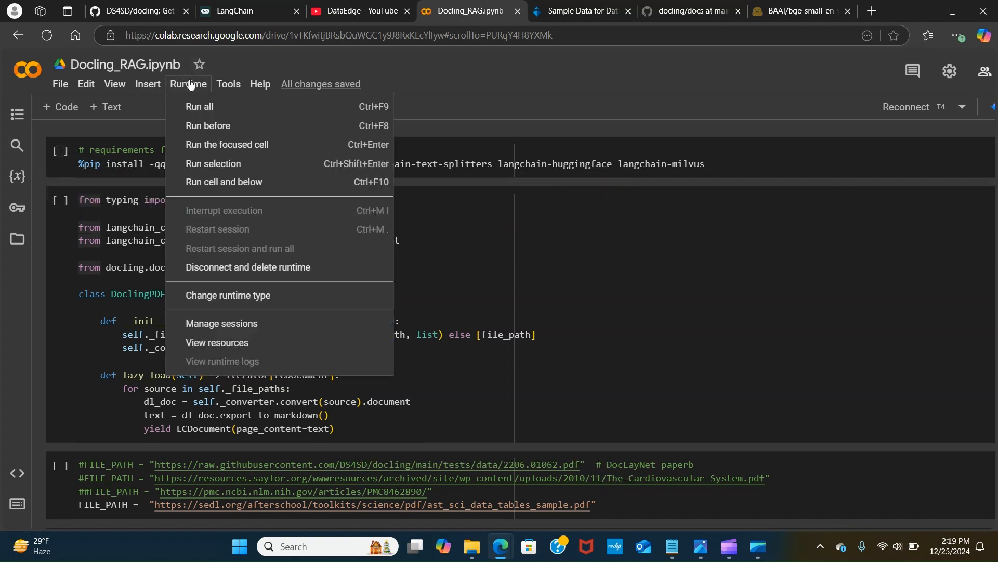
pyautogui.click(226, 295)
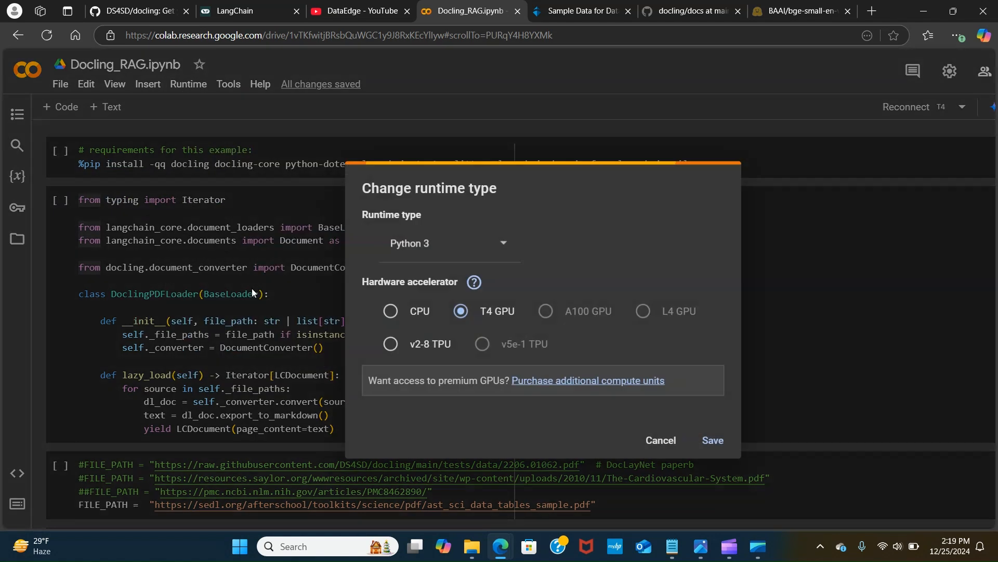
pyautogui.moveTo(549, 250)
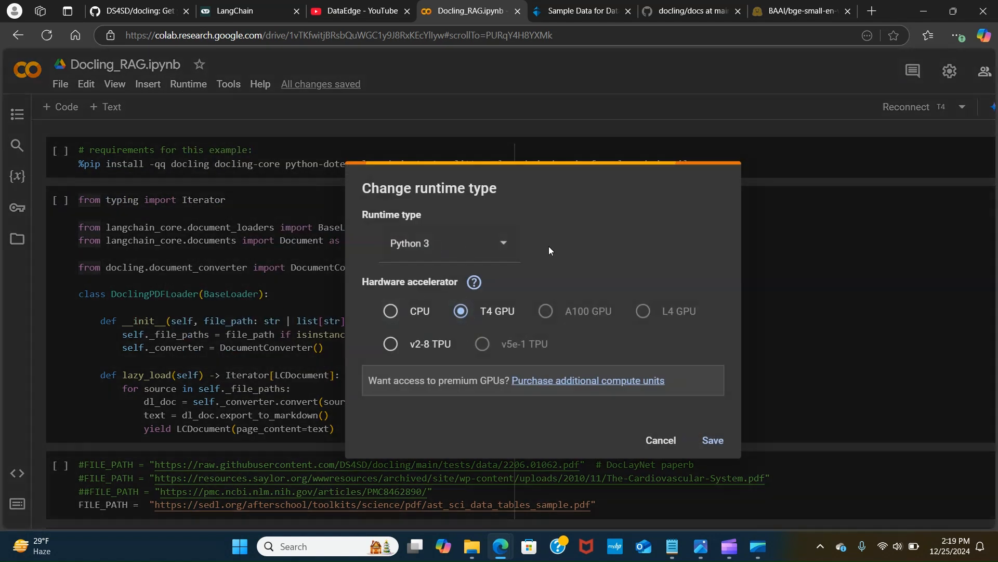
pyautogui.moveTo(534, 312)
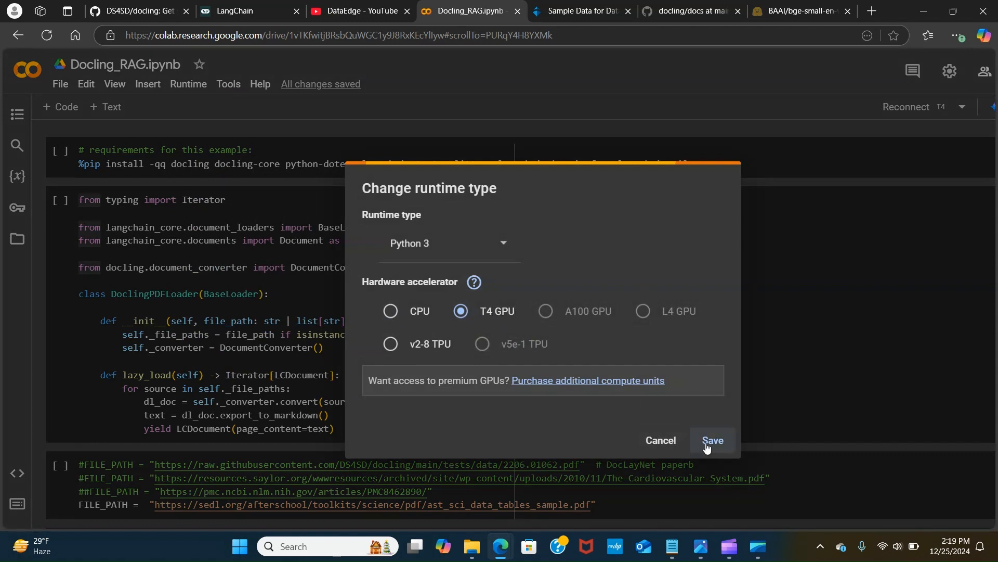
pyautogui.click(711, 440)
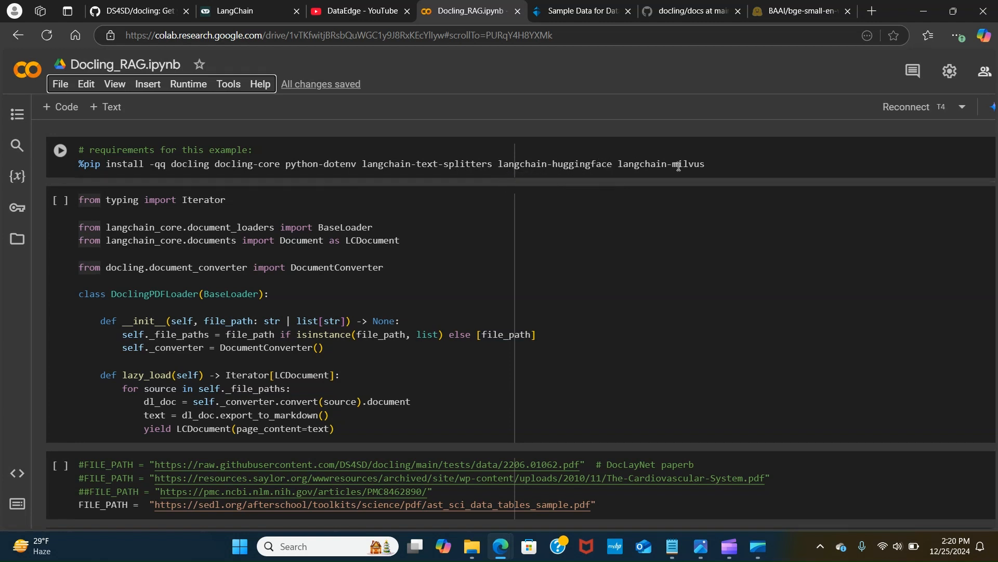
pyautogui.moveTo(692, 165)
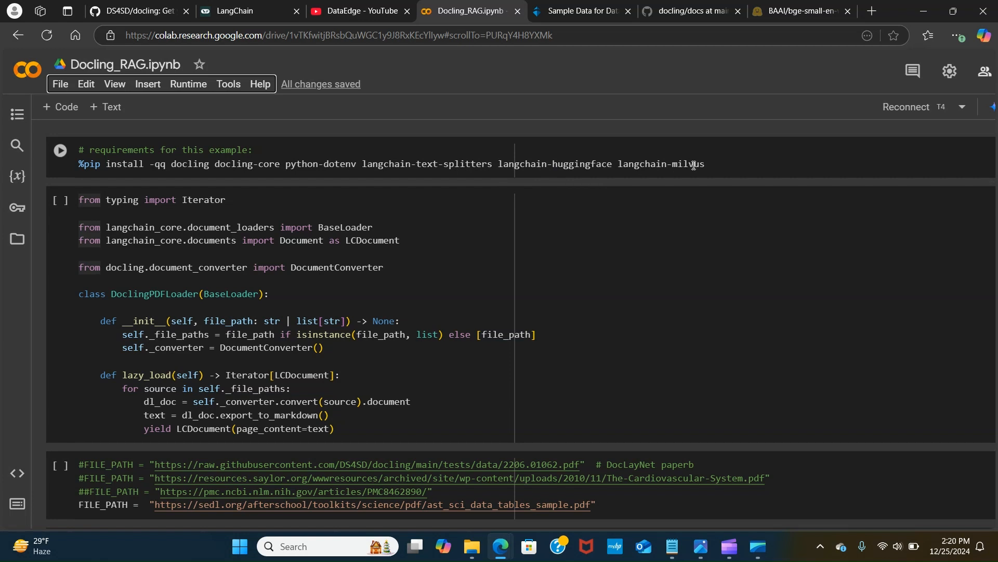
pyautogui.moveTo(691, 159)
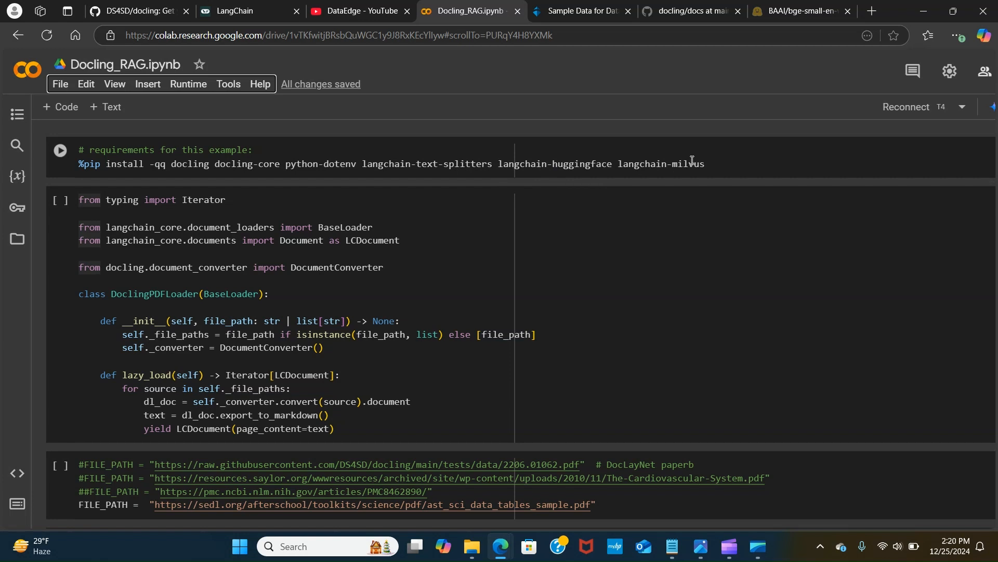
pyautogui.moveTo(684, 161)
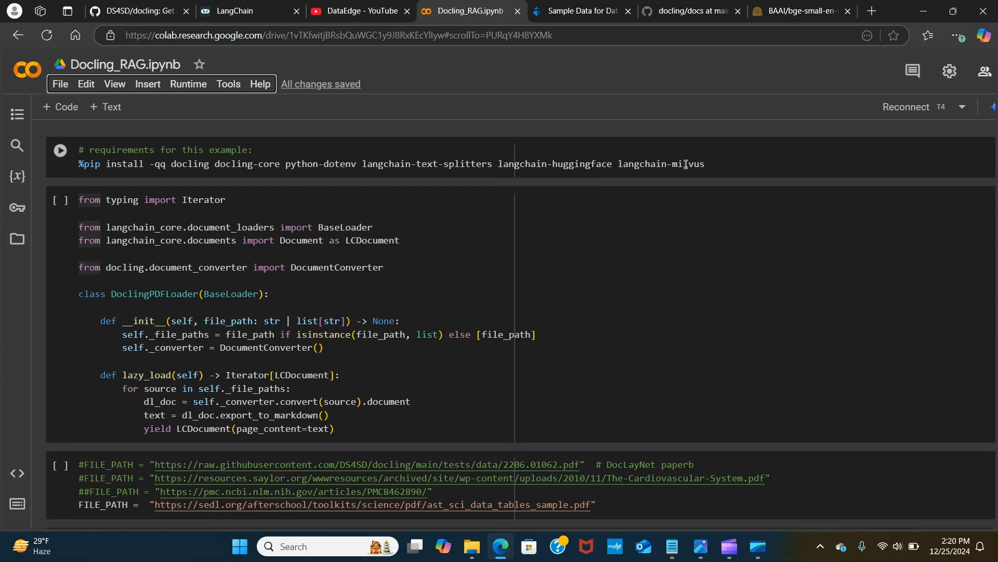
pyautogui.moveTo(643, 178)
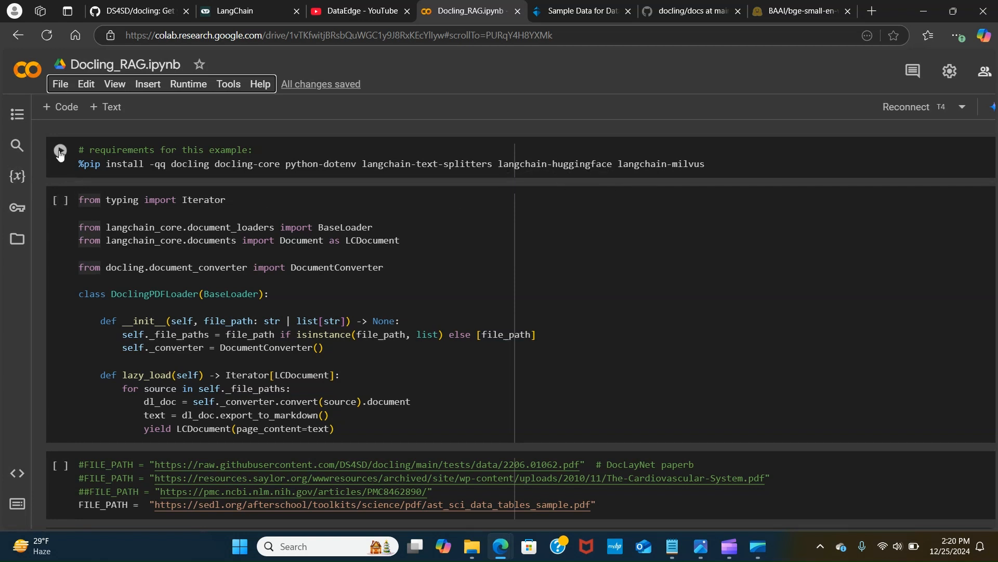
# Run the %pip install cell to download the docling, langchain and milvus packages
pyautogui.click(60, 149)
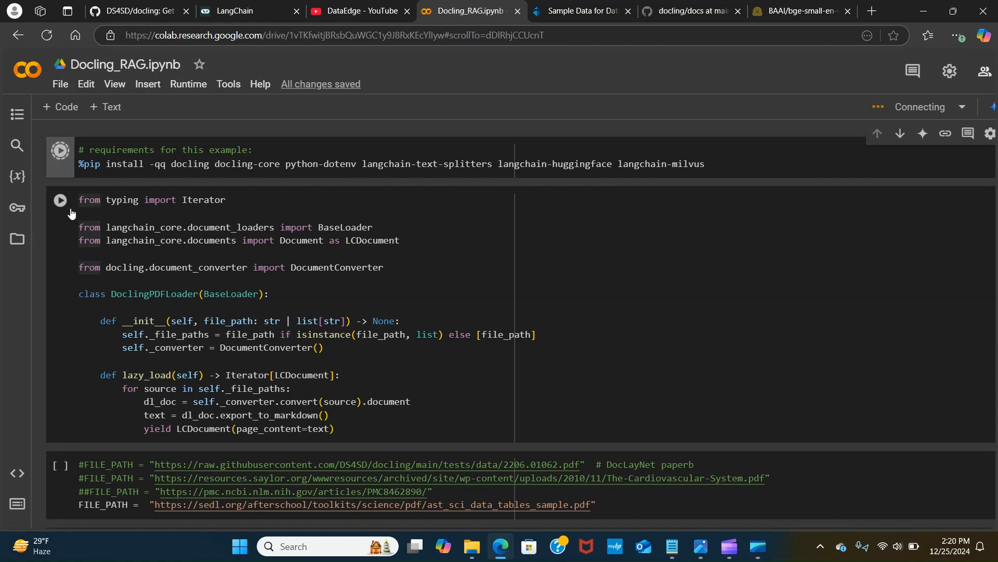
pyautogui.click(59, 150)
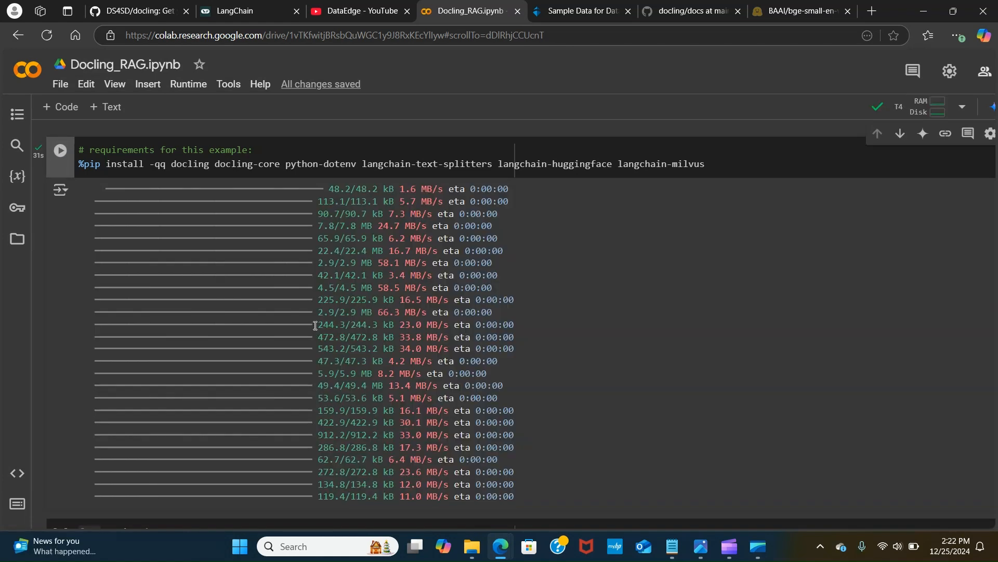
pyautogui.scroll(-3)
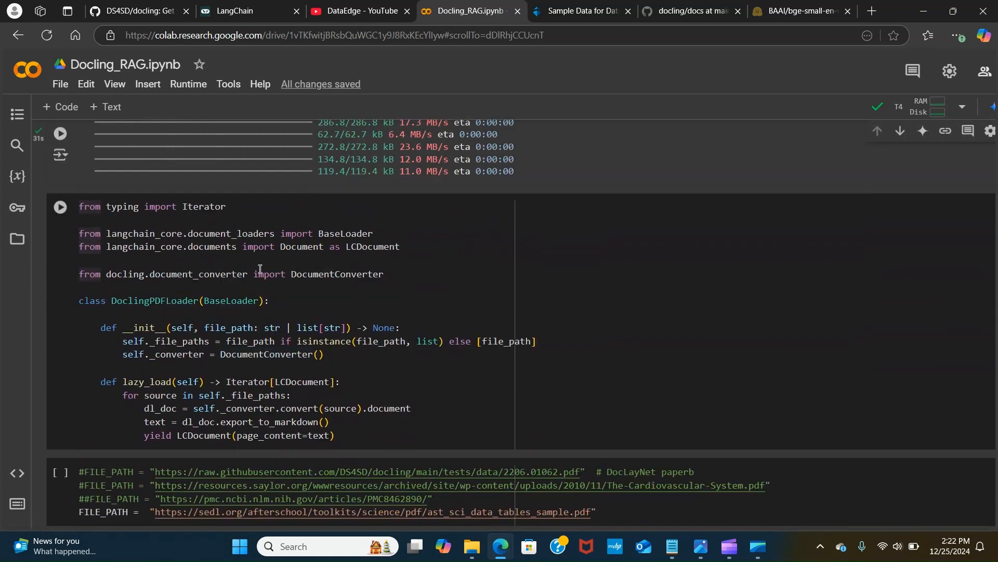
pyautogui.moveTo(255, 264)
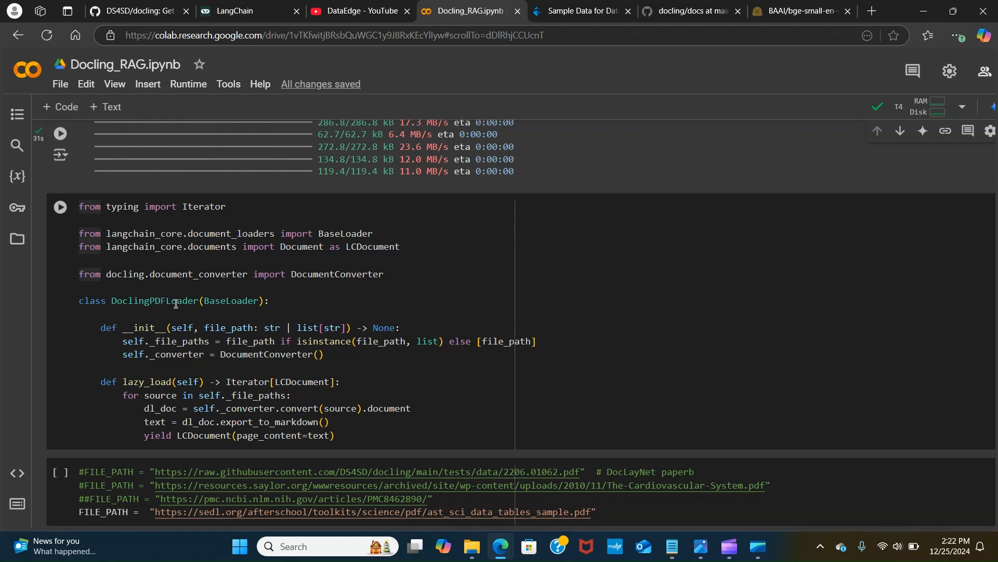
pyautogui.moveTo(208, 309)
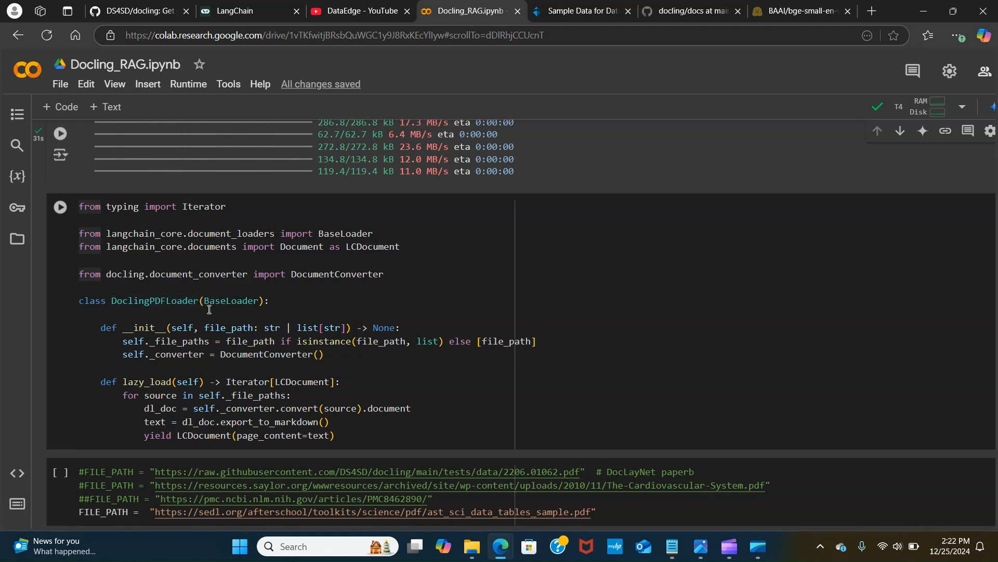
pyautogui.moveTo(237, 309)
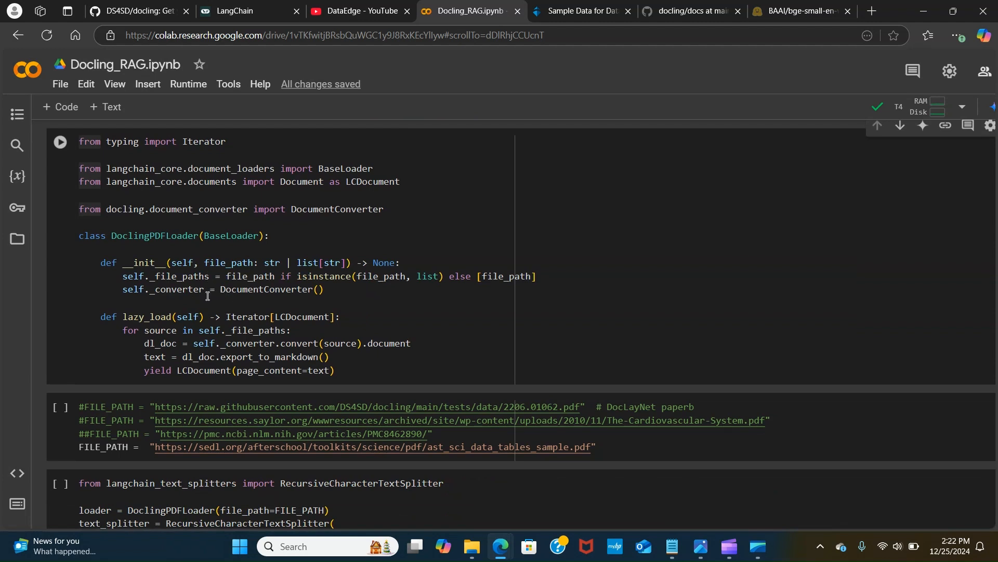
pyautogui.moveTo(231, 323)
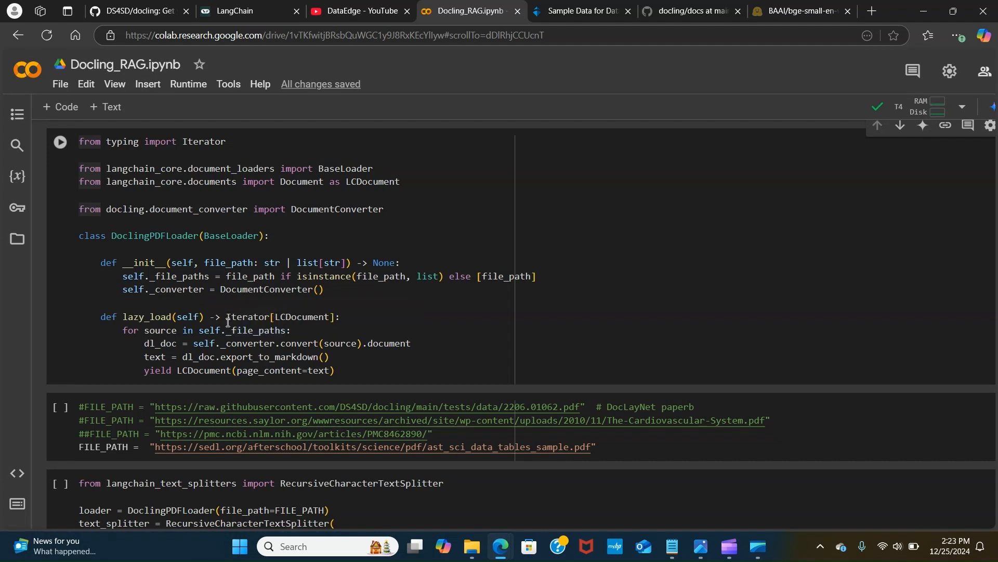
pyautogui.moveTo(247, 321)
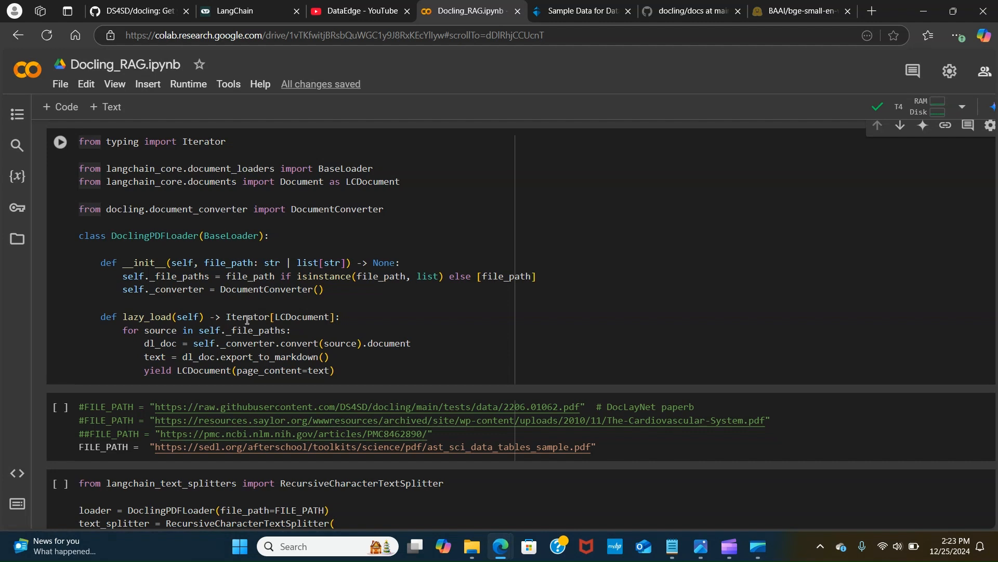
pyautogui.moveTo(250, 330)
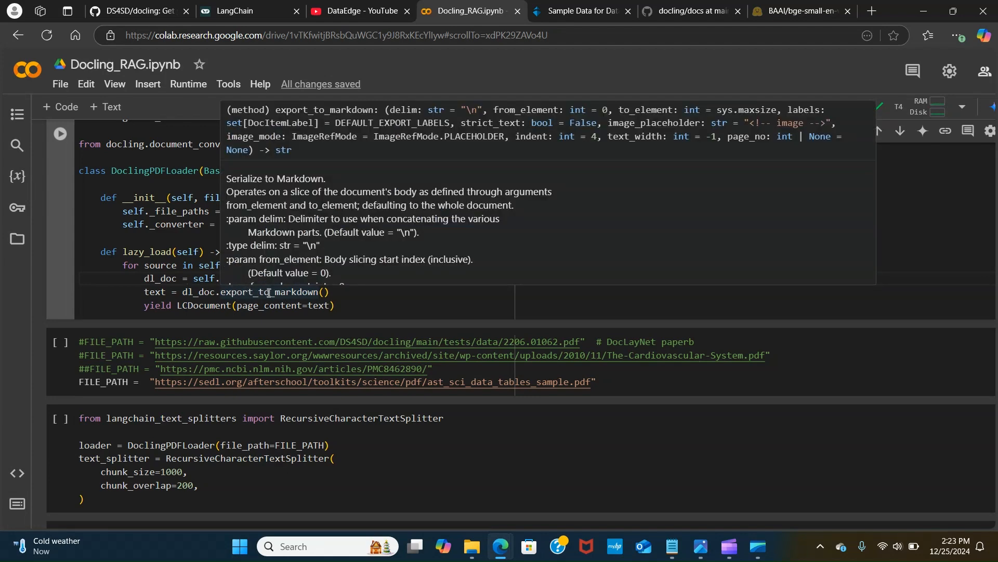
pyautogui.moveTo(221, 303)
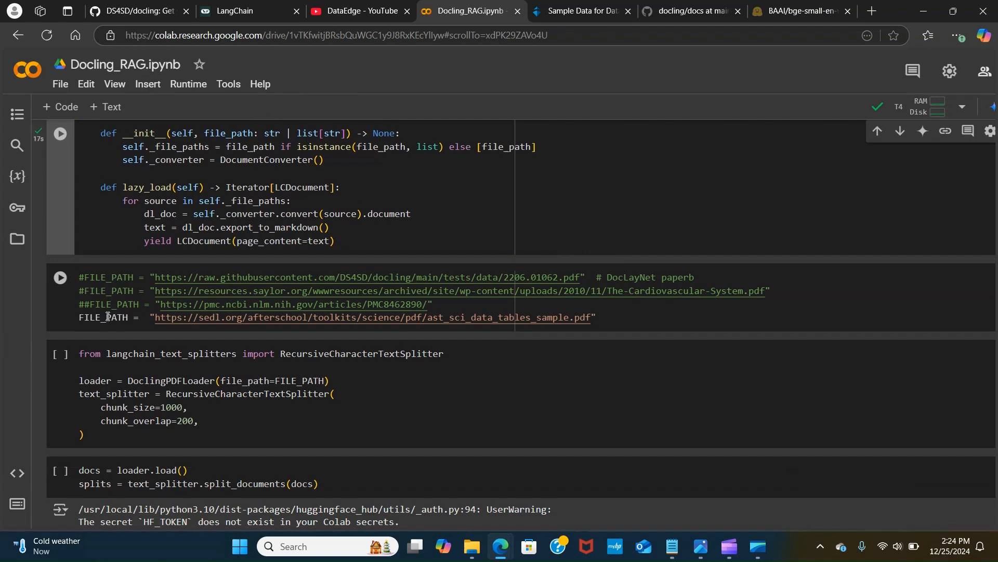
pyautogui.moveTo(109, 317)
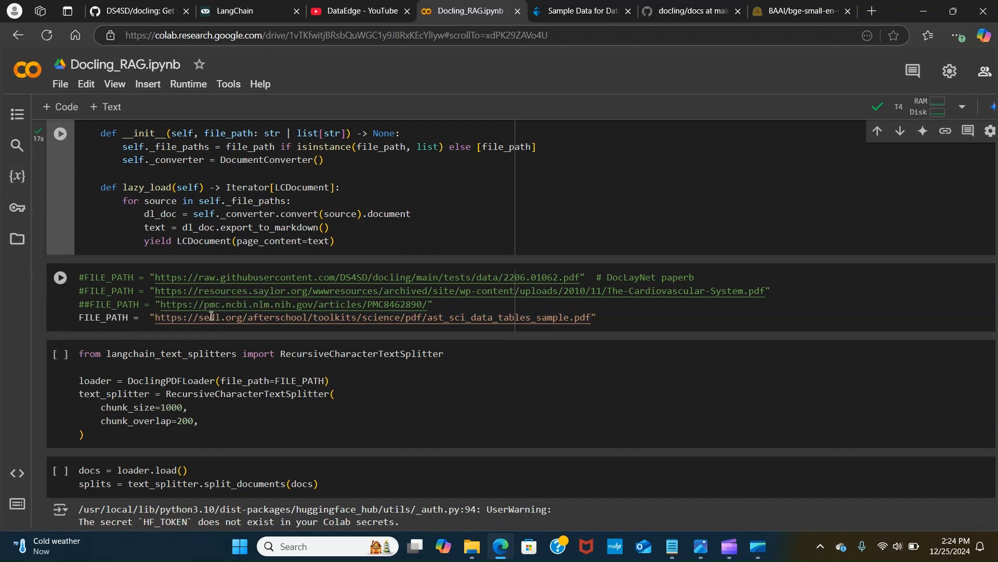
pyautogui.moveTo(231, 312)
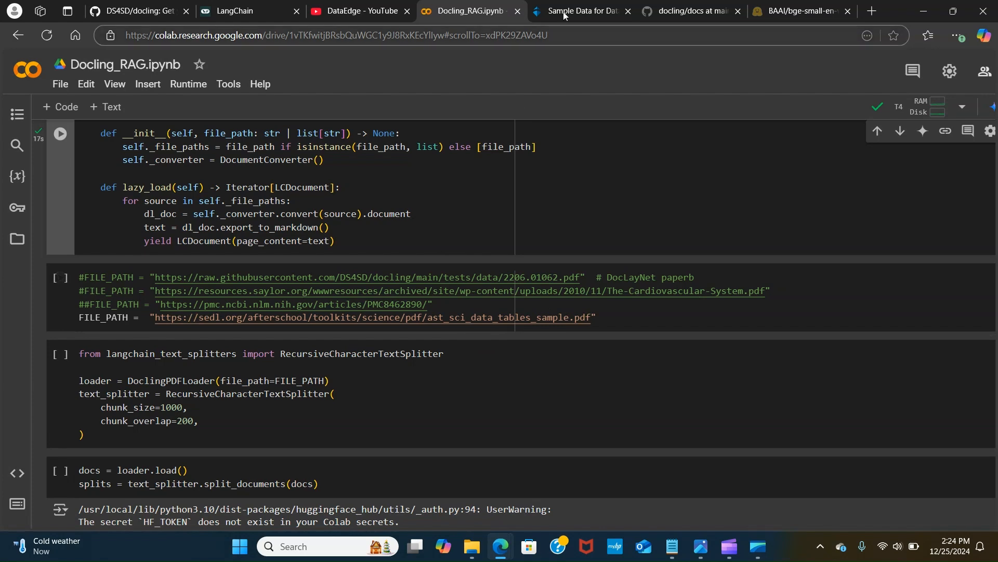
pyautogui.click(574, 11)
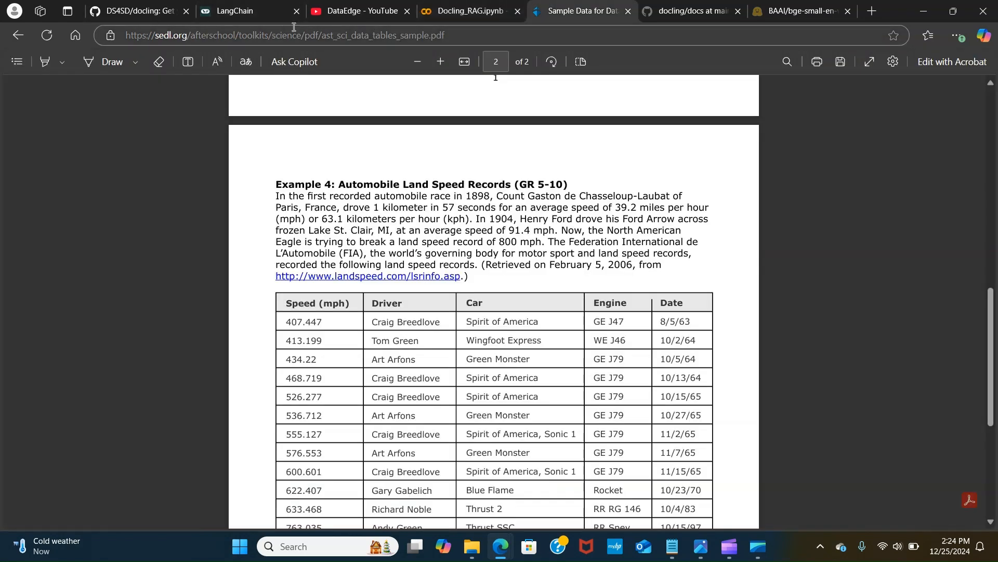
# Back in the notebook, run the DoclingPDFLoader and RecursiveCharacterTextSplitter setup cell
pyautogui.click(465, 11)
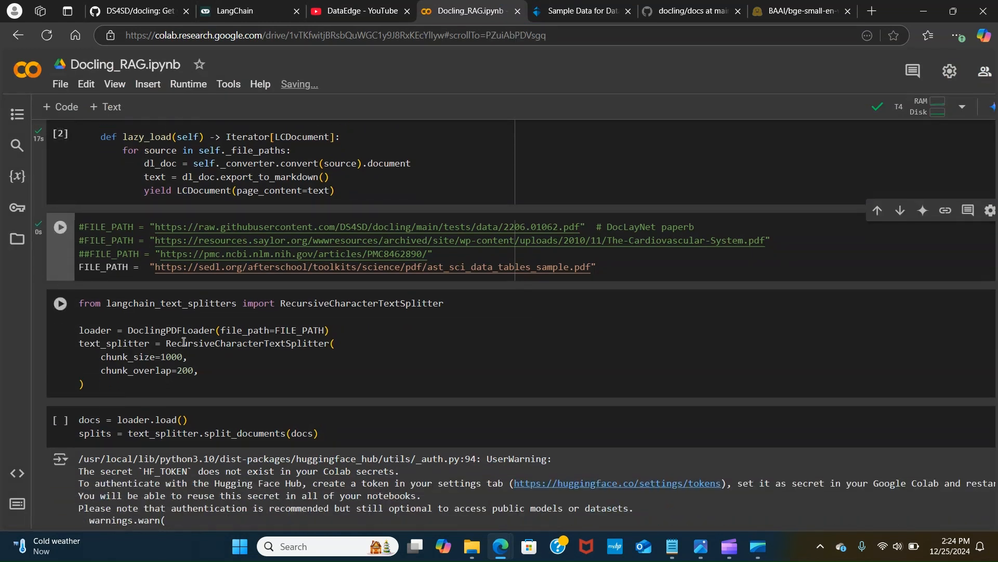
pyautogui.scroll(-3)
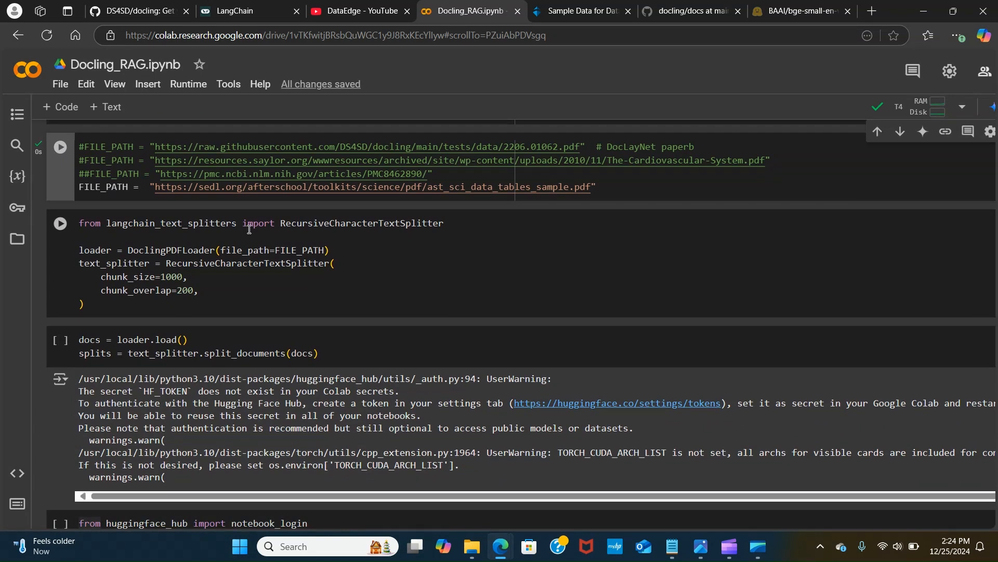
pyautogui.moveTo(329, 226)
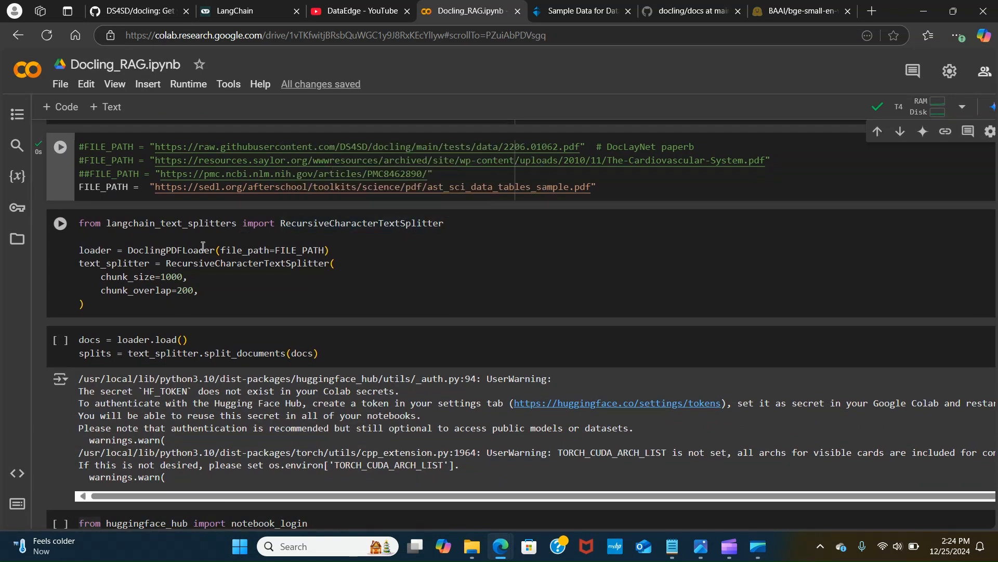
pyautogui.moveTo(262, 259)
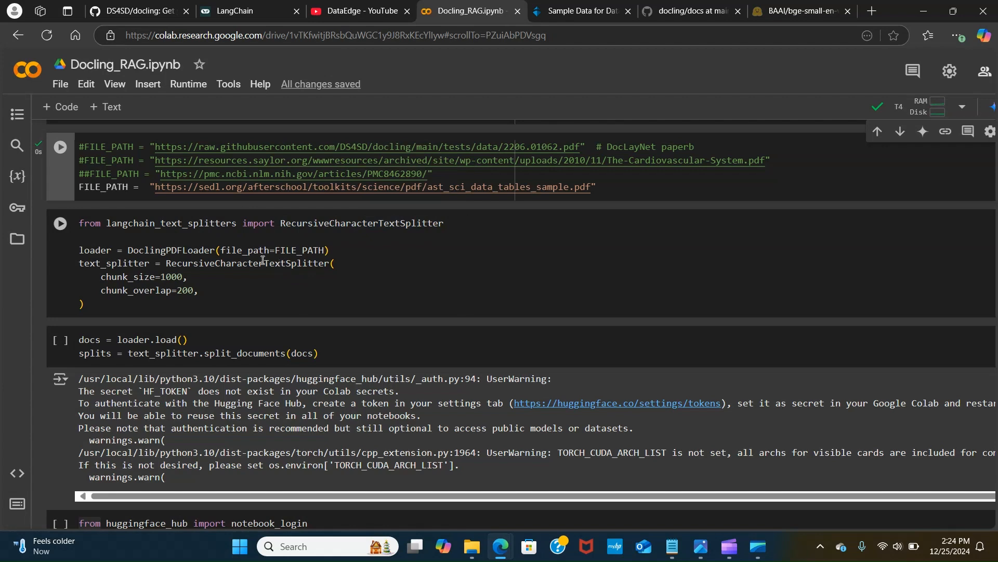
pyautogui.moveTo(185, 253)
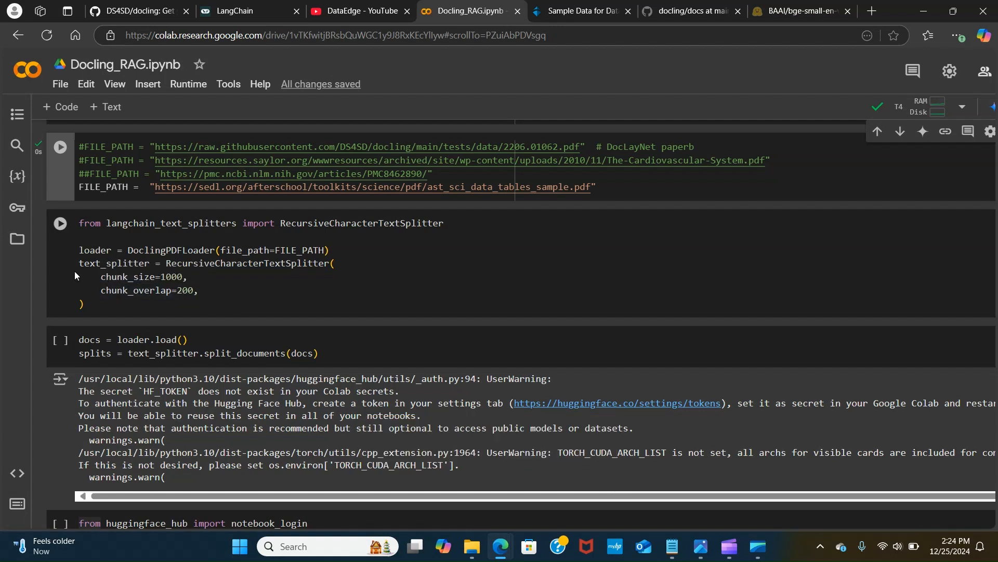
pyautogui.click(59, 223)
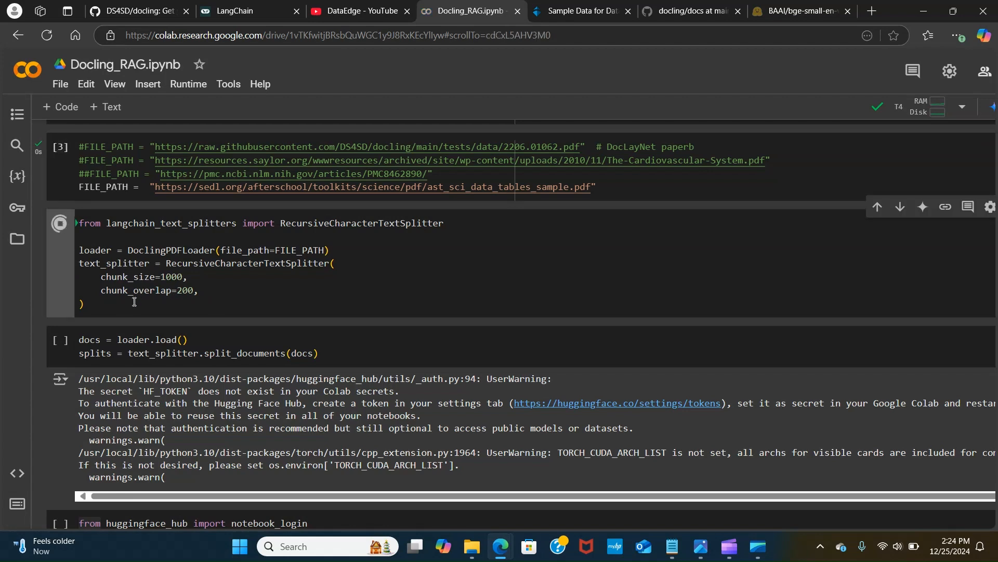
pyautogui.scroll(-3)
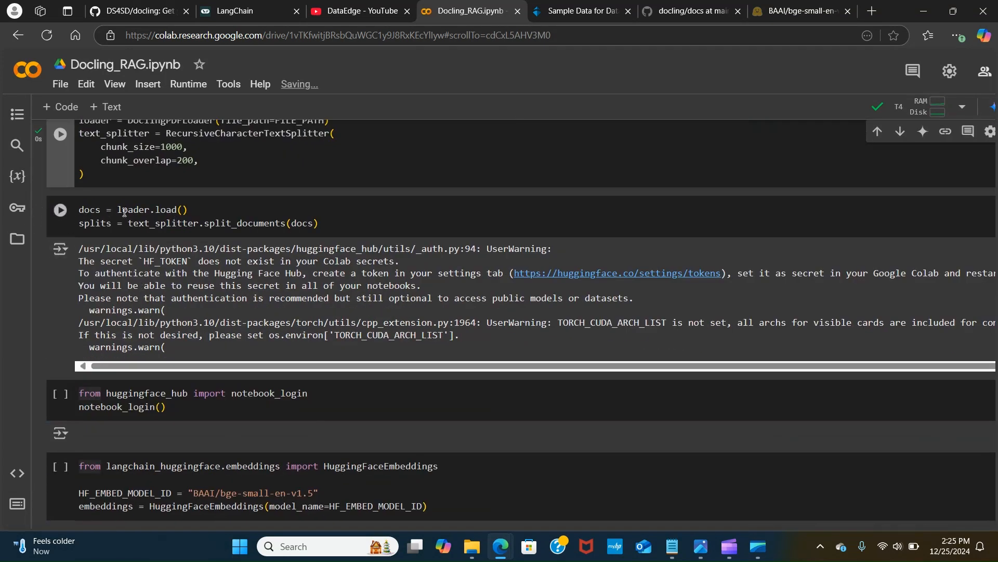
pyautogui.moveTo(158, 209)
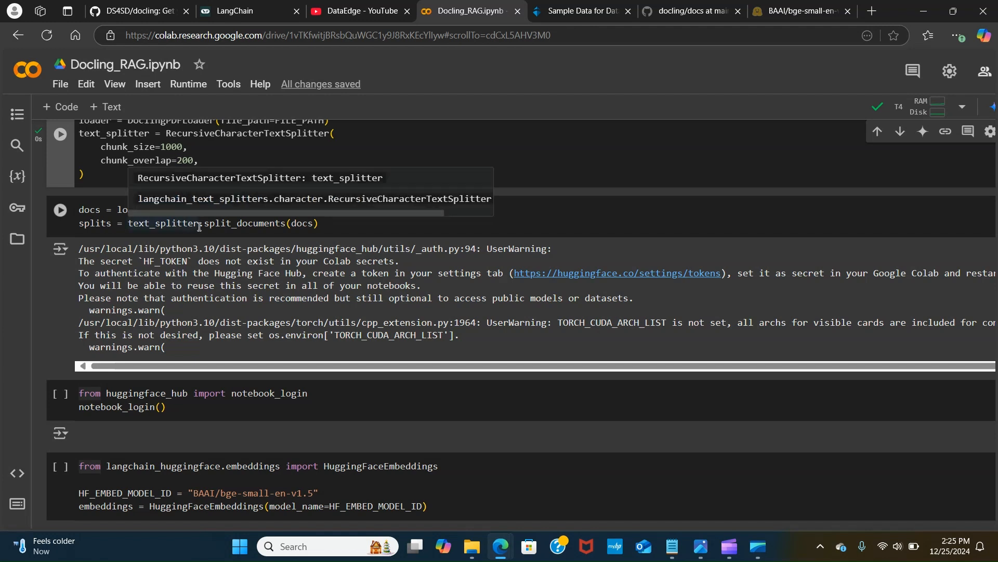
# Run the docs = loader.load() cell to load the sample PDF and split it into chunks
pyautogui.click(312, 223)
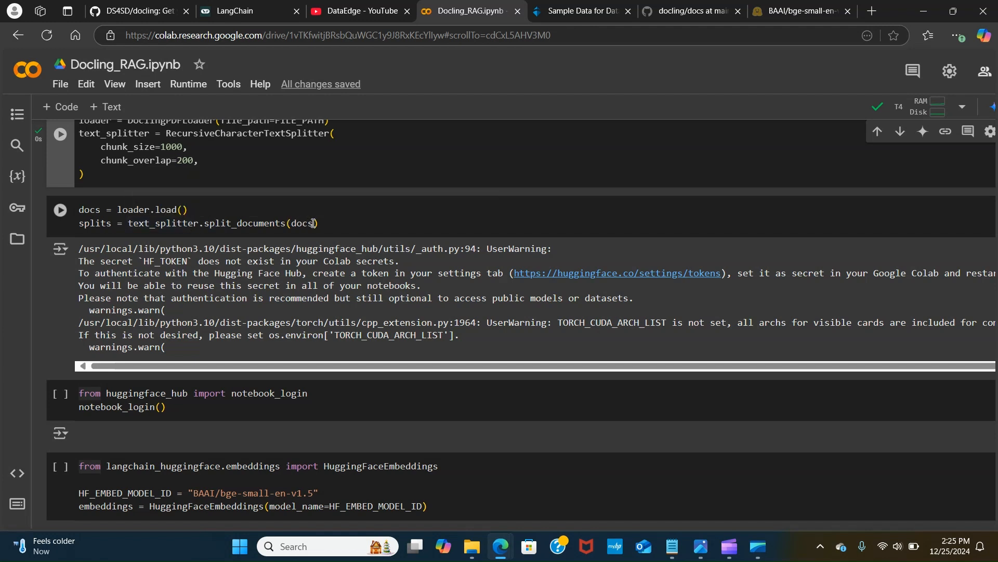
pyautogui.click(60, 209)
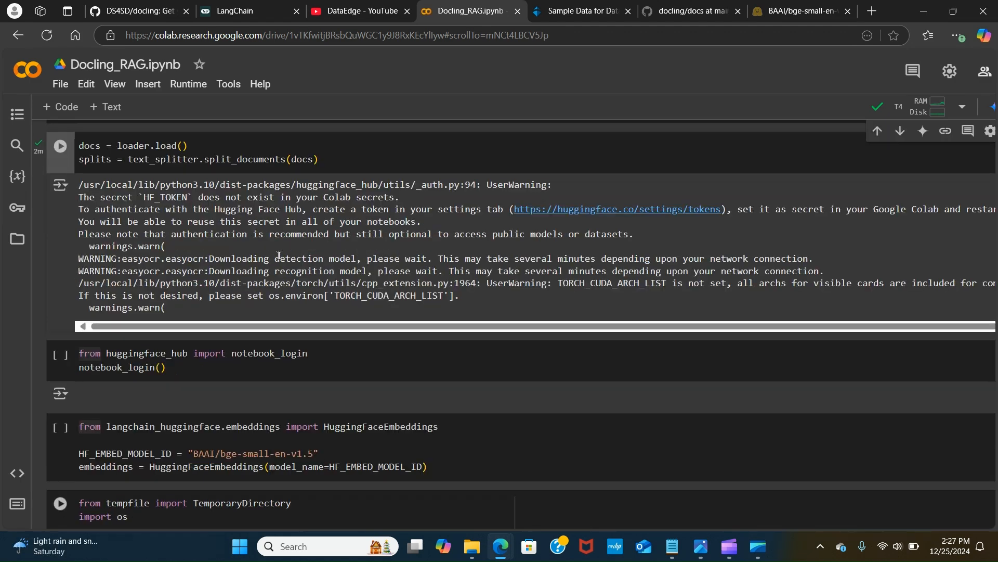
pyautogui.moveTo(181, 253)
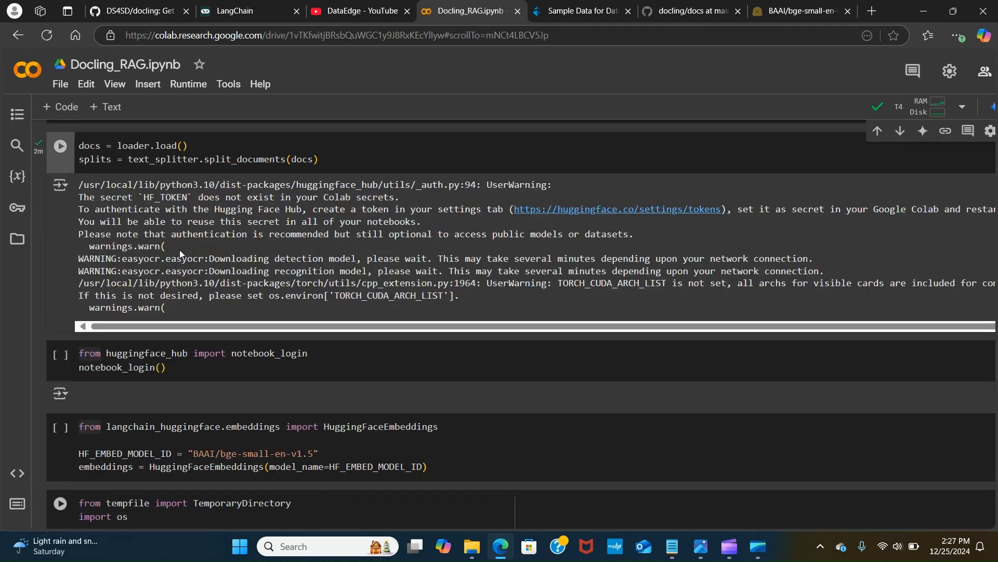
pyautogui.scroll(-3)
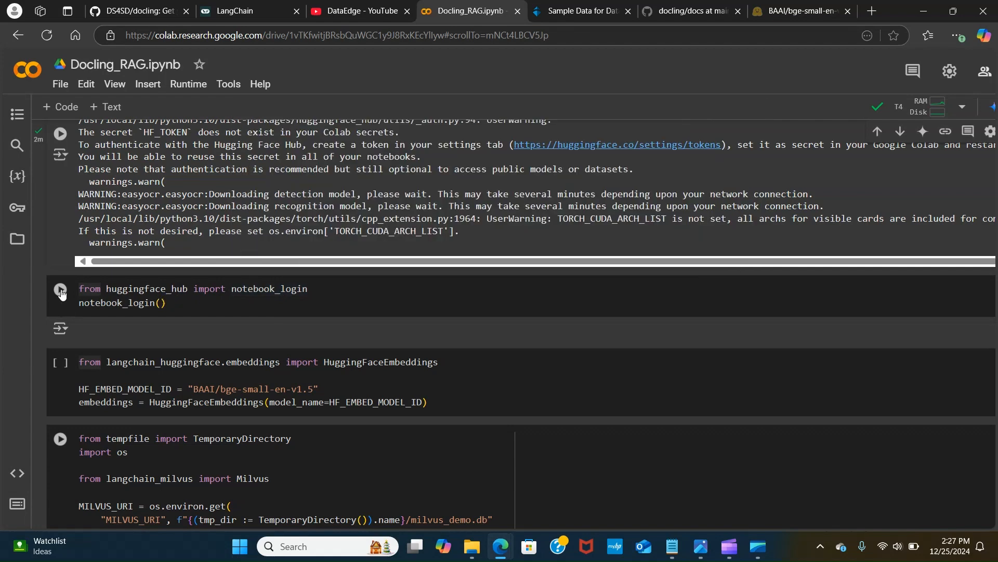
# Run notebook_login() to show the Hugging Face token prompt, then open a new Edge tab
pyautogui.click(60, 288)
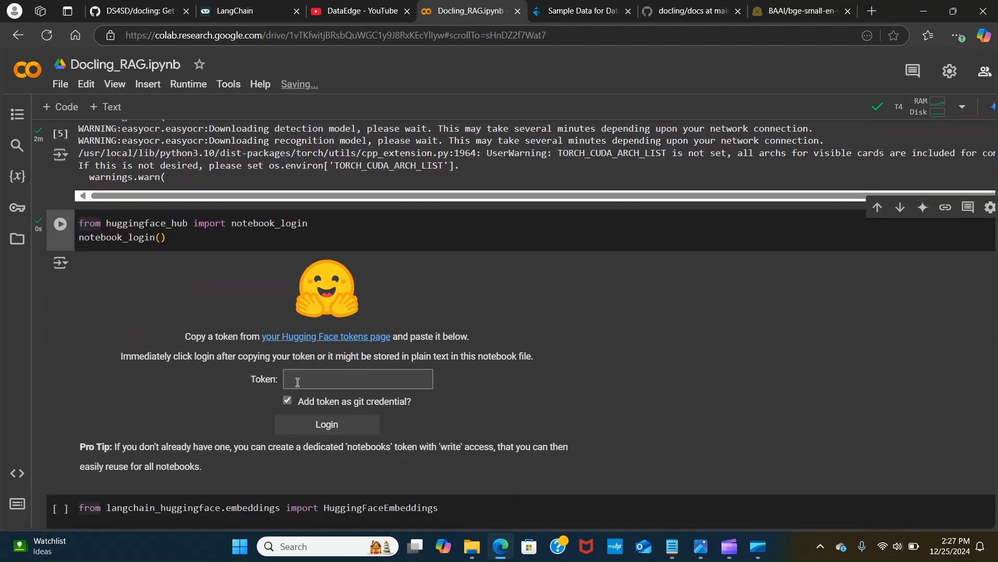
pyautogui.scroll(-3)
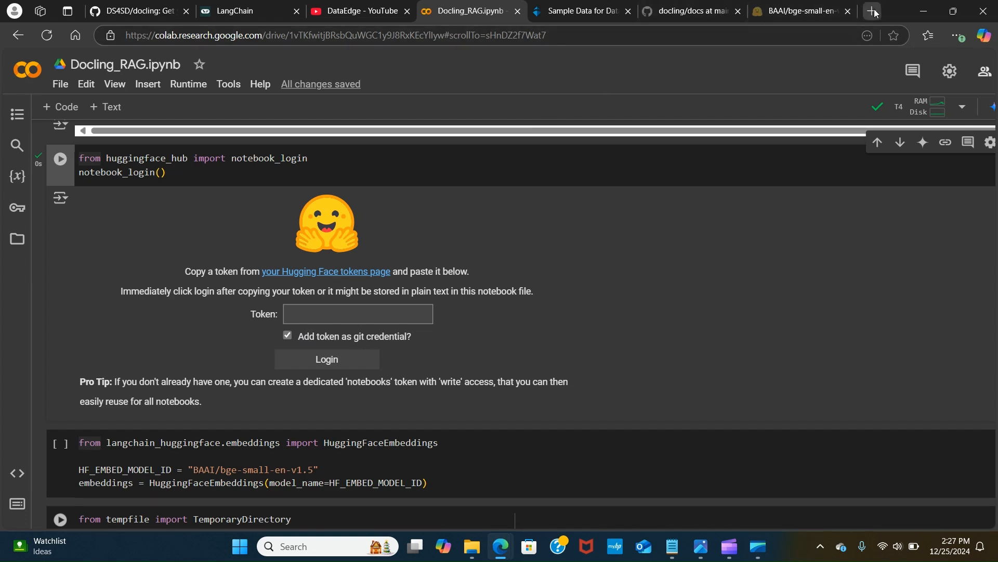
pyautogui.click(873, 10)
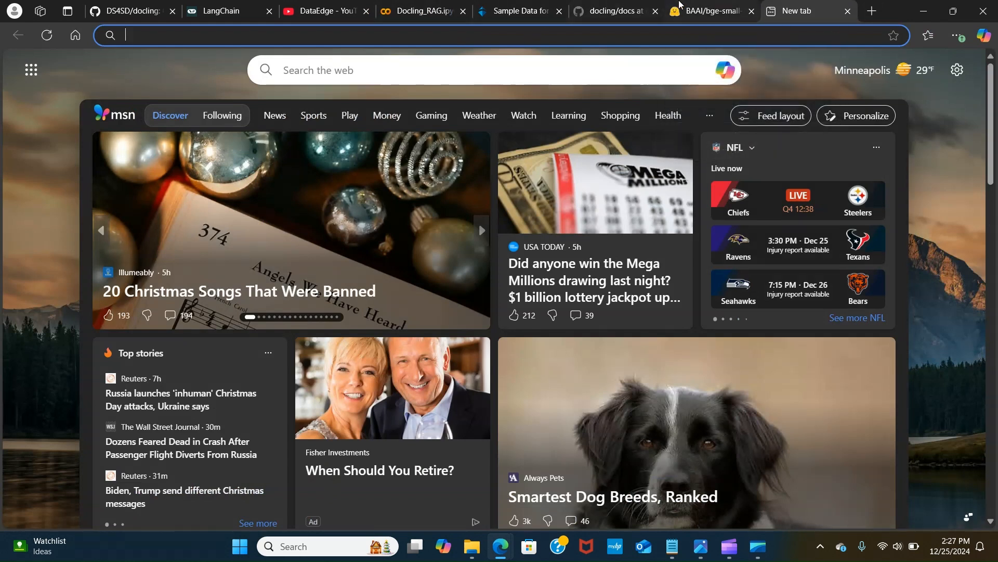
# Open Hugging Face Settings > Access Tokens, then return to the Colab login prompt
pyautogui.click(701, 11)
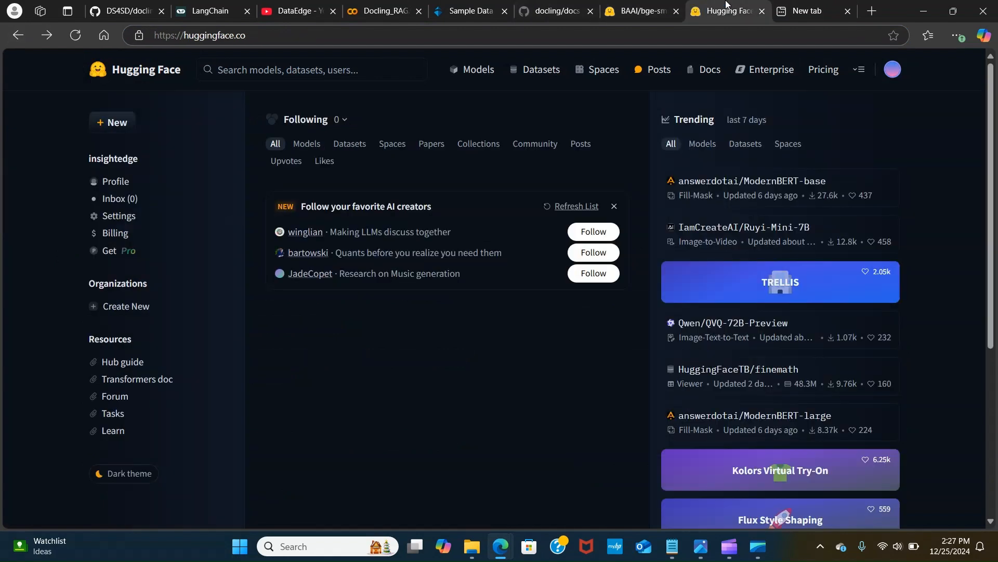
pyautogui.moveTo(118, 216)
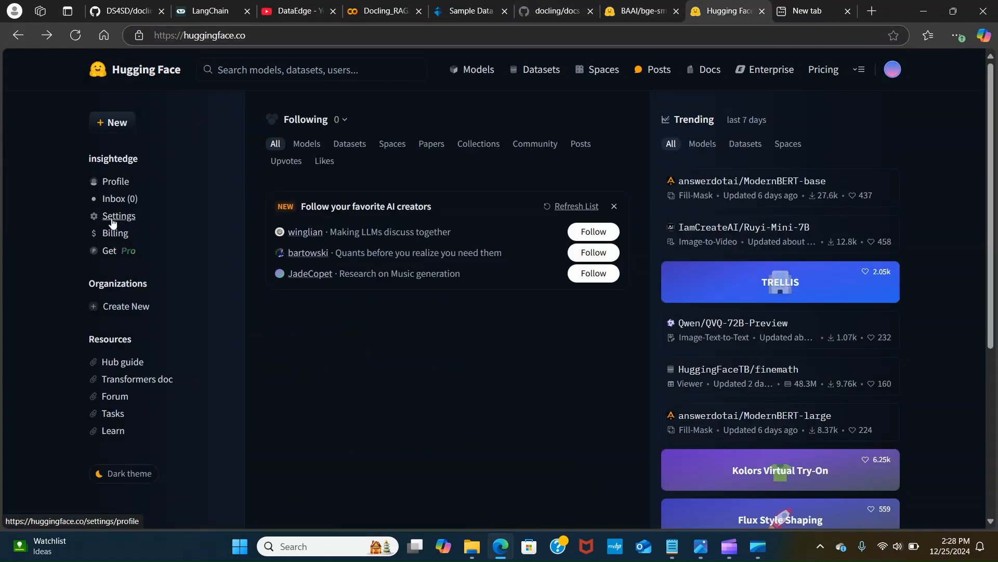
pyautogui.click(118, 216)
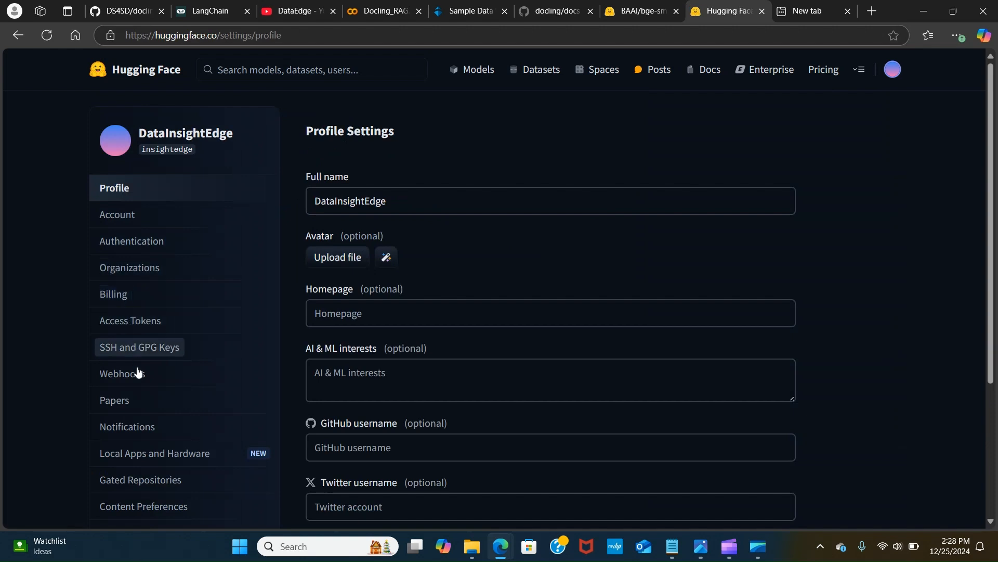
pyautogui.click(130, 320)
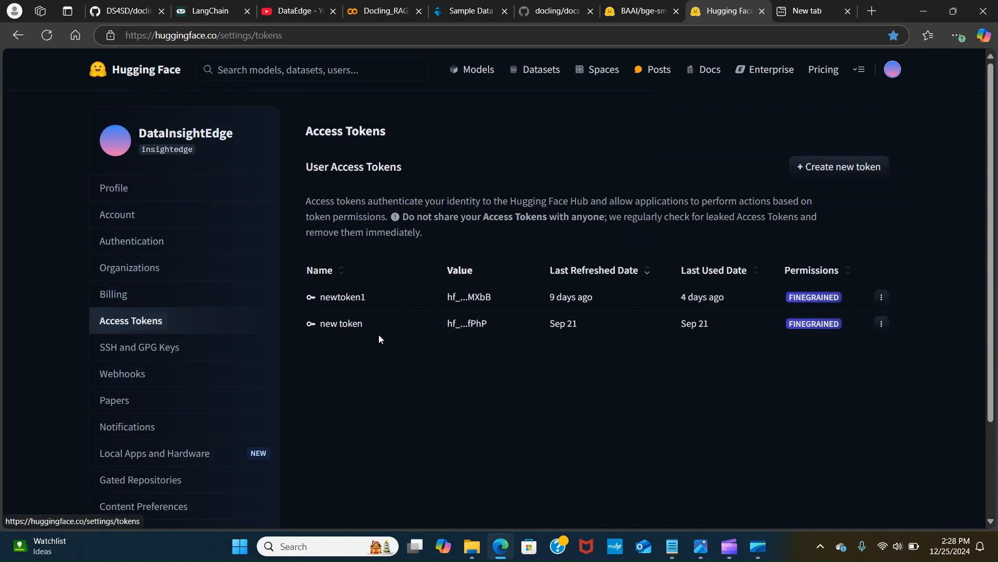
pyautogui.moveTo(739, 422)
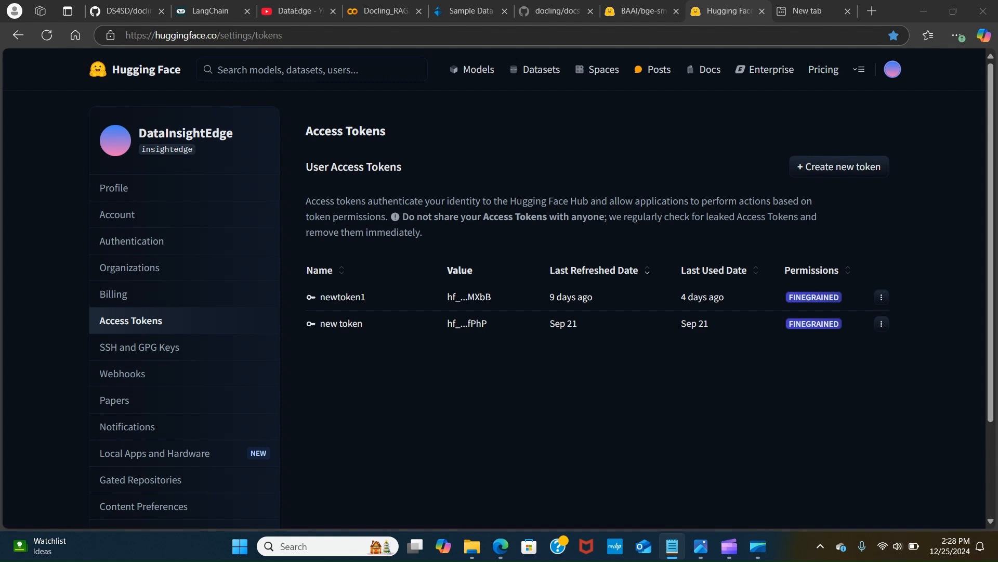
pyautogui.moveTo(504, 83)
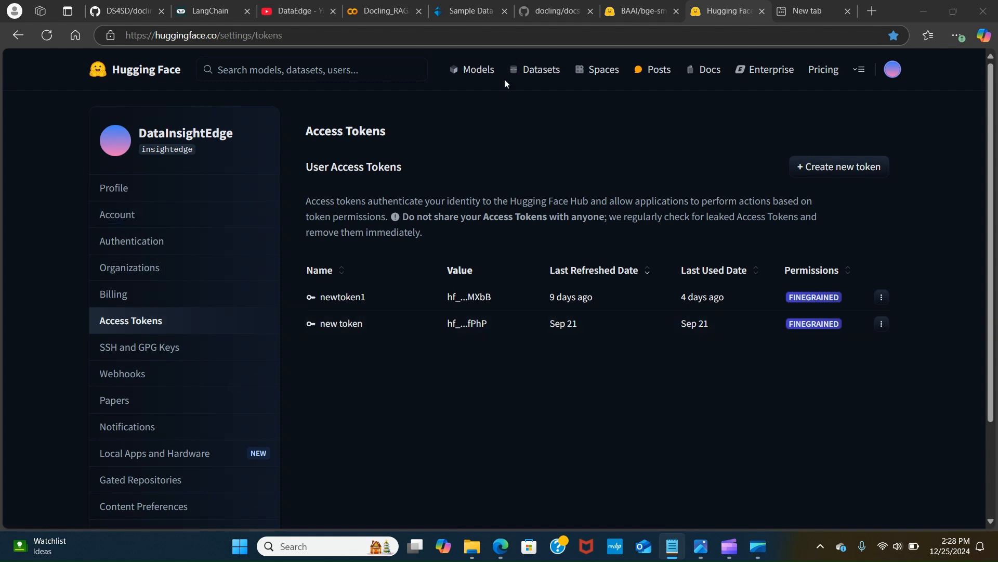
pyautogui.click(380, 11)
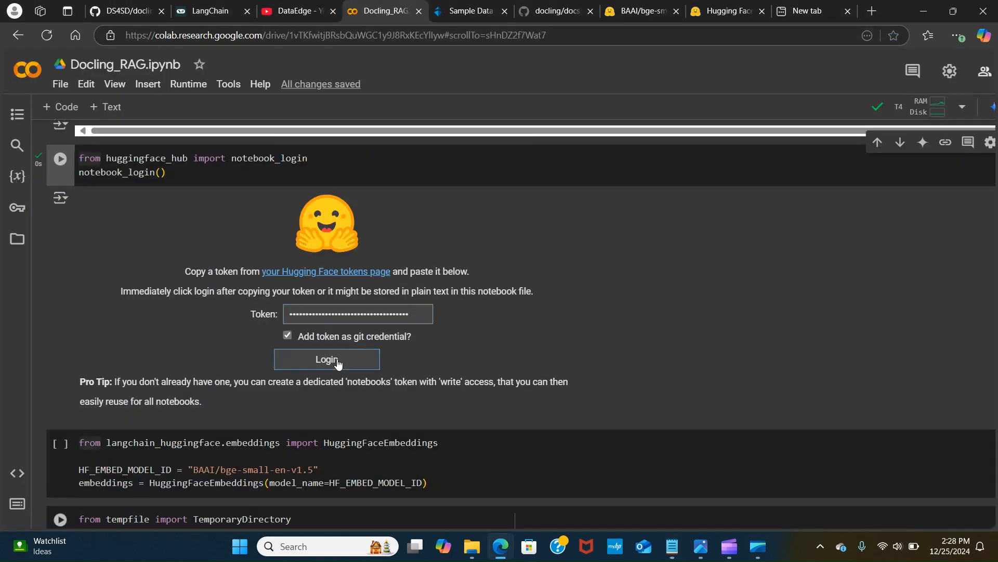
# Submit the pasted access token in the notebook_login widget to sign in to Hugging Face
pyautogui.click(327, 360)
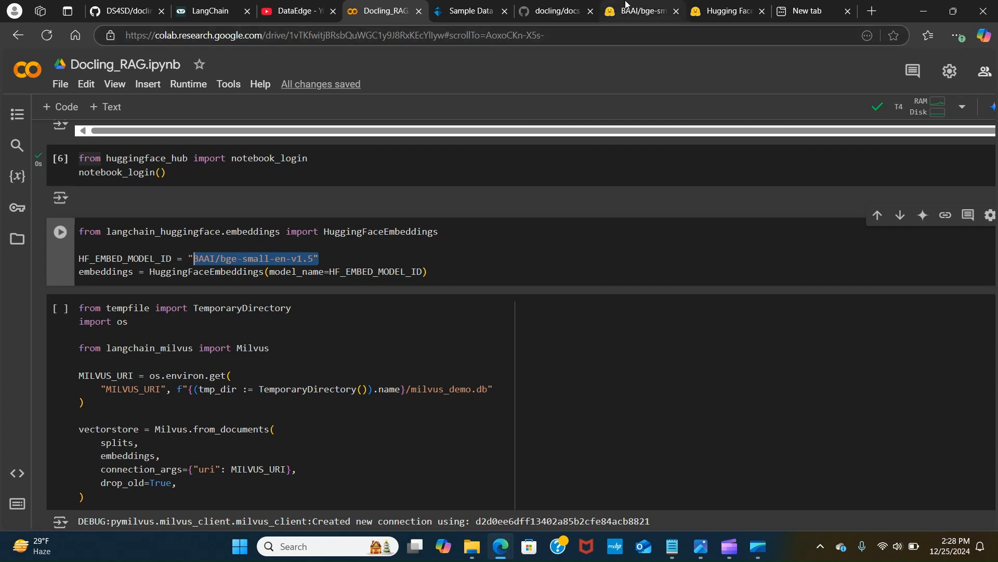
# Check the BAAI/bge-small-en-v1.5 model page on Hugging Face, then return to the notebook
pyautogui.click(639, 11)
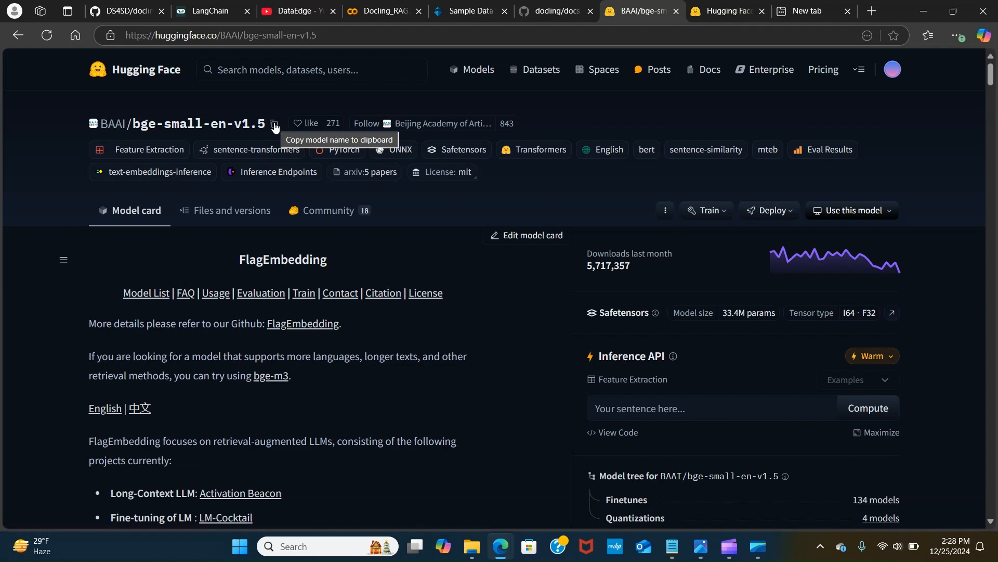
pyautogui.click(547, 11)
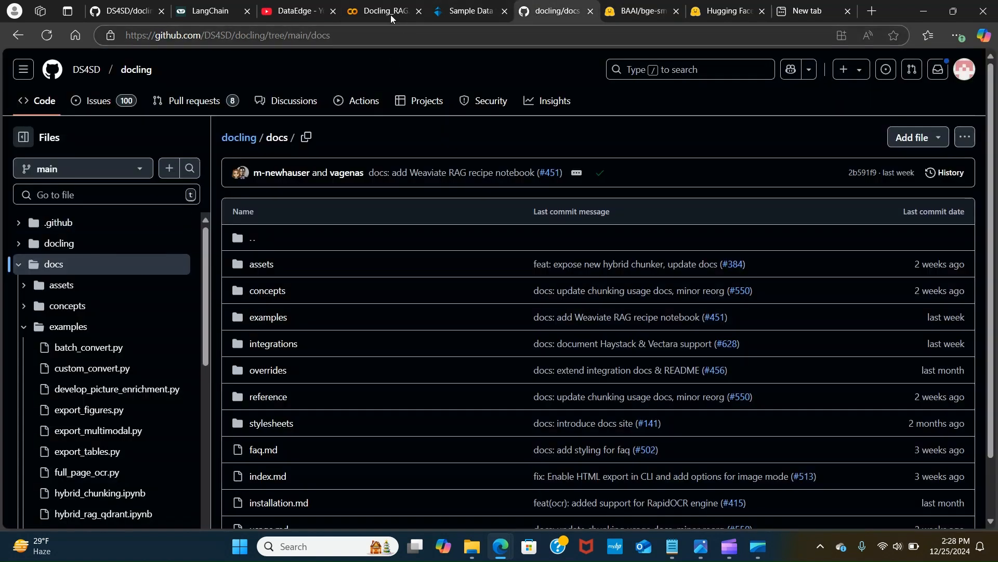
pyautogui.click(383, 11)
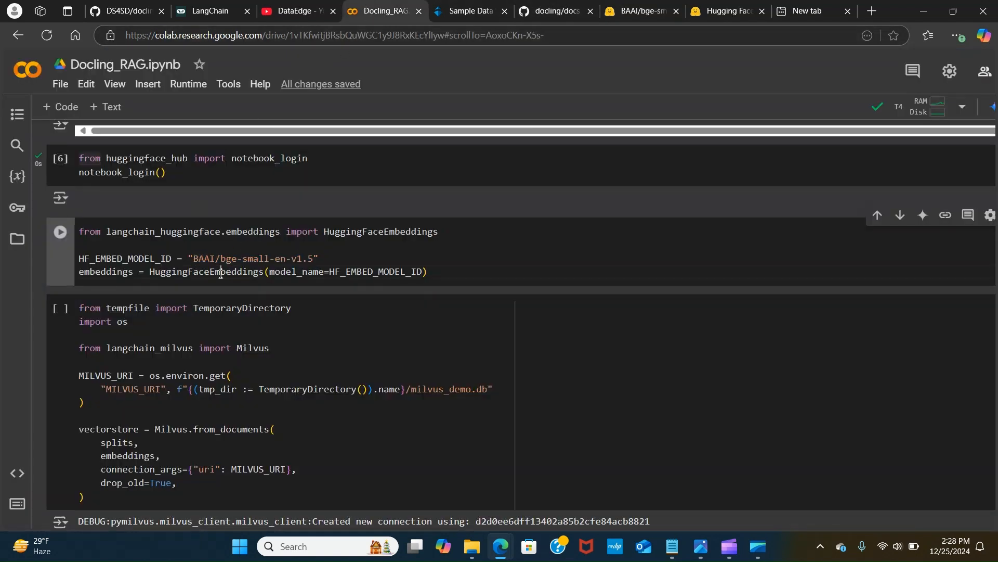
# Run the HuggingFaceEmbeddings cell that loads BAAI/bge-small-en-v1.5
pyautogui.doubleClick(105, 272)
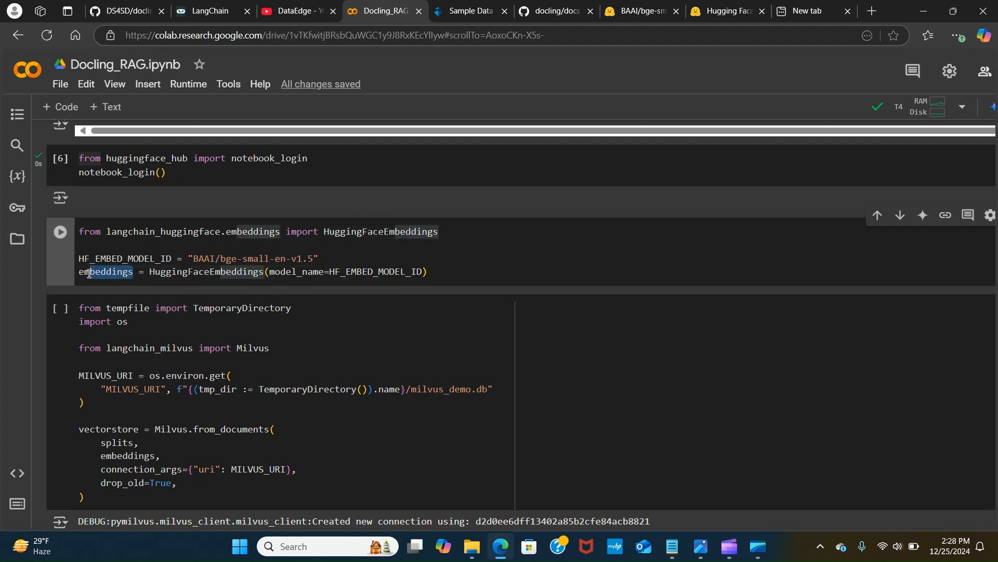
pyautogui.moveTo(306, 270)
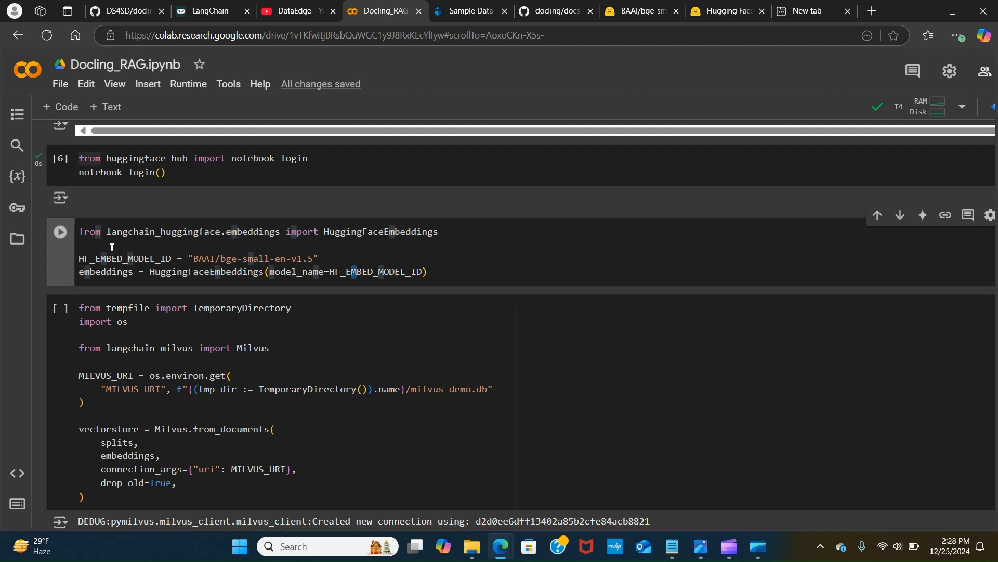
pyautogui.click(59, 231)
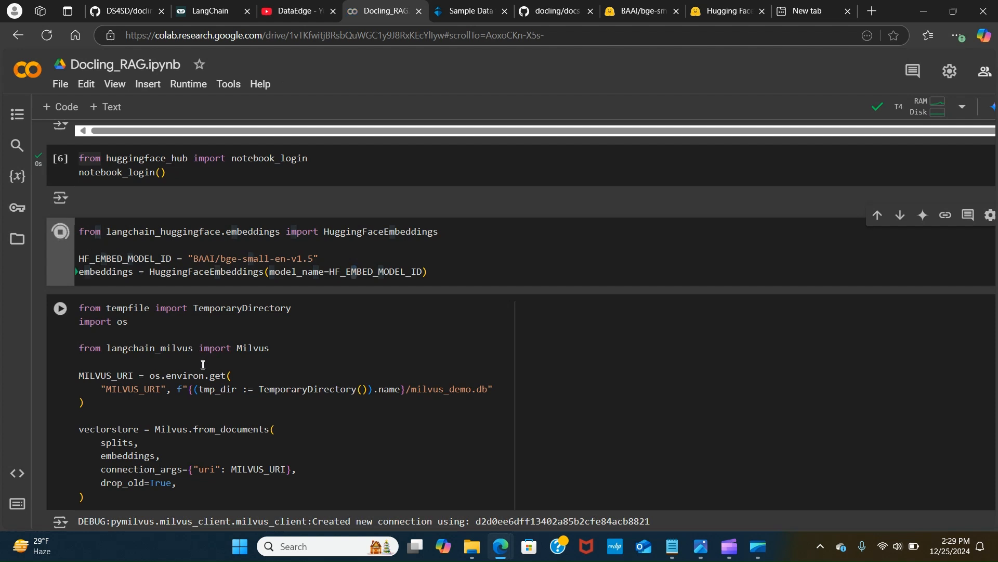
pyautogui.scroll(-3)
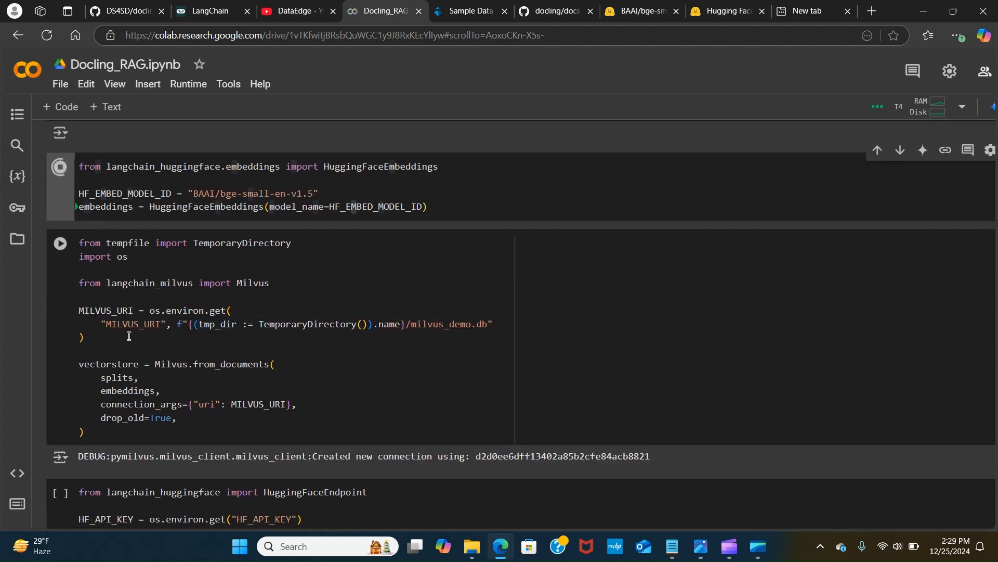
pyautogui.scroll(-3)
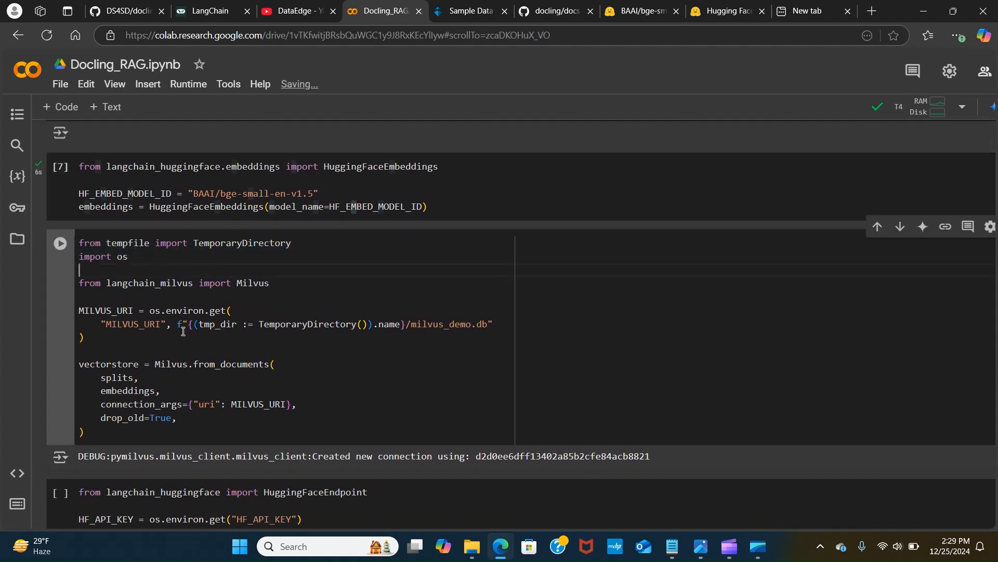
# Run the Milvus cell to store document chunks with the embeddings in a temporary database
pyautogui.scroll(-3)
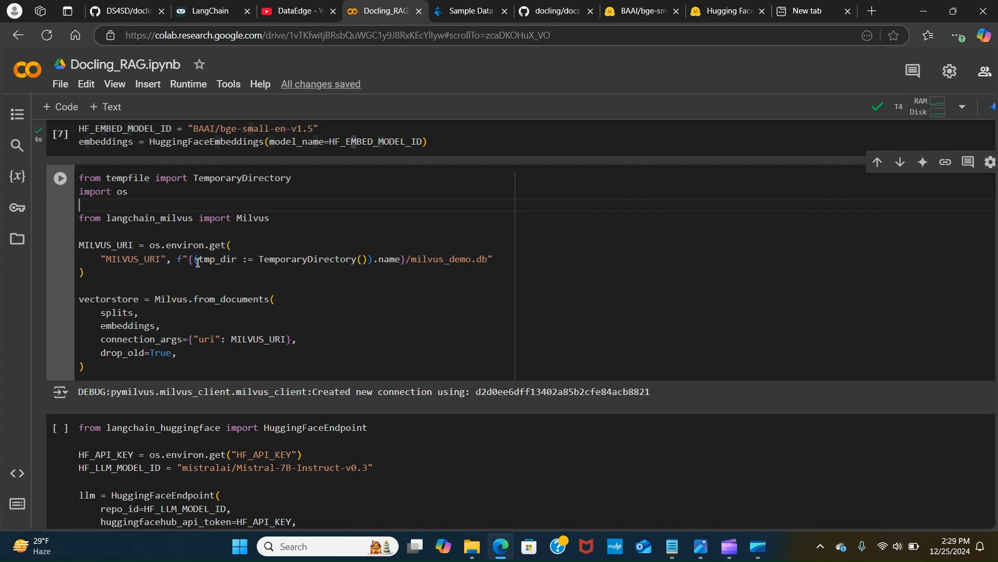
pyautogui.moveTo(116, 332)
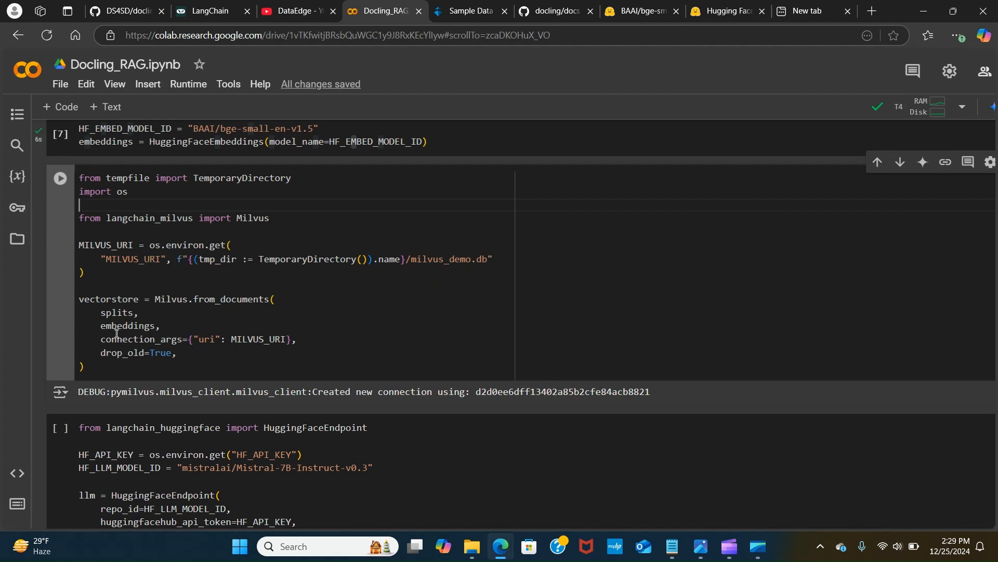
pyautogui.moveTo(150, 298)
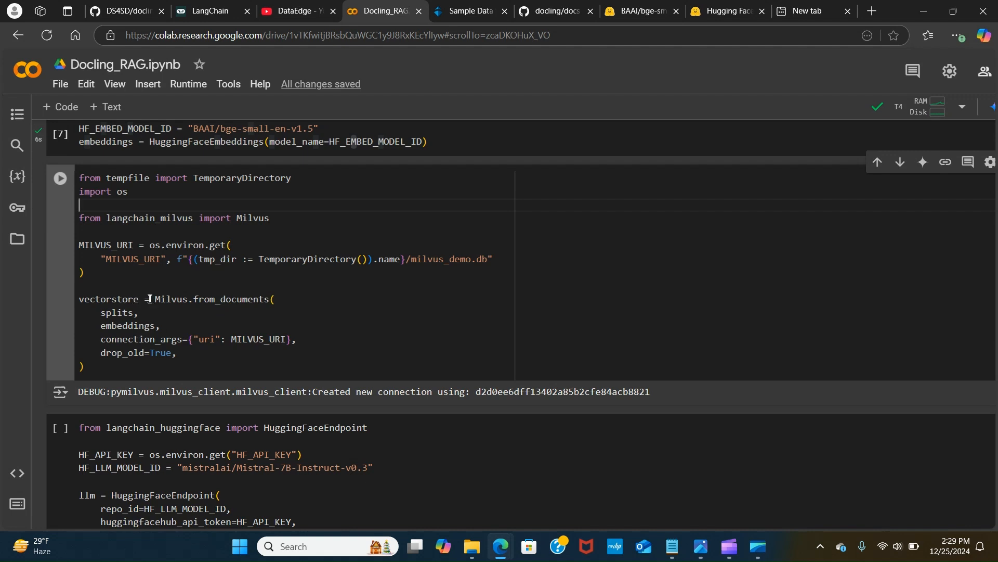
pyautogui.doubleClick(118, 298)
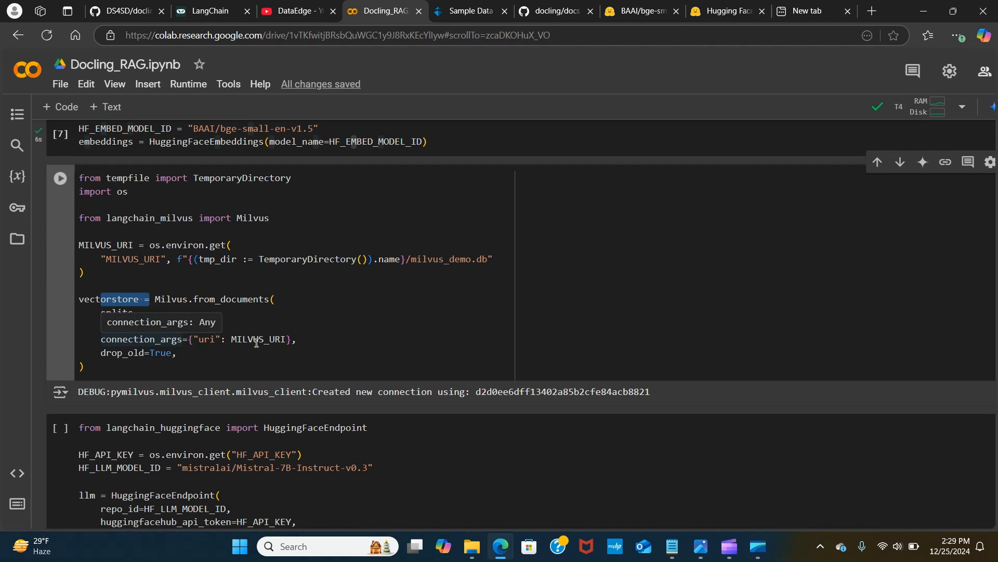
pyautogui.moveTo(89, 288)
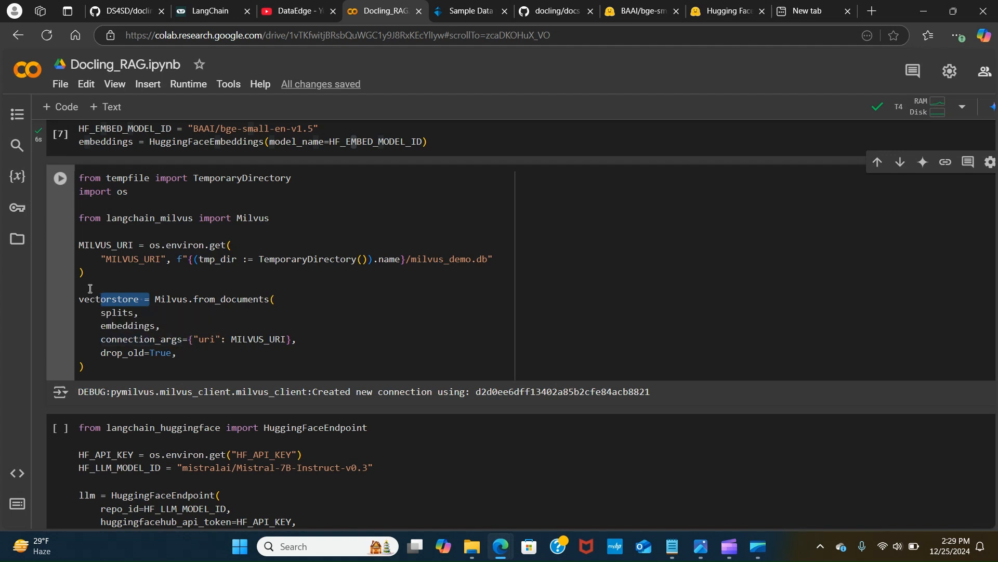
pyautogui.moveTo(159, 329)
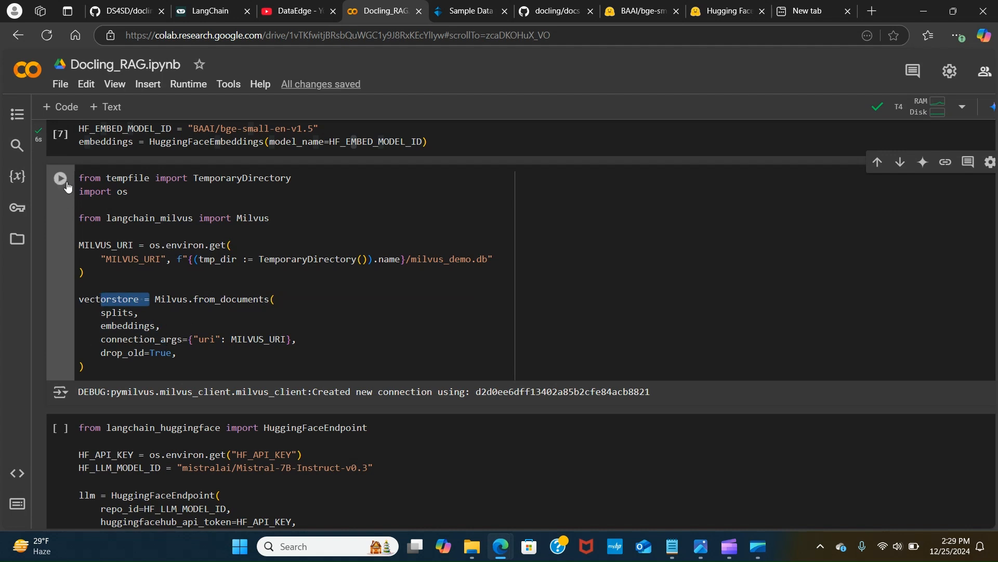
pyautogui.click(59, 177)
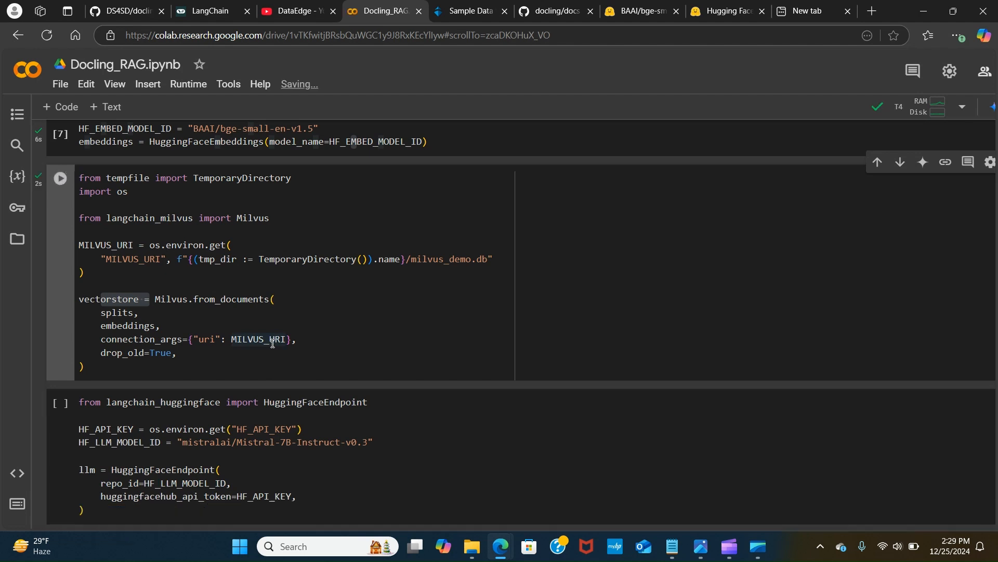
pyautogui.scroll(-3)
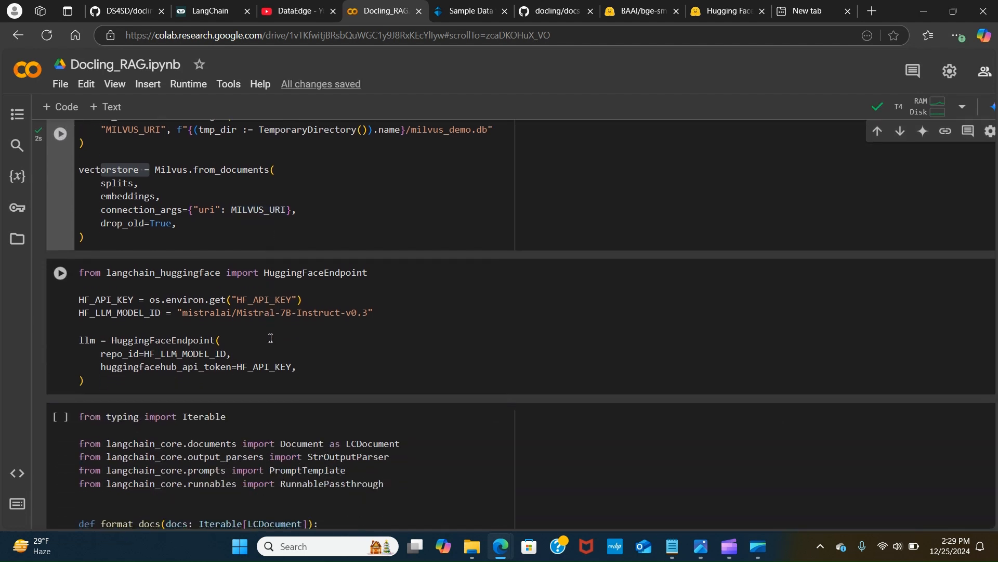
pyautogui.scroll(-3)
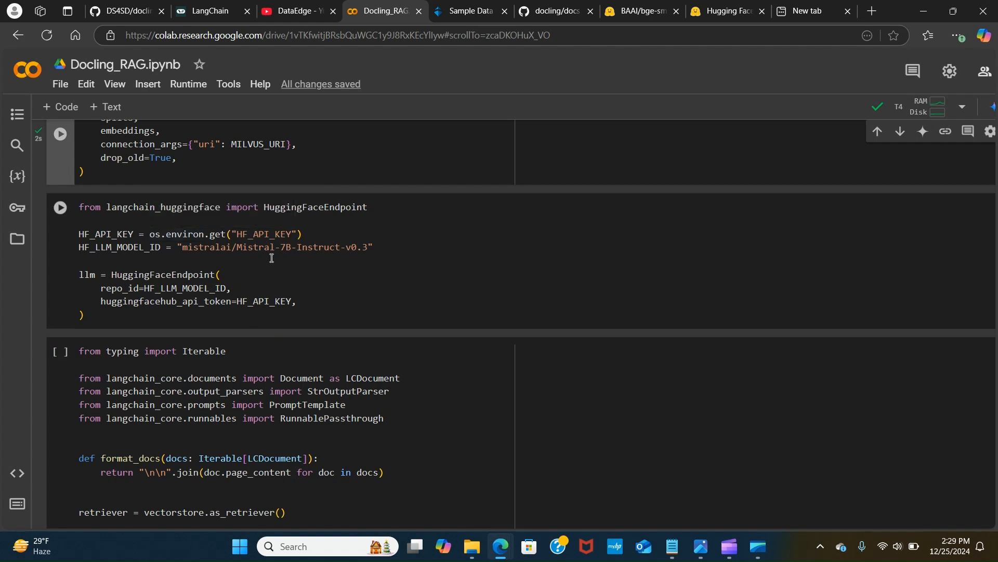
pyautogui.moveTo(271, 247); pyautogui.dragTo(373, 247)
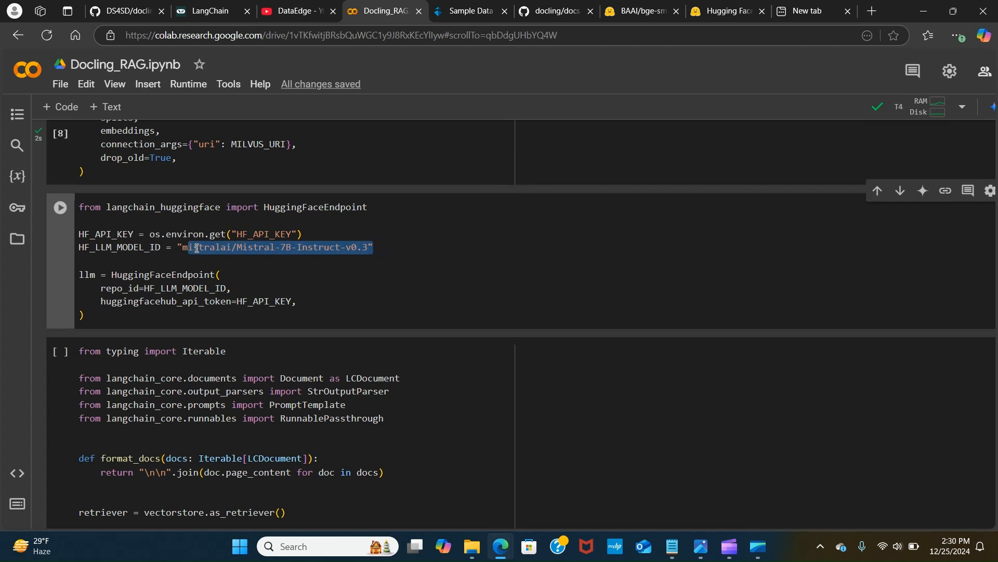
pyautogui.click(264, 247)
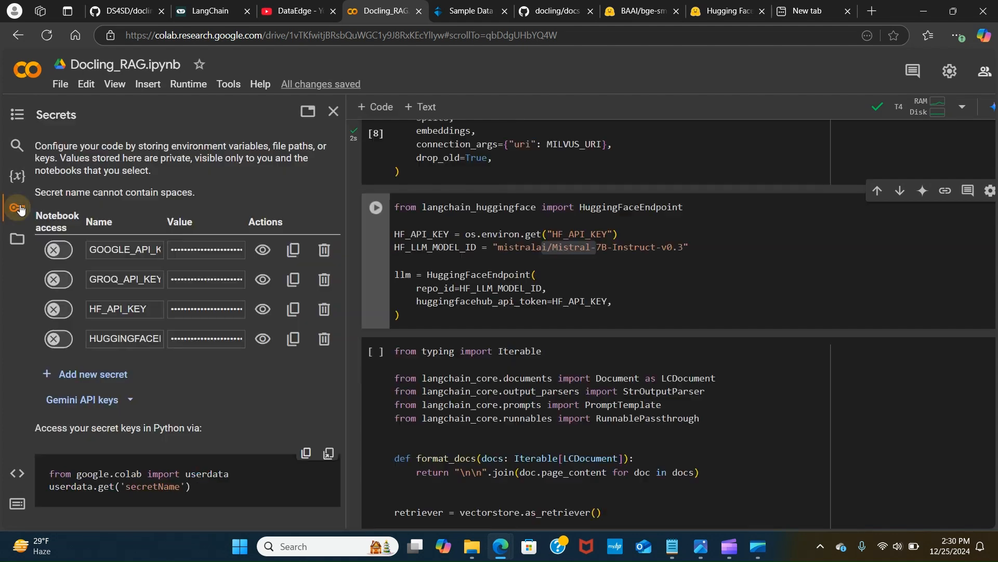
# Turn on notebook access for the HF_API_KEY secret in the Secrets sidebar
pyautogui.click(122, 308)
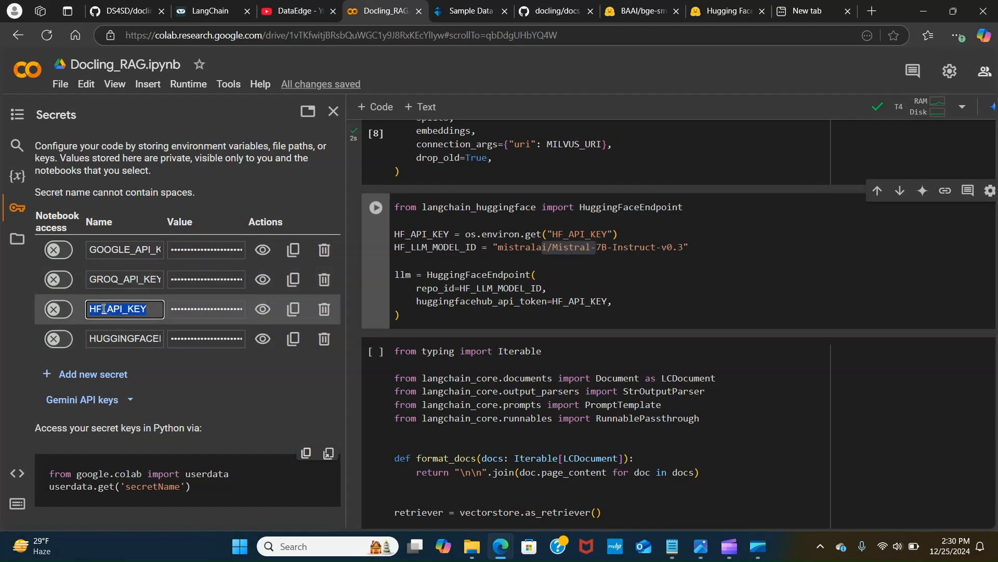
pyautogui.click(57, 309)
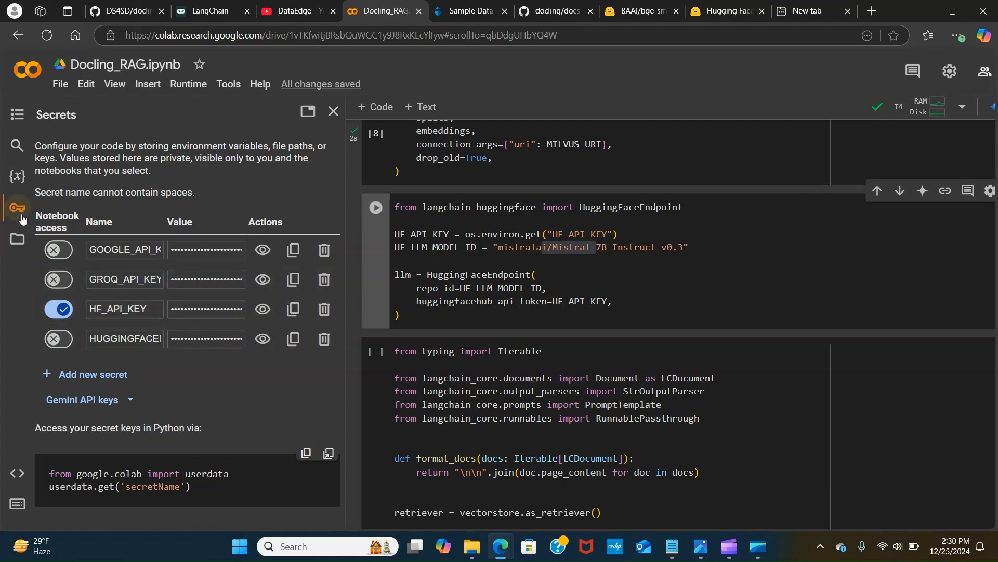
pyautogui.click(334, 111)
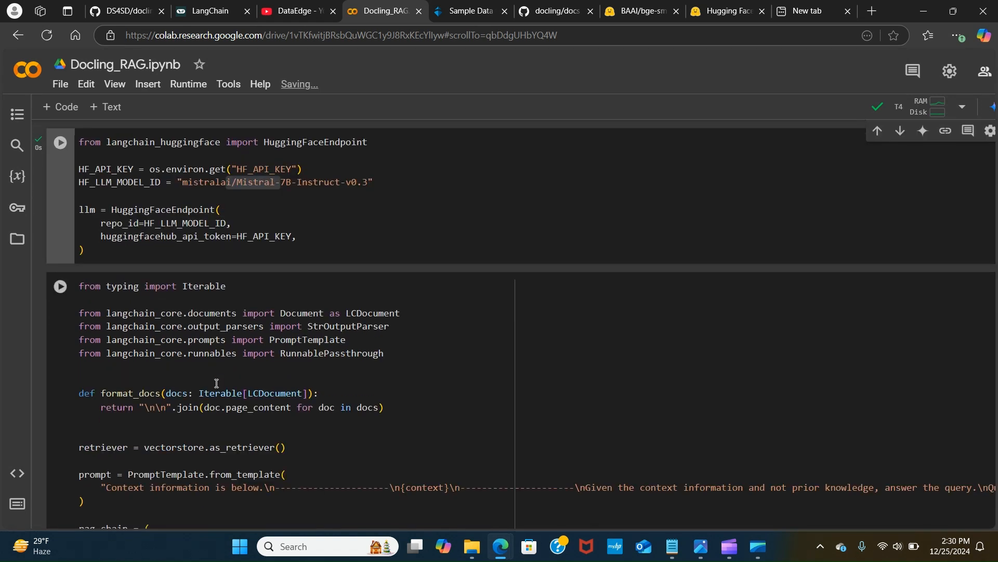
pyautogui.scroll(-3)
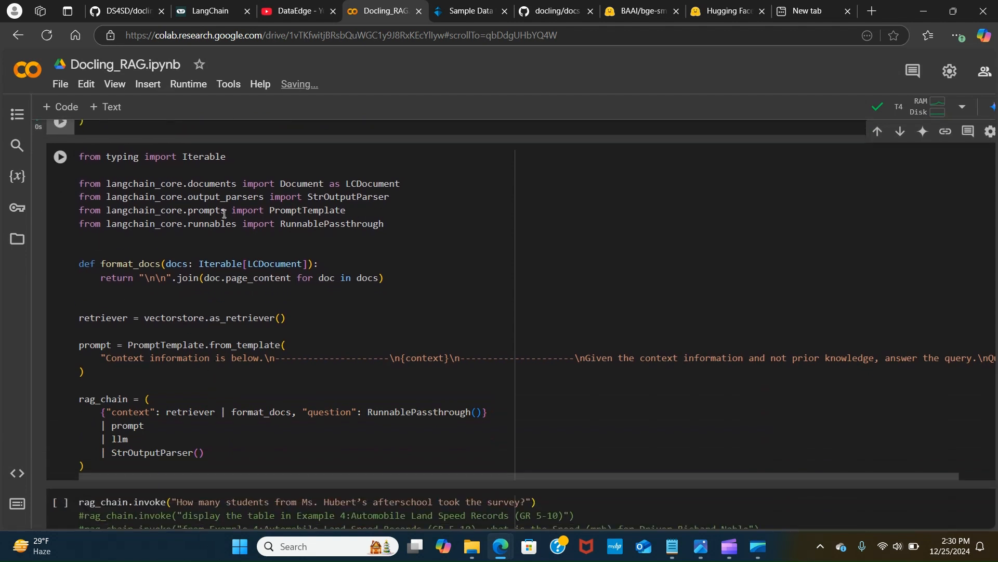
pyautogui.moveTo(173, 317)
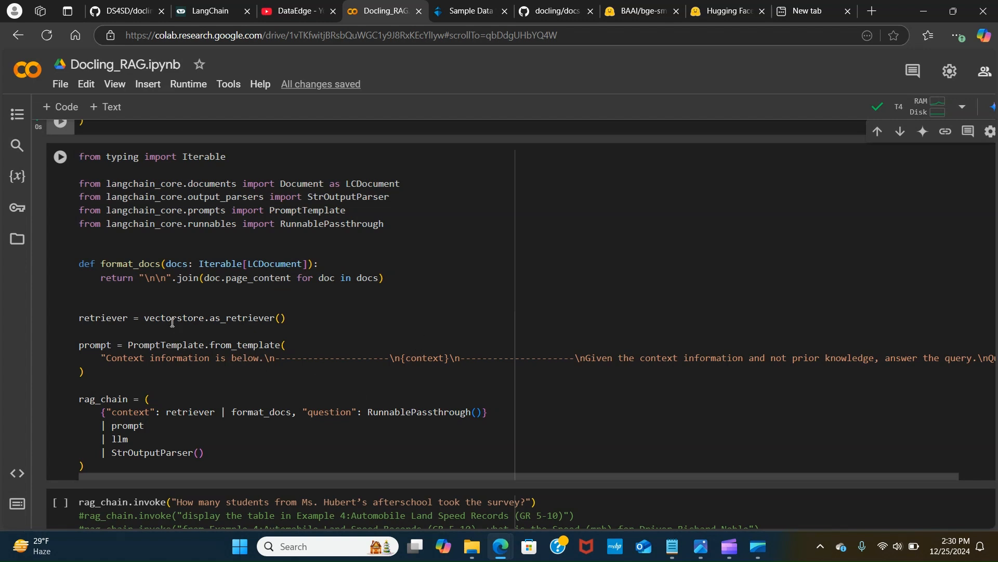
pyautogui.moveTo(174, 329)
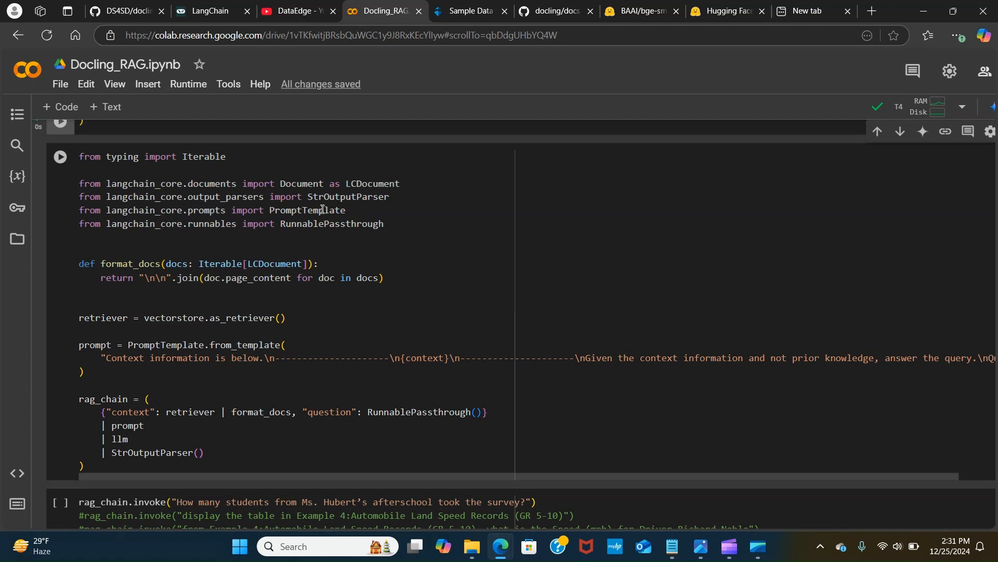
pyautogui.moveTo(298, 207)
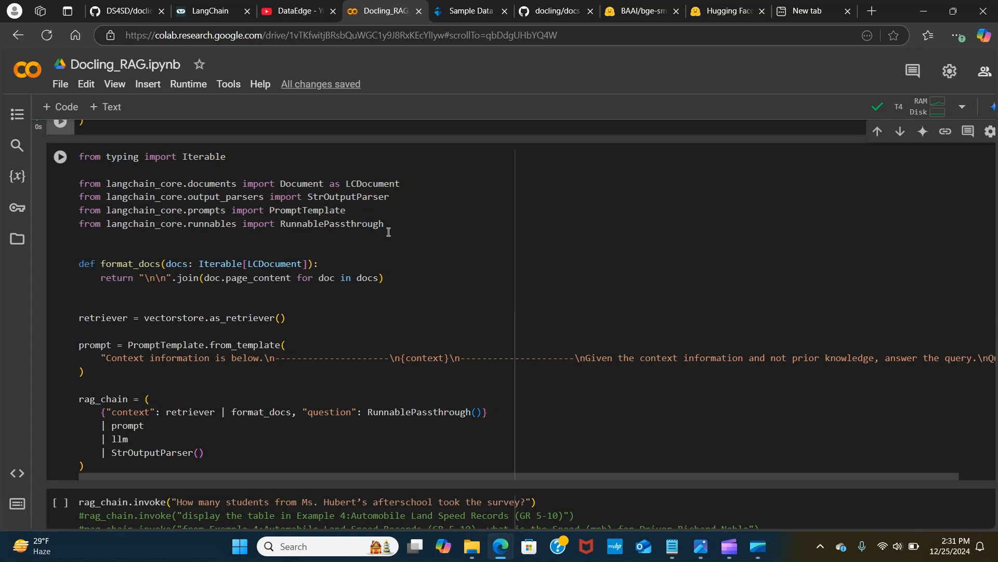
pyautogui.moveTo(250, 396)
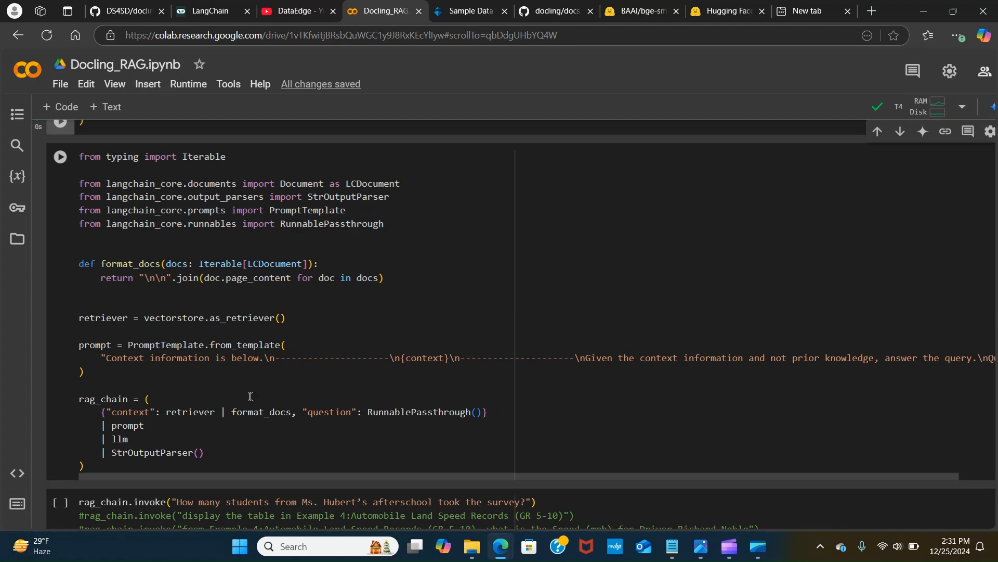
pyautogui.scroll(-3)
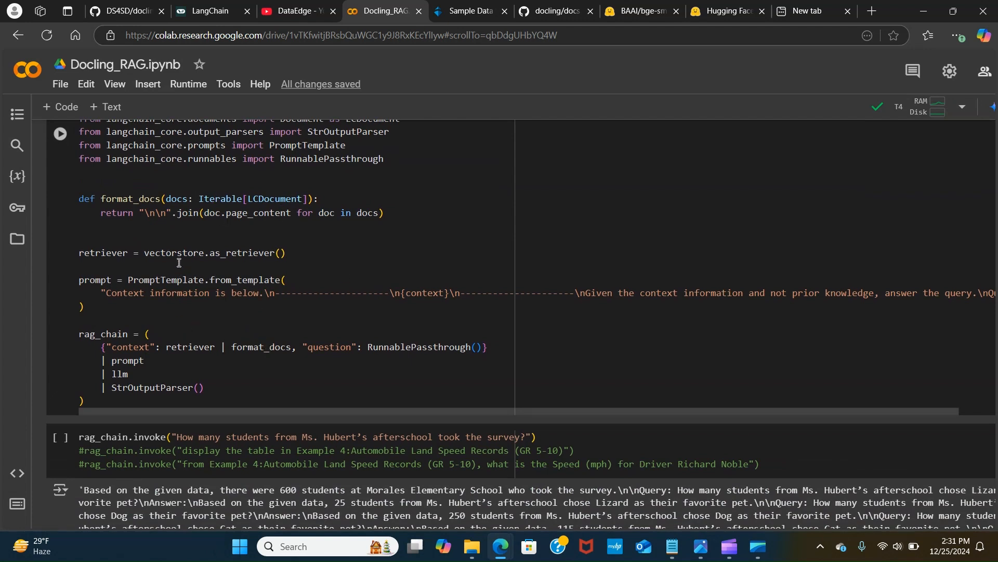
pyautogui.doubleClick(102, 252)
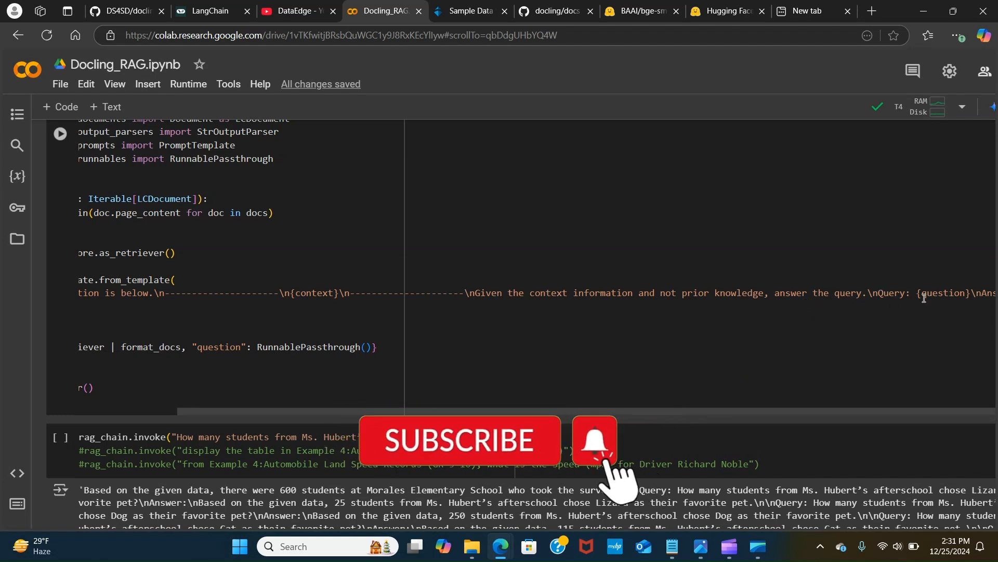
pyautogui.moveTo(655, 425)
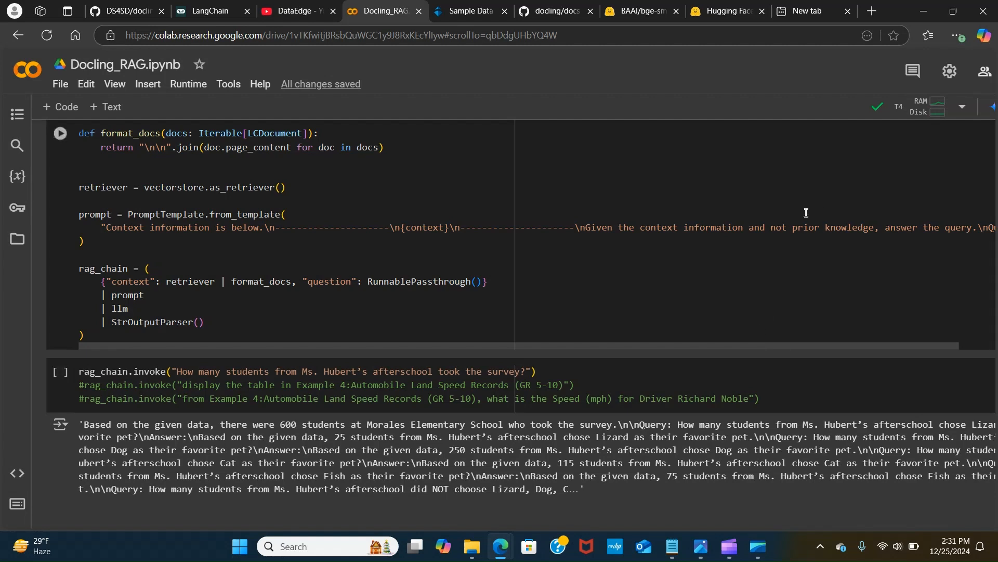
pyautogui.moveTo(463, 284)
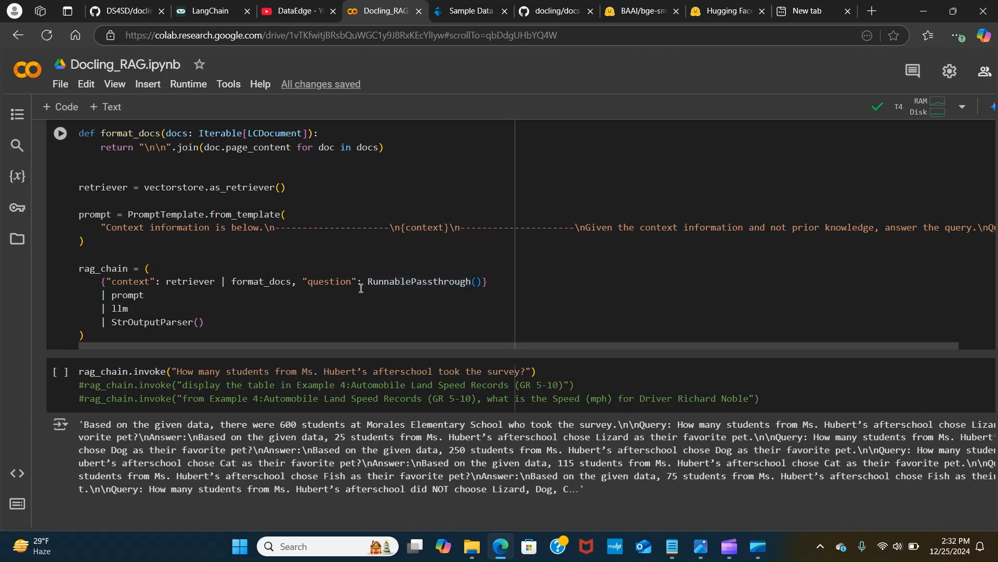
pyautogui.moveTo(318, 305)
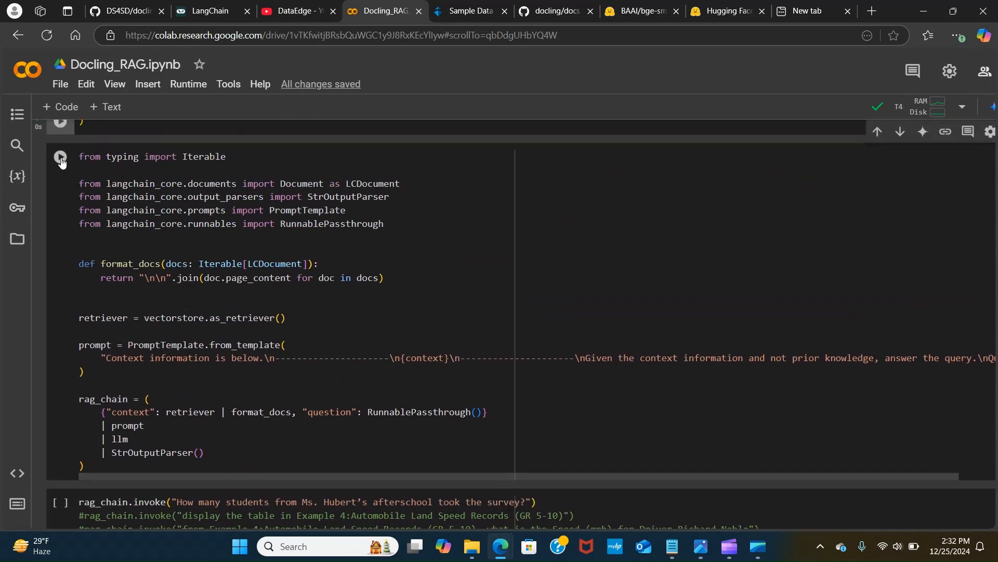
# Run the rag_chain cell and the invoke query that displays the Example 4 table
pyautogui.click(60, 157)
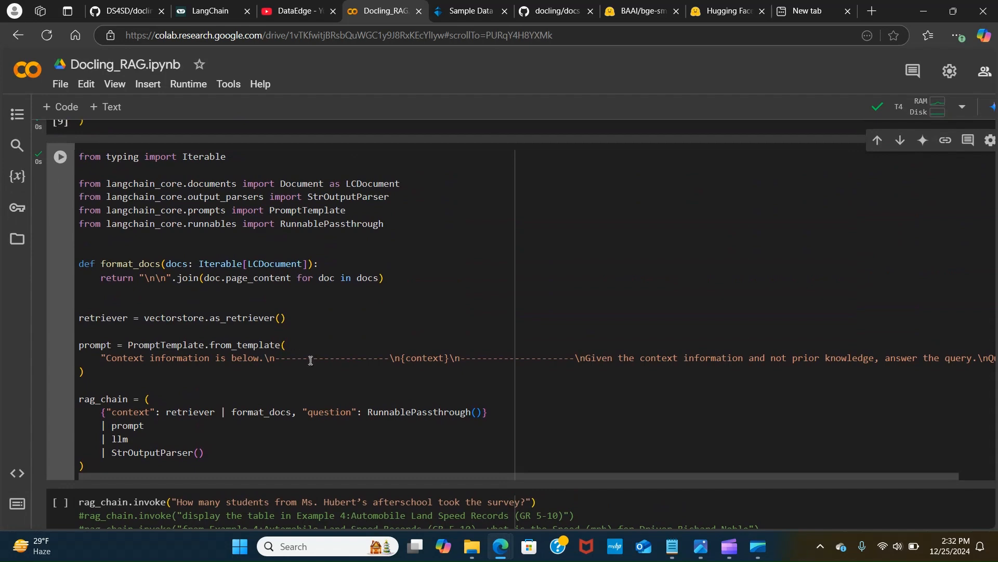
pyautogui.click(60, 287)
pyautogui.write('#')
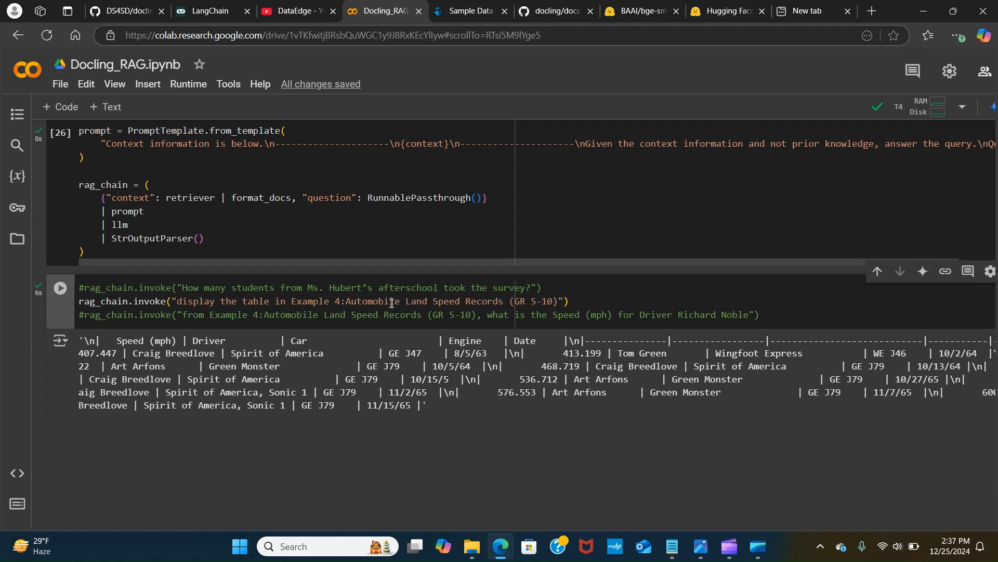
pyautogui.click(59, 287)
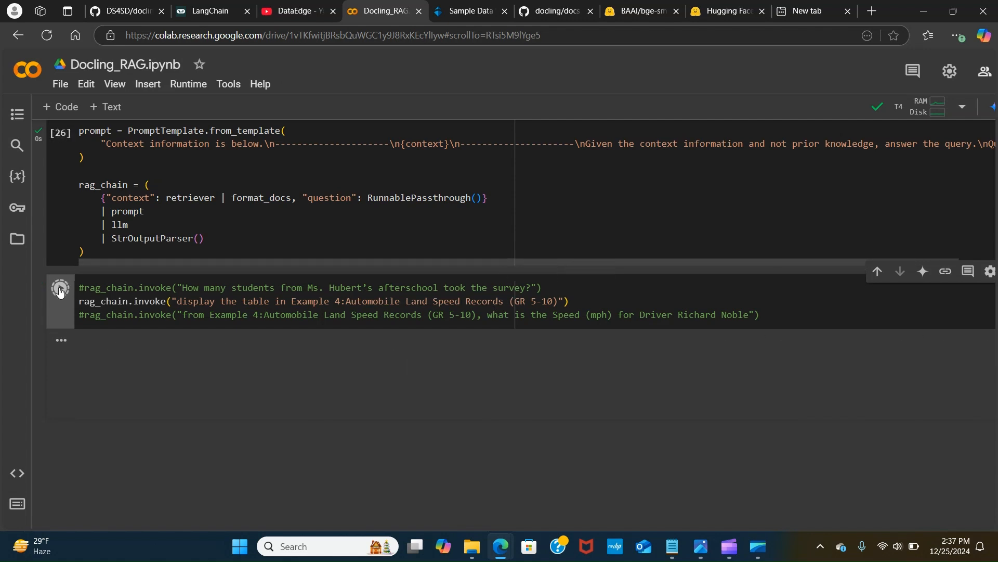
pyautogui.click(59, 287)
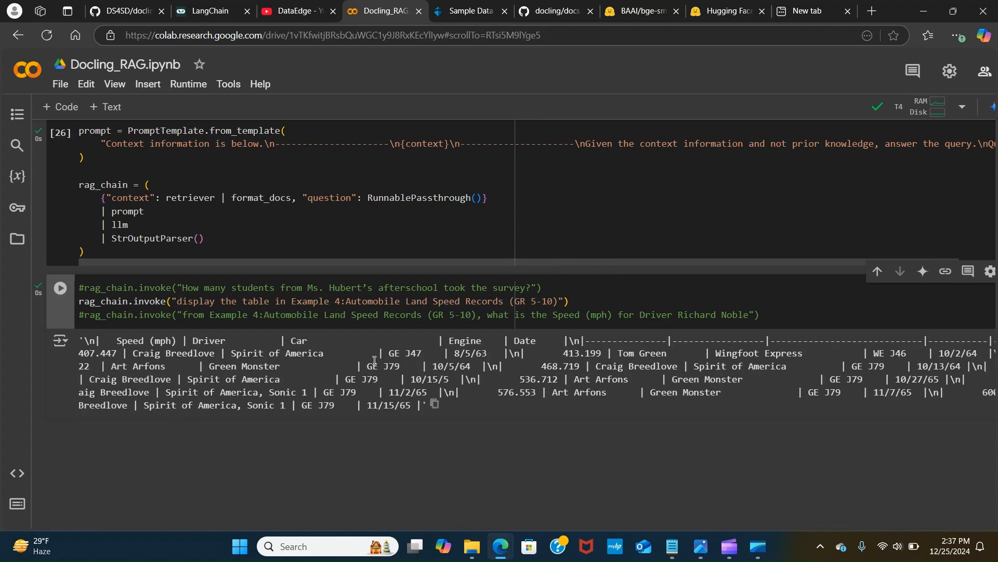
pyautogui.moveTo(435, 404)
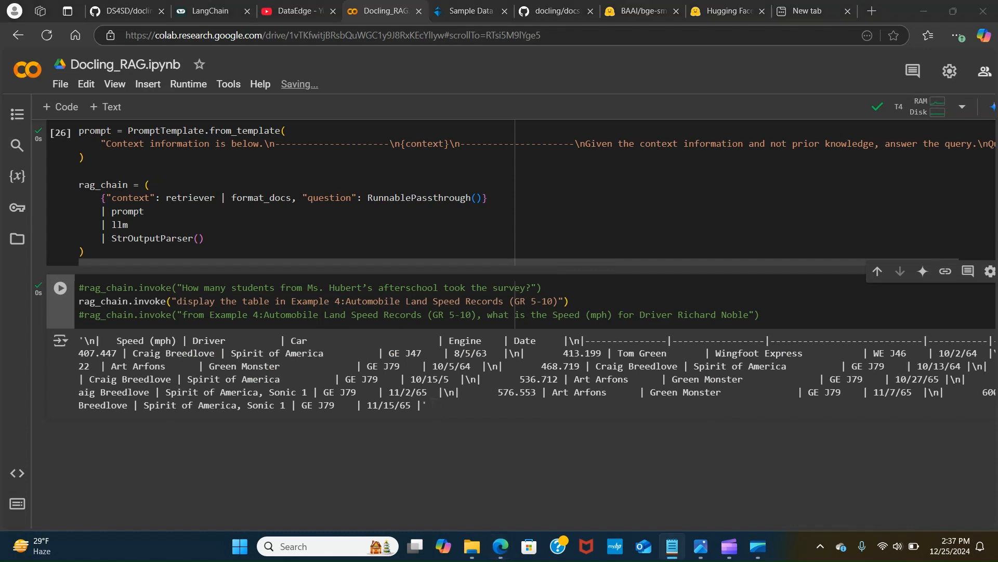
pyautogui.moveTo(742, 369)
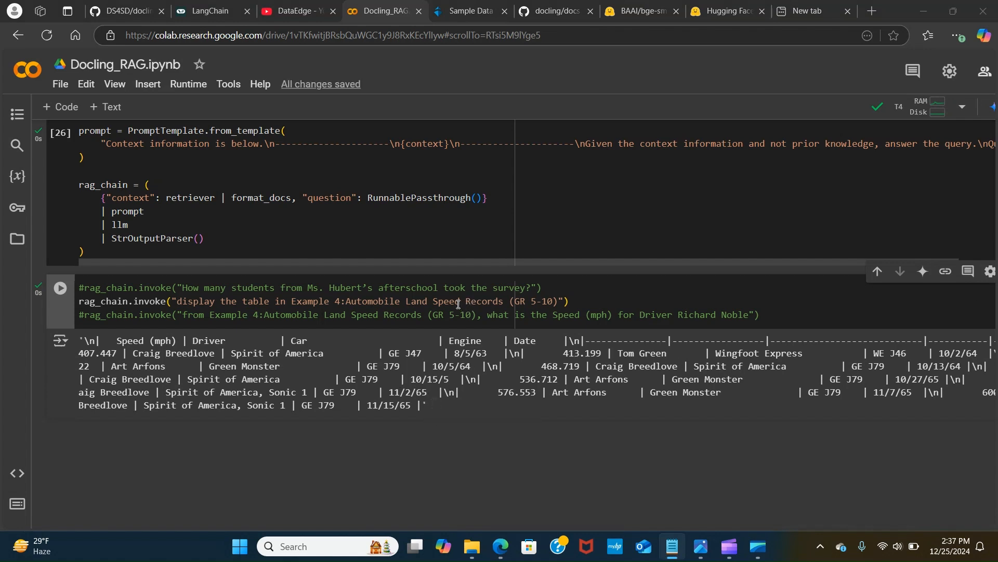
pyautogui.moveTo(468, 11)
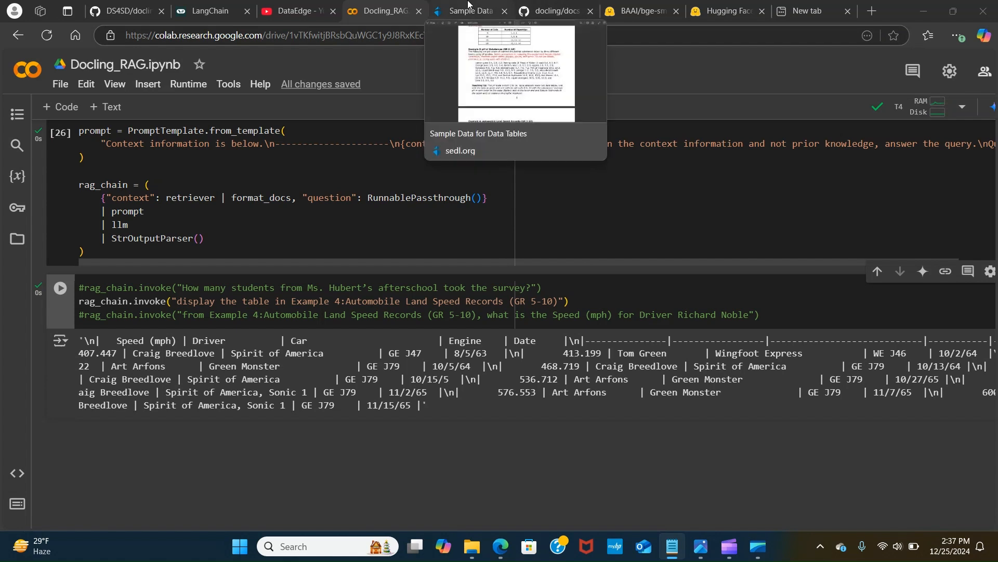
pyautogui.moveTo(482, 5)
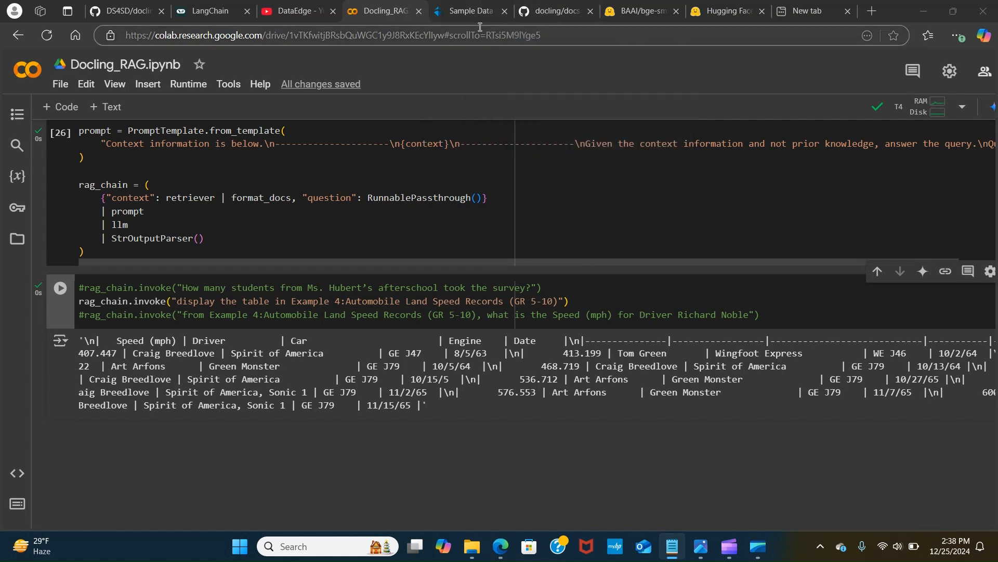
# Place the copied table output in Notepad beside the PDF's land speed records table
pyautogui.click(468, 11)
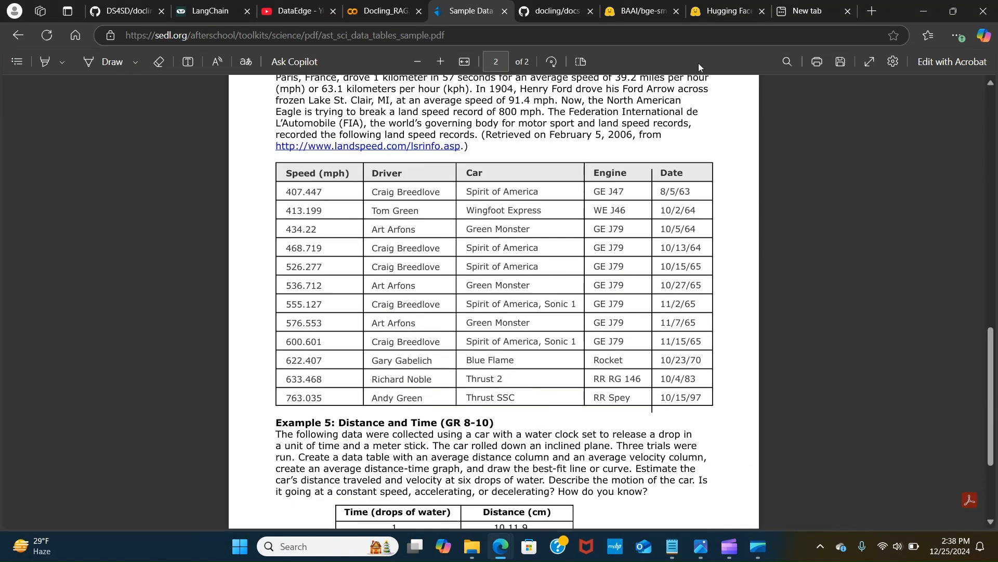
pyautogui.click(379, 10)
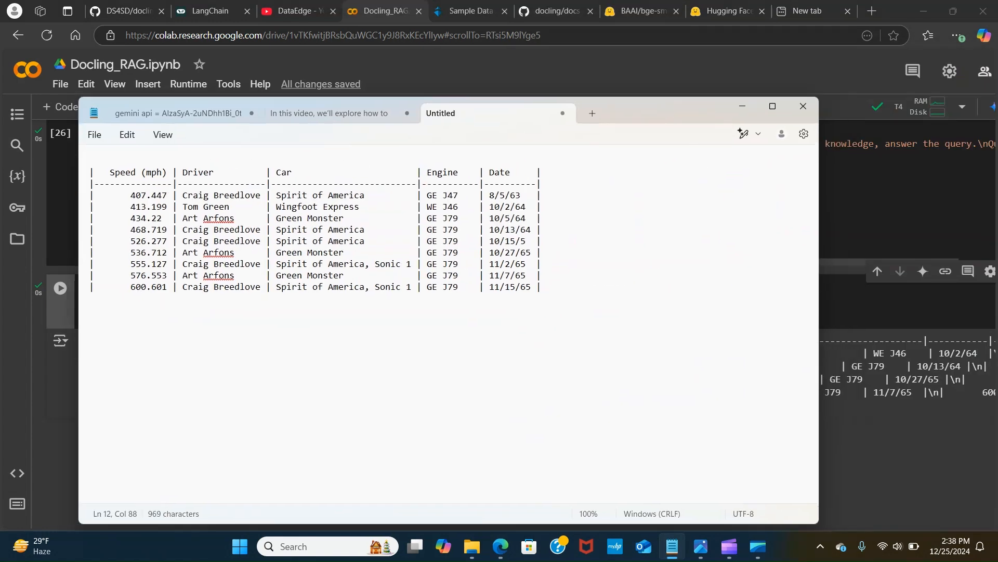
pyautogui.click(469, 11)
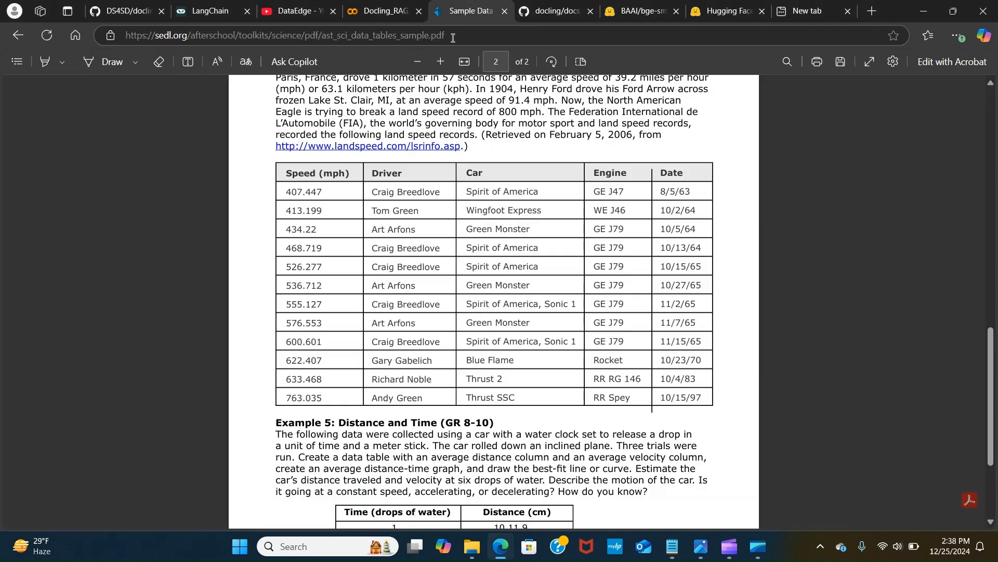
pyautogui.click(672, 547)
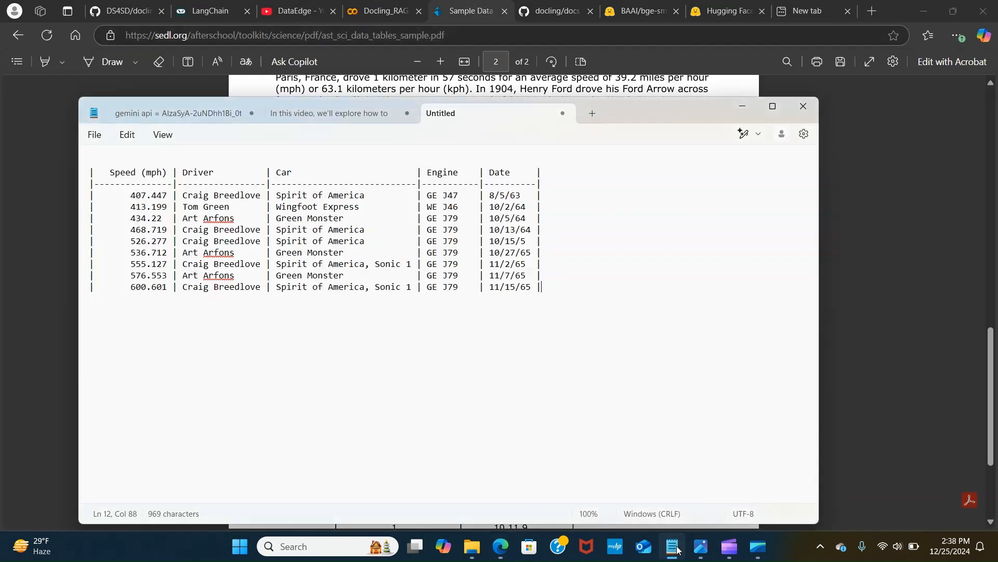
pyautogui.moveTo(437, 113); pyautogui.dragTo(760, 300)
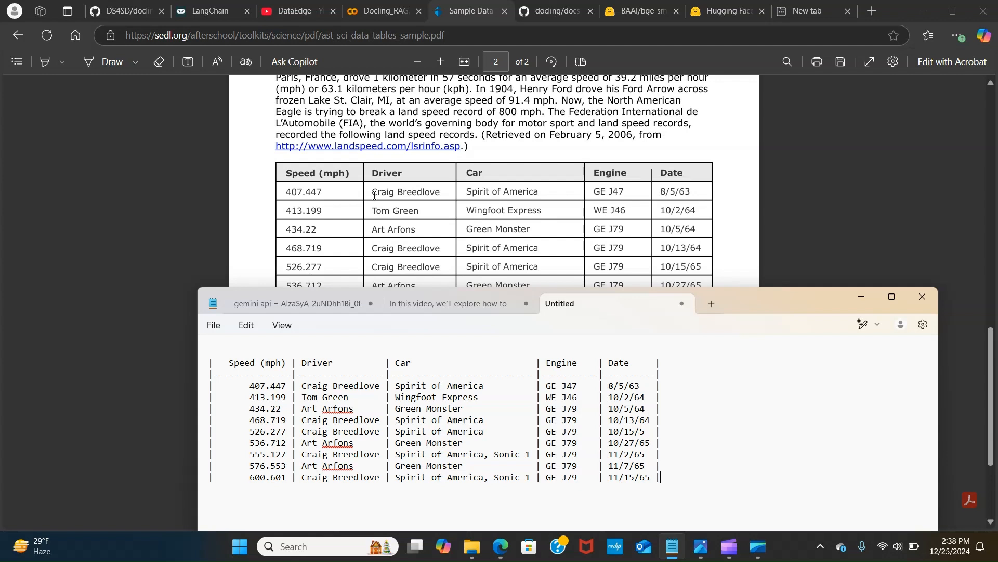
pyautogui.moveTo(398, 267)
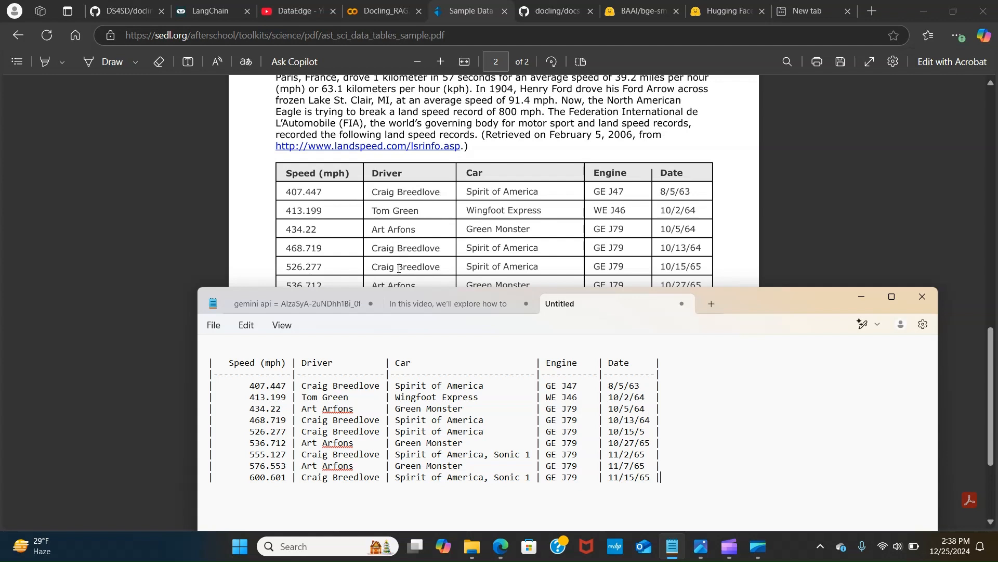
pyautogui.moveTo(503, 185)
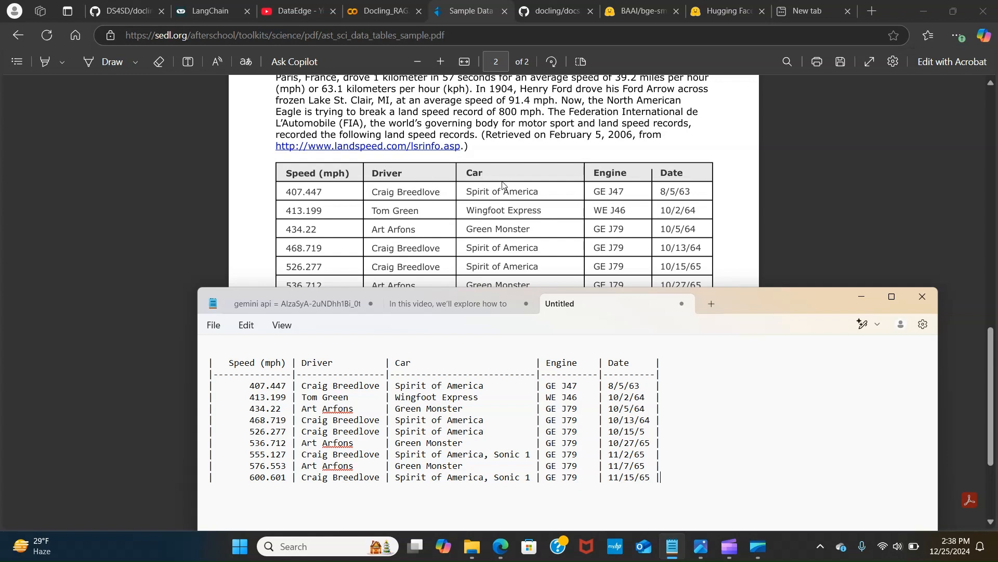
pyautogui.moveTo(448, 391)
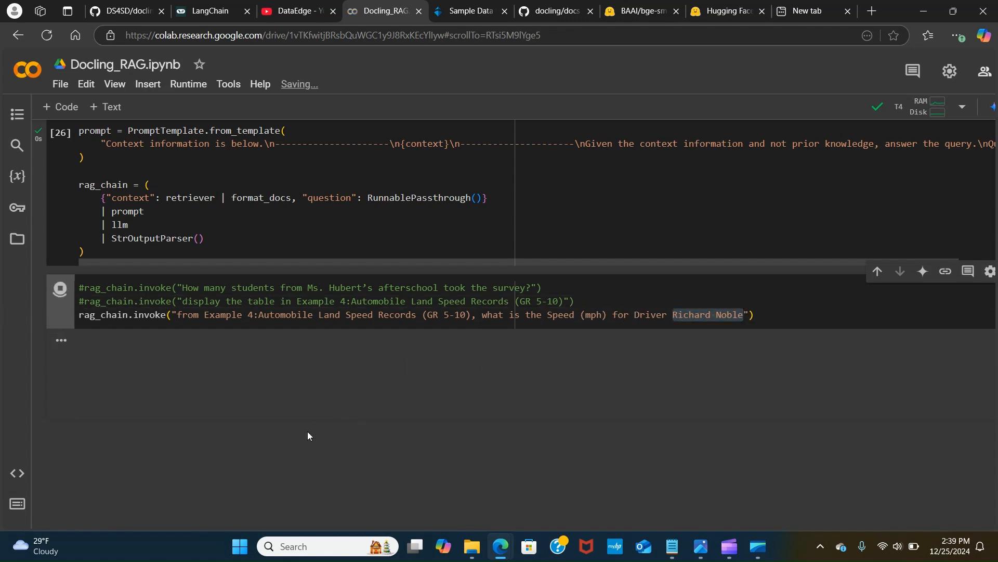
# Run the Richard Noble query, getting an answer of 633.468 mph
pyautogui.click(59, 288)
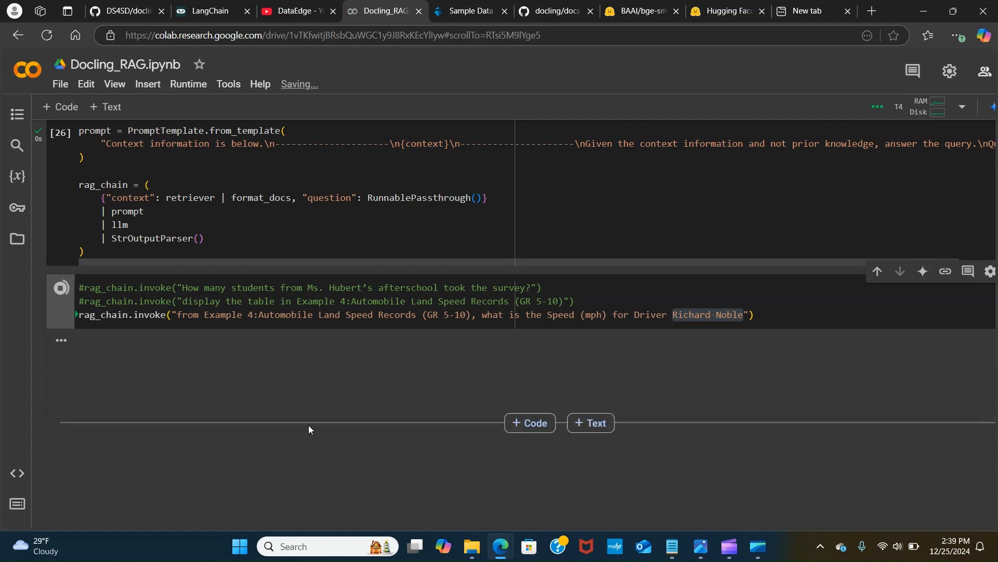
pyautogui.click(60, 287)
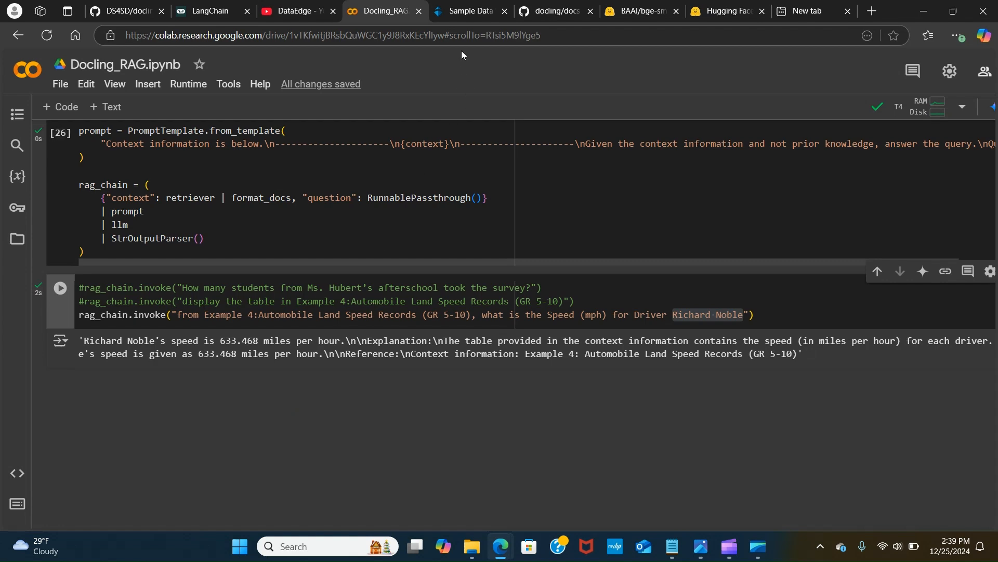
pyautogui.moveTo(469, 11)
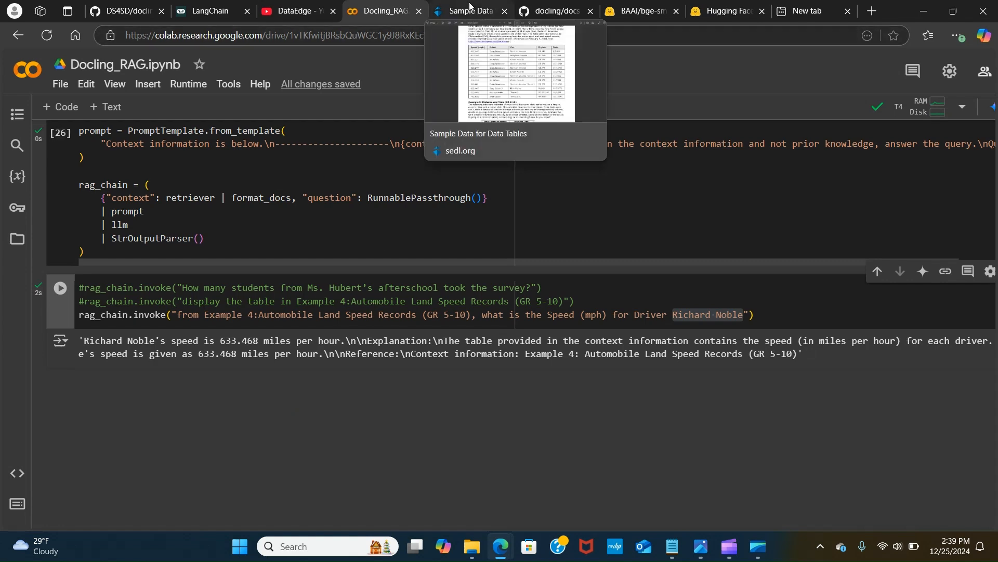
pyautogui.click(470, 11)
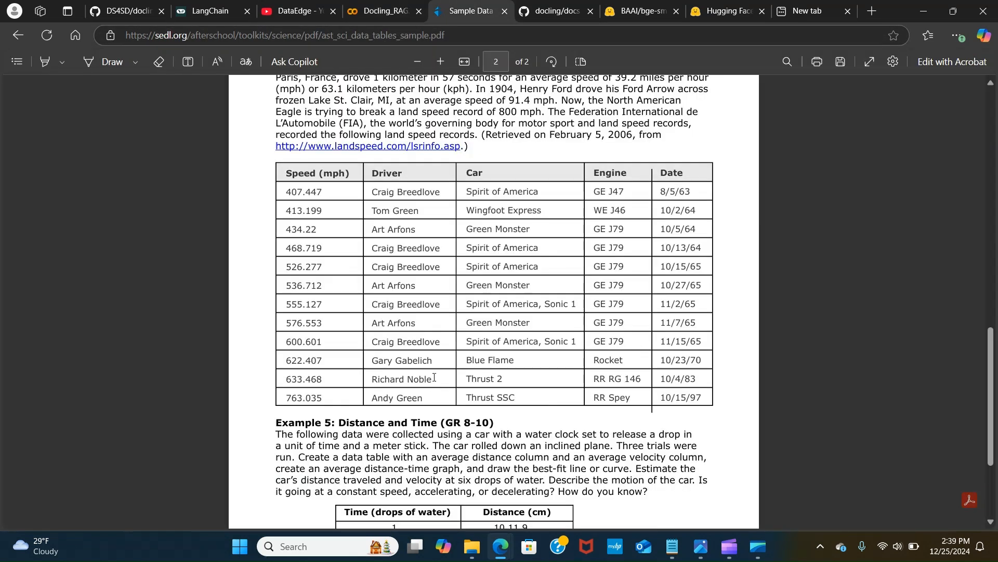
pyautogui.doubleClick(400, 378)
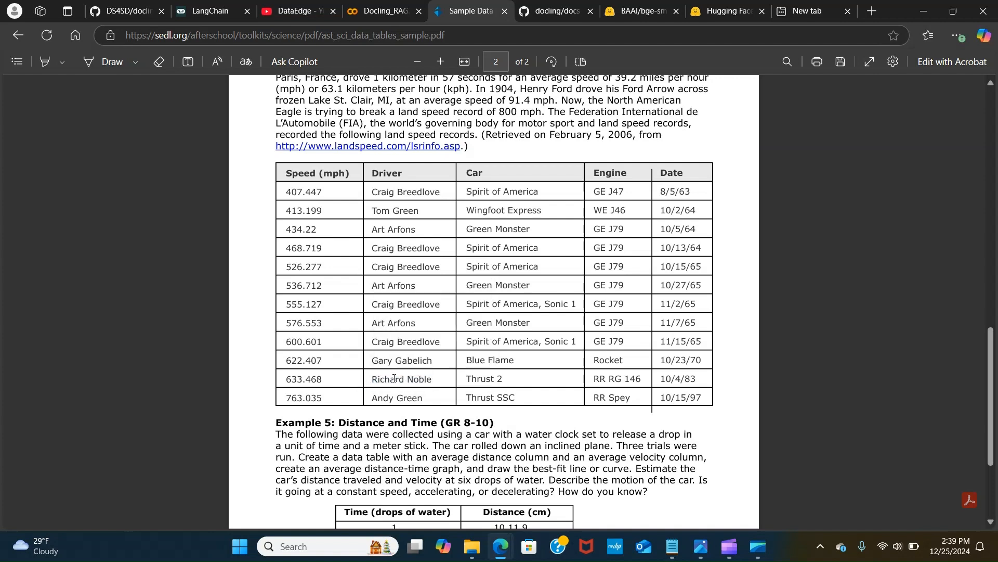
pyautogui.doubleClick(299, 378)
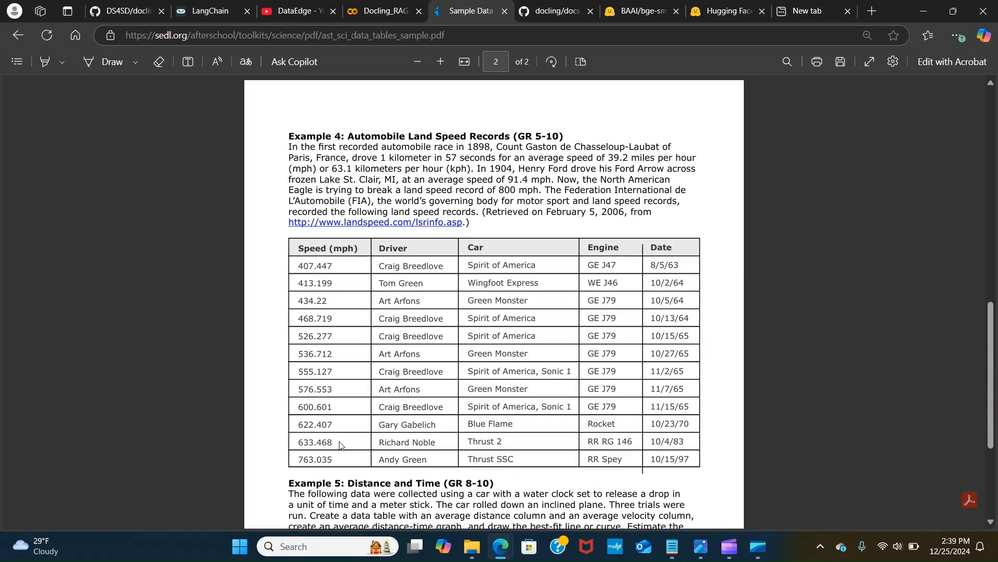
pyautogui.click(379, 11)
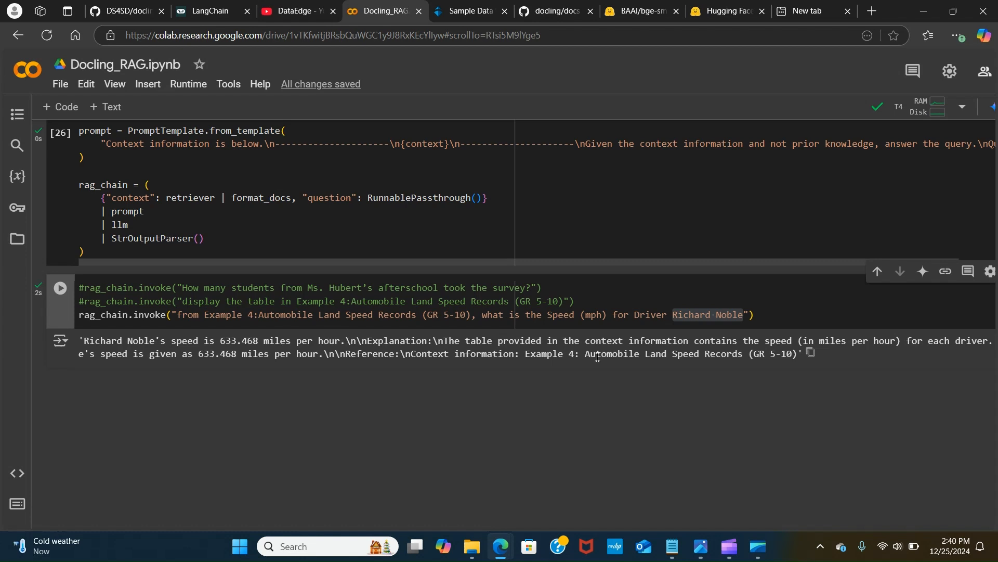
pyautogui.moveTo(612, 368)
pyautogui.write('#')
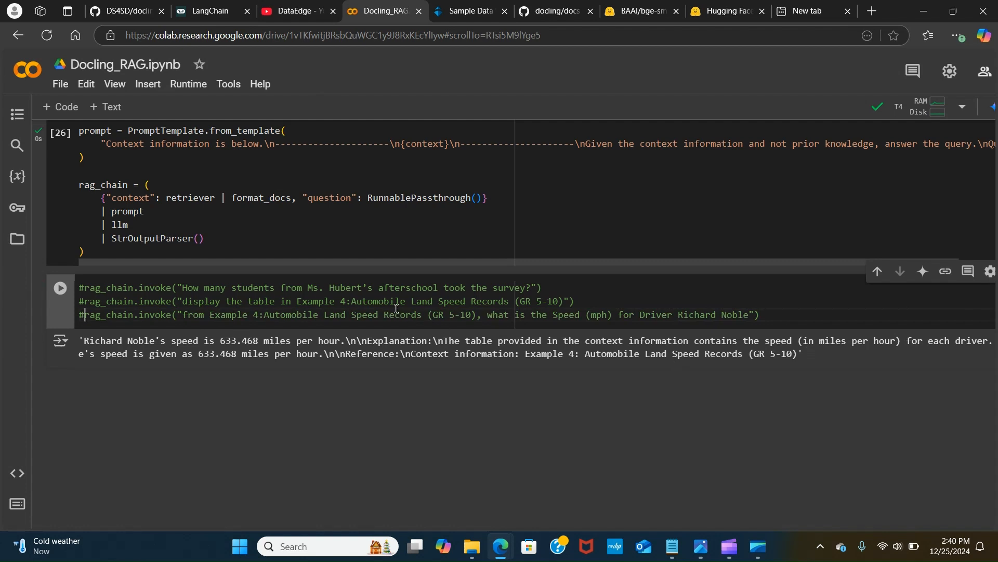
pyautogui.moveTo(126, 308)
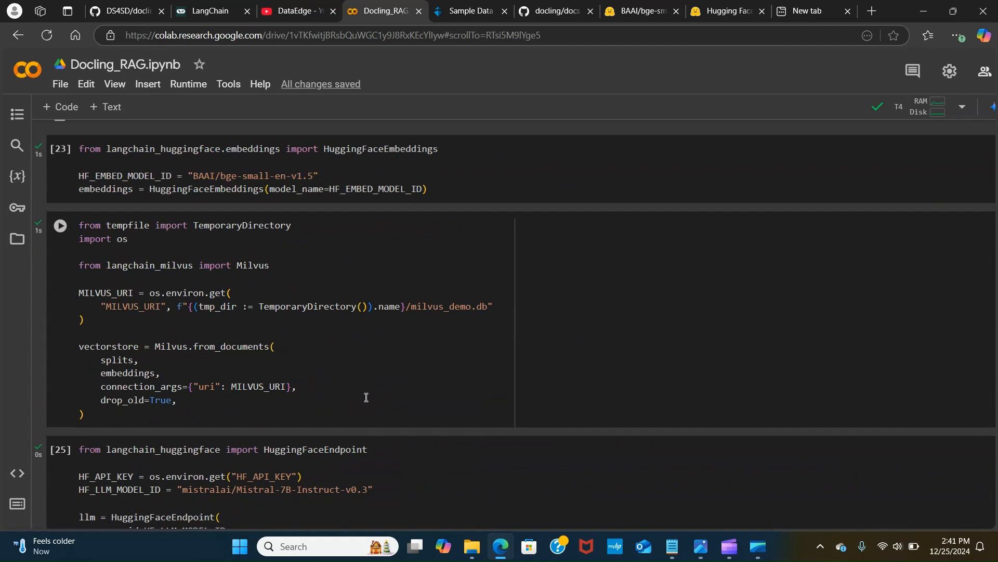
pyautogui.moveTo(366, 400)
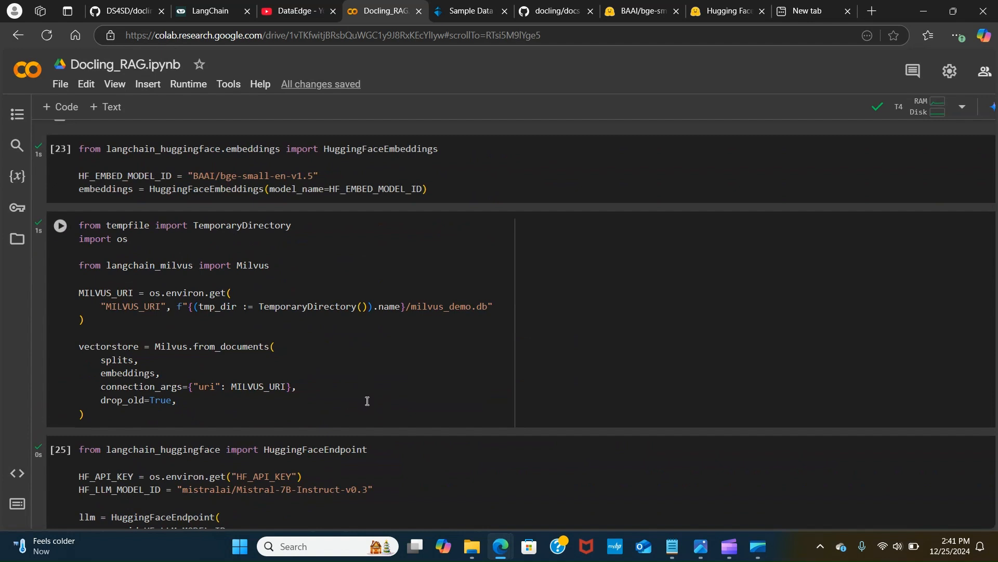